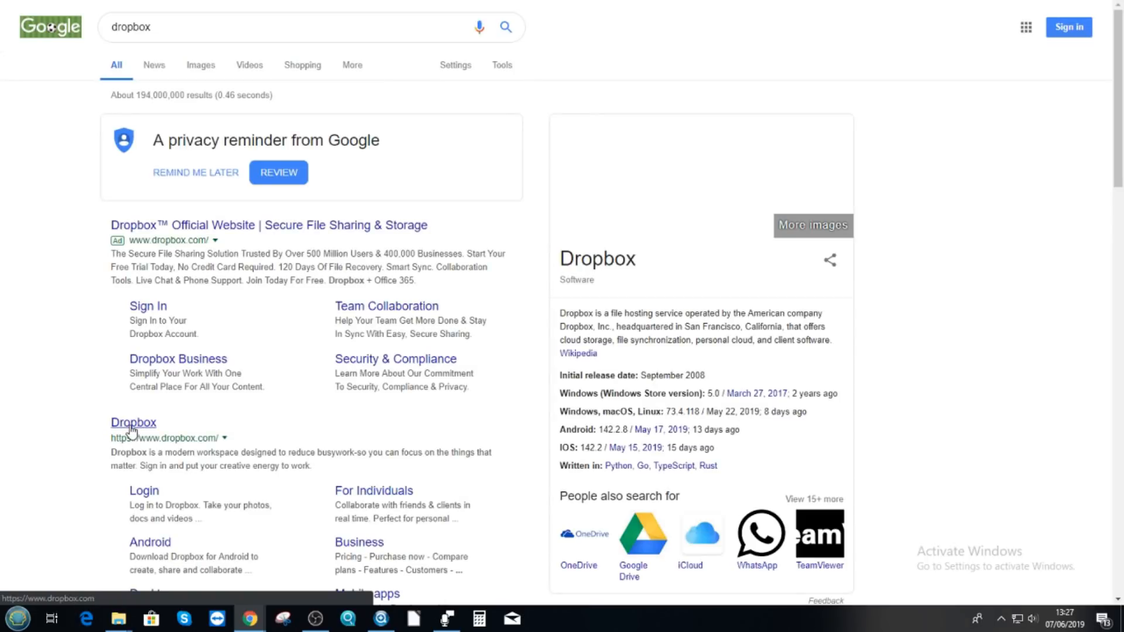
Step: Follow the organic Dropbox result beneath the ad in the Google results
left_click(134, 423)
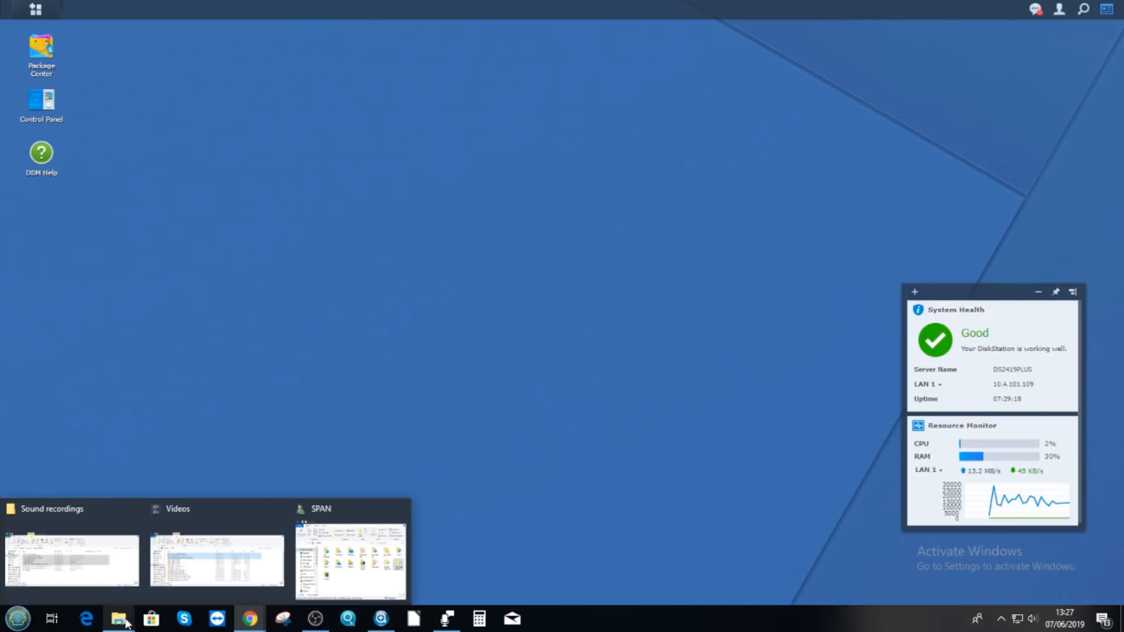
mouse_move(350, 561)
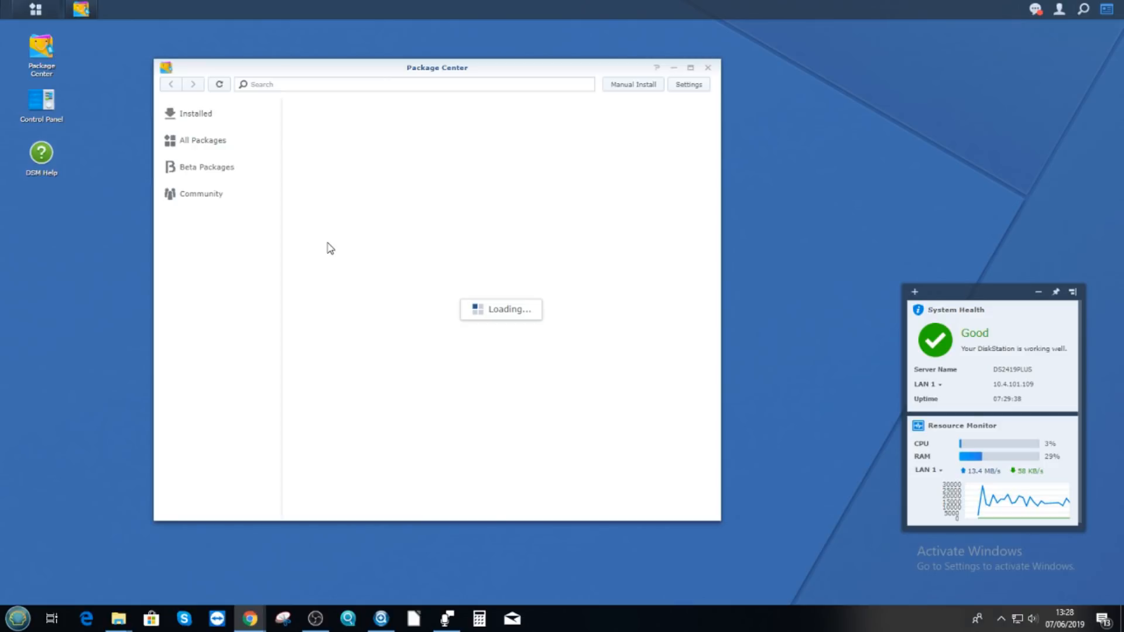
Step: Show All Packages in Package Center and scroll down through the catalogue
left_click(202, 140)
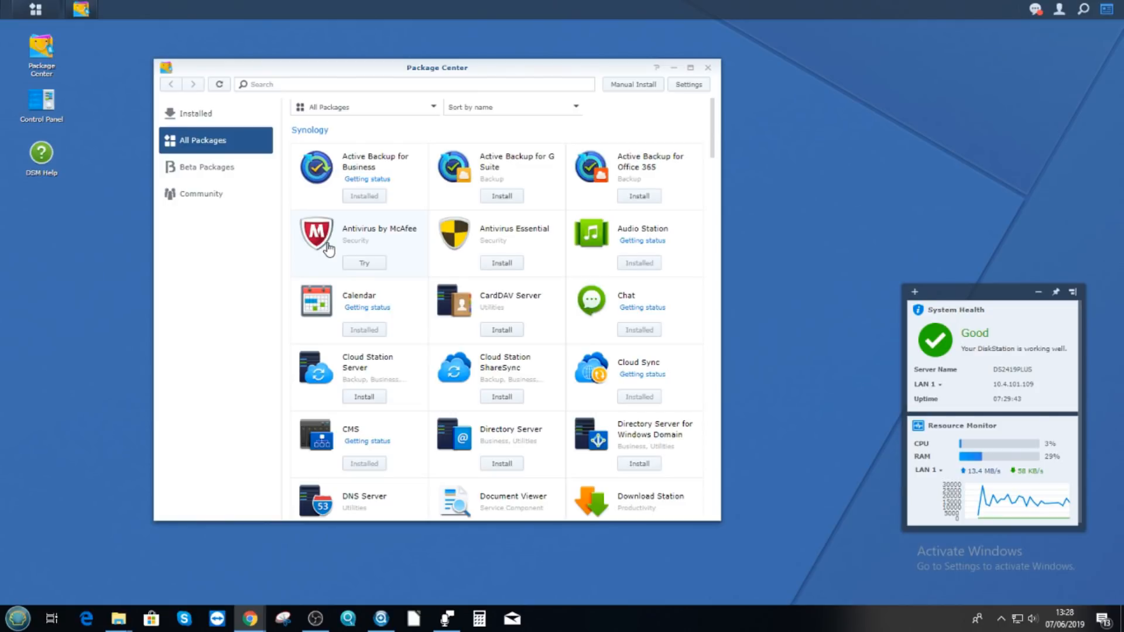
scroll("down", 3)
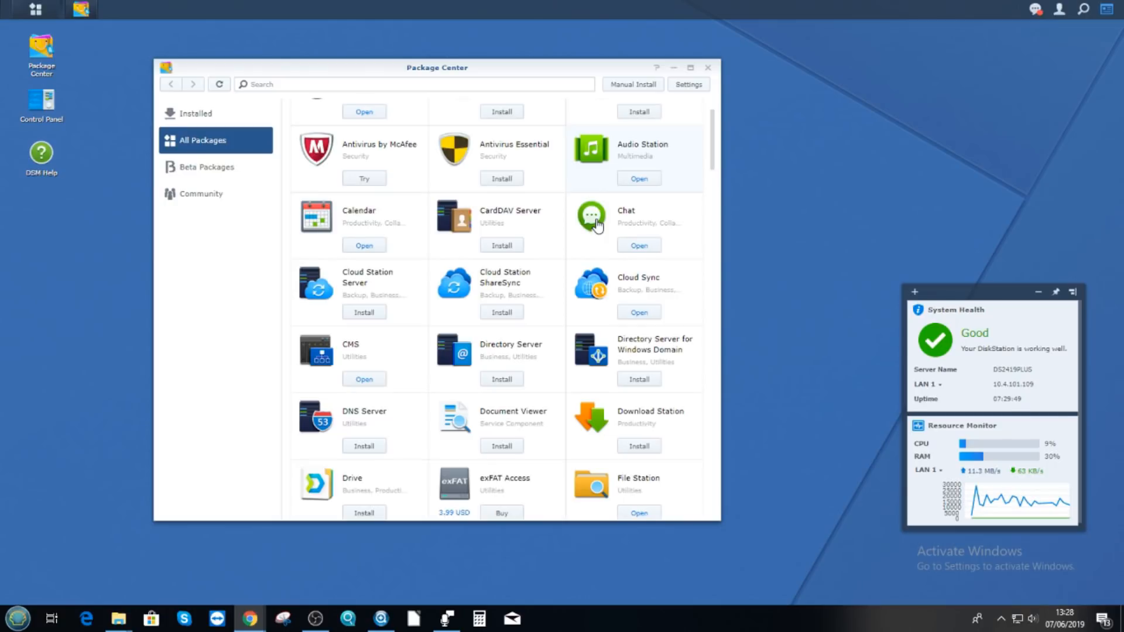
scroll("down", 3)
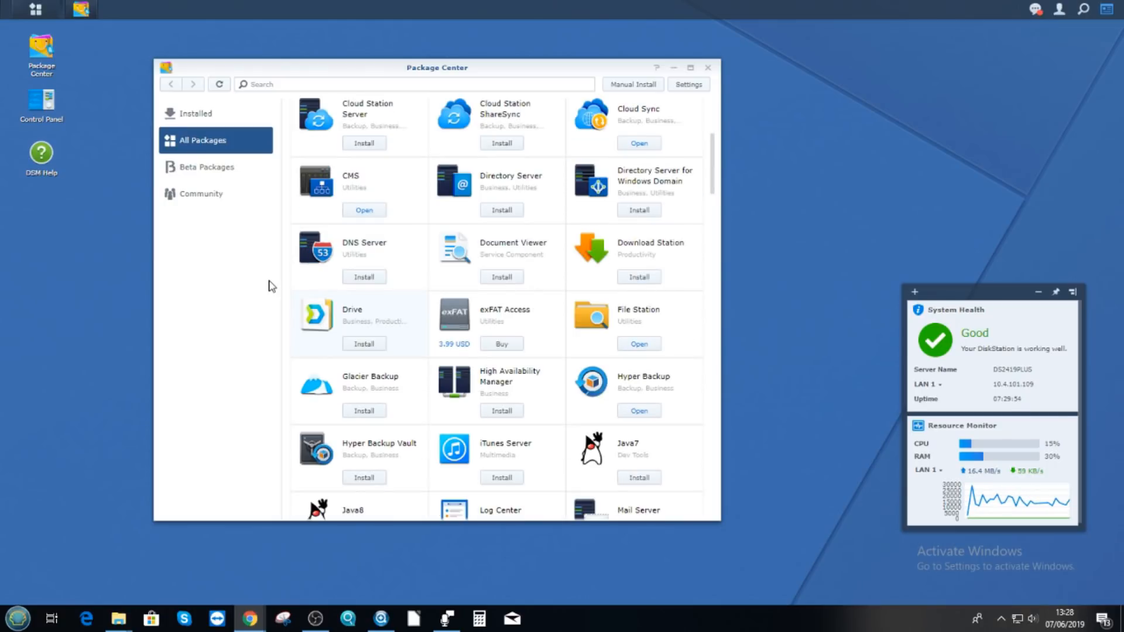
mouse_move(479, 415)
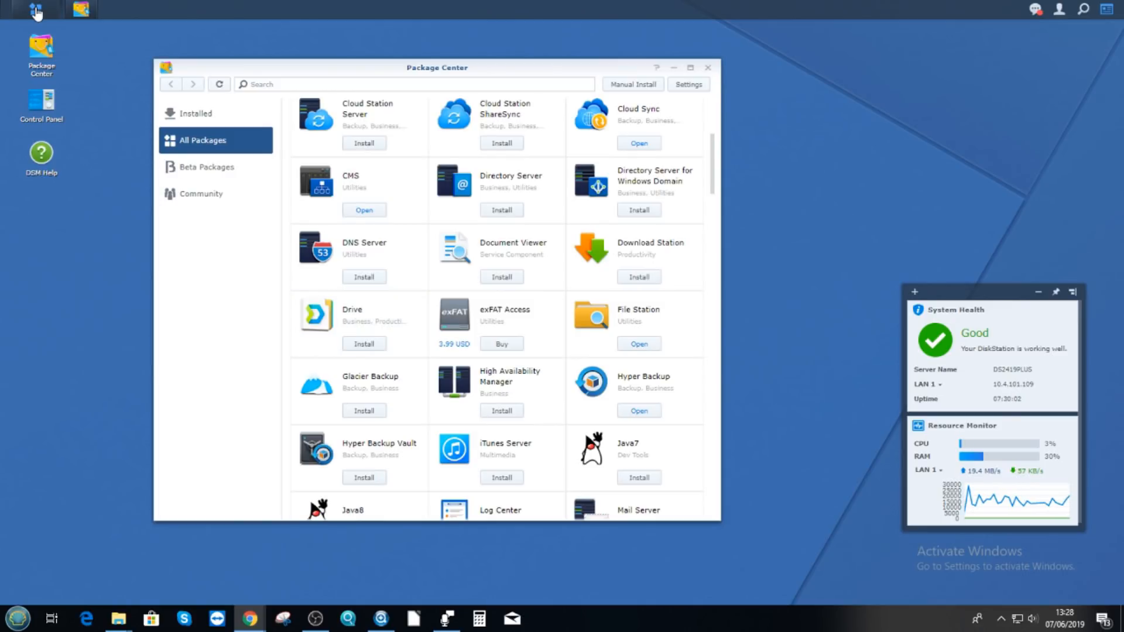
Step: Launch the Synology Drive web portal from Main Menu, then Synology Drive Client from Start
left_click(16, 9)
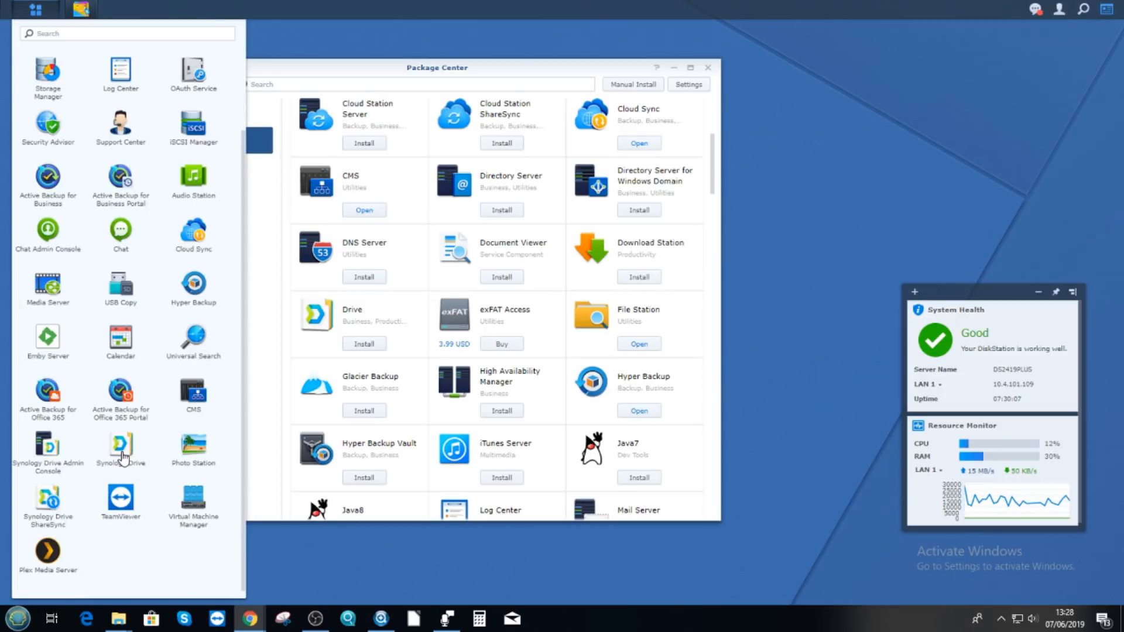
left_click(121, 448)
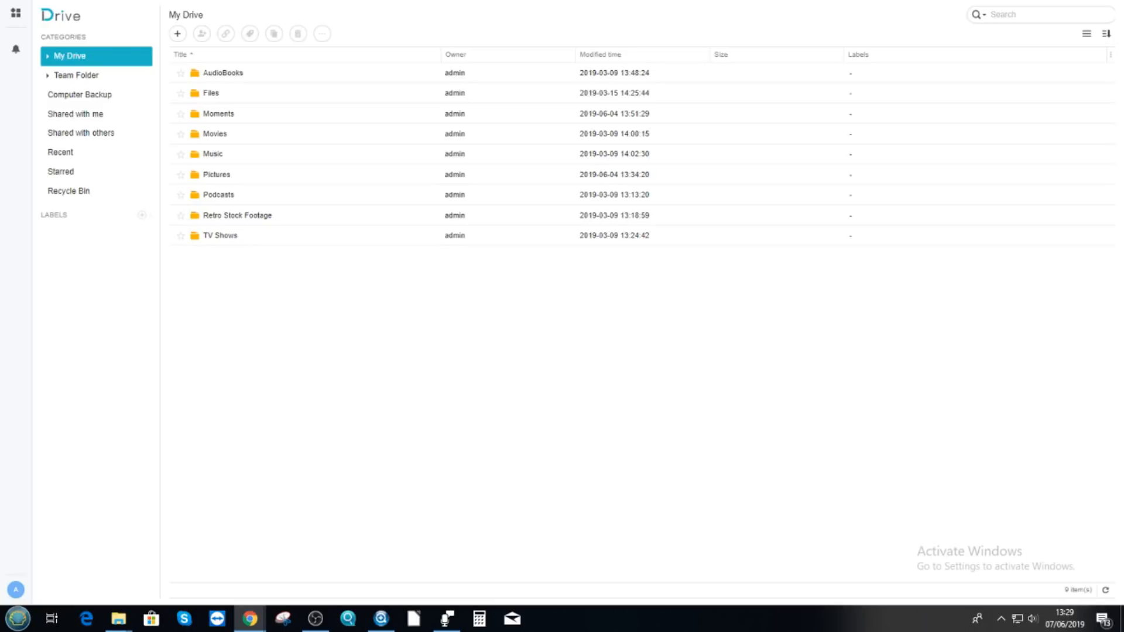
left_click(17, 619)
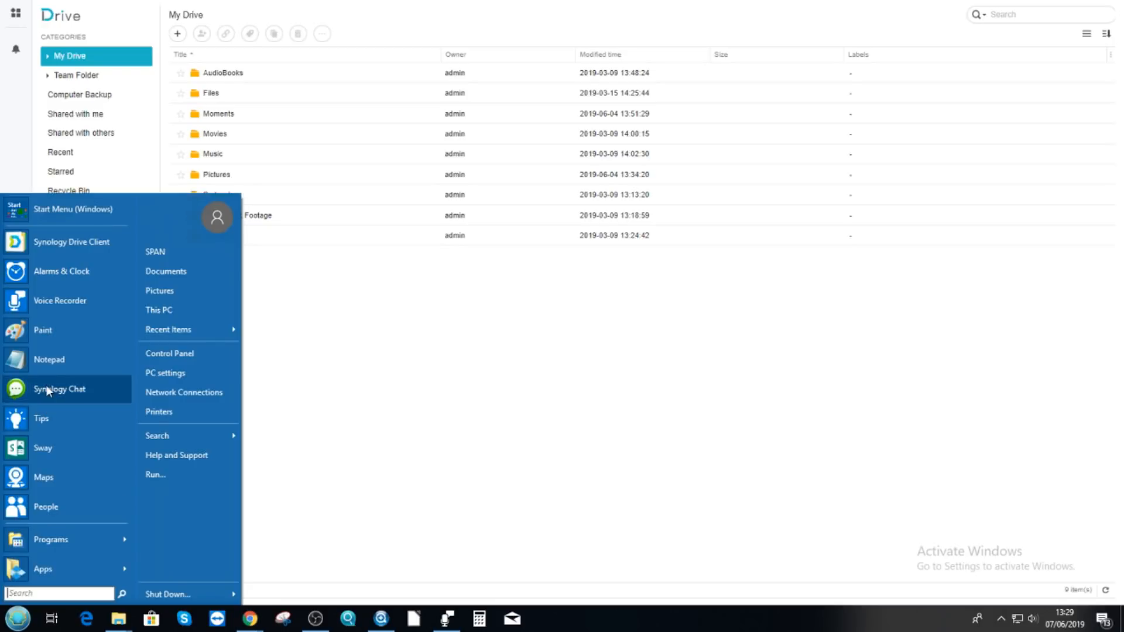
left_click(51, 539)
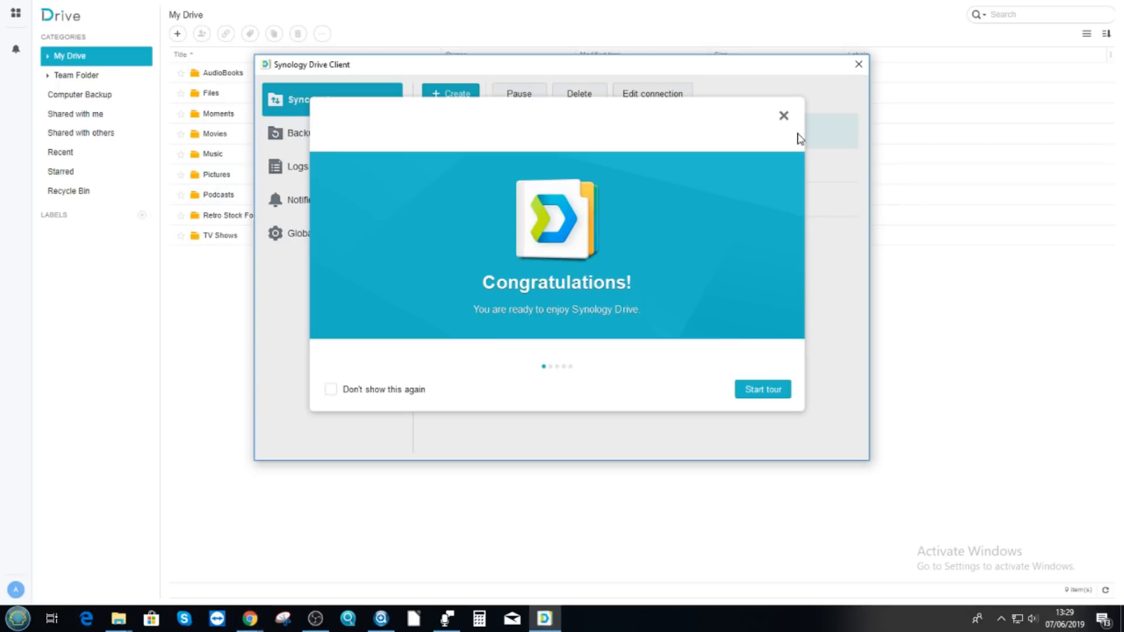
Step: Close the Congratulations pop-up to reveal the My Drive and Shared with me tasks
left_click(782, 115)
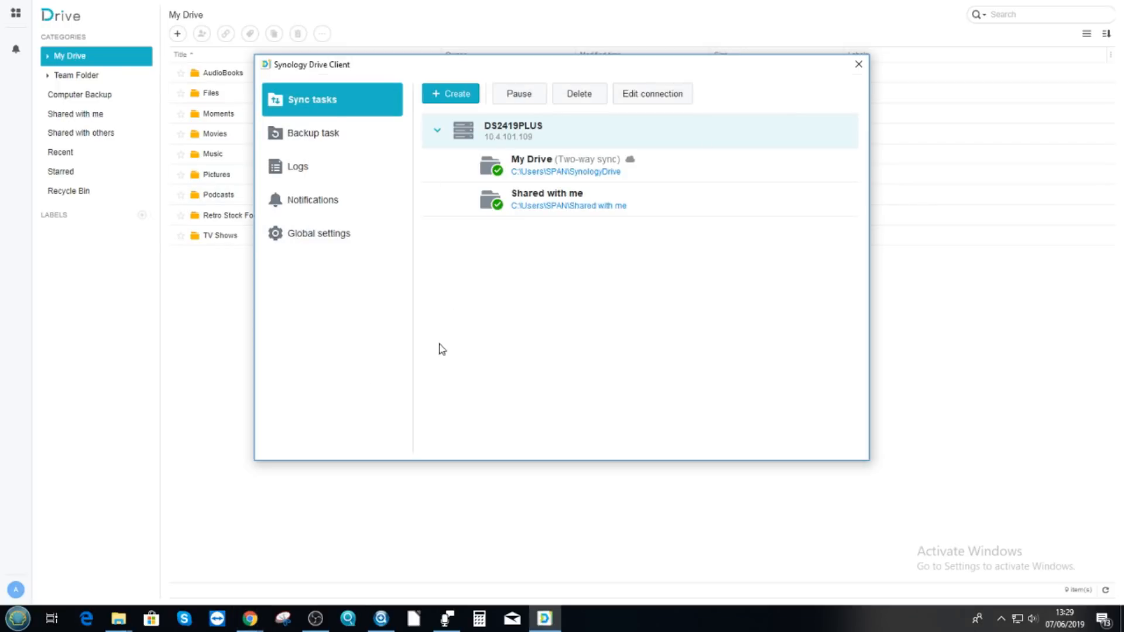
mouse_move(118, 618)
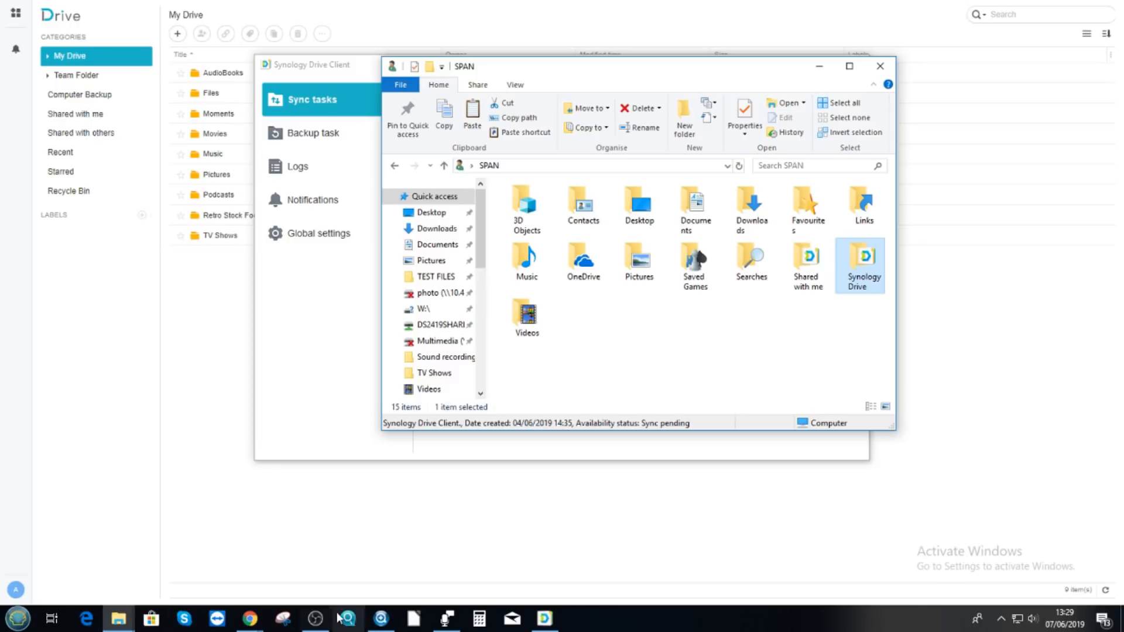
left_click(380, 618)
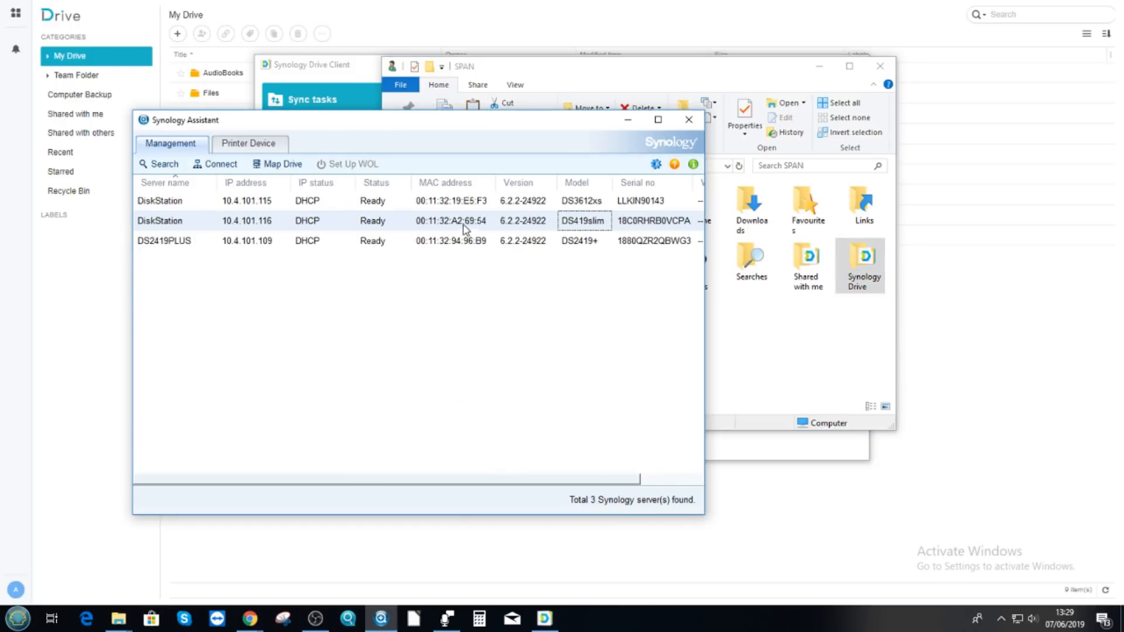
right_click(160, 201)
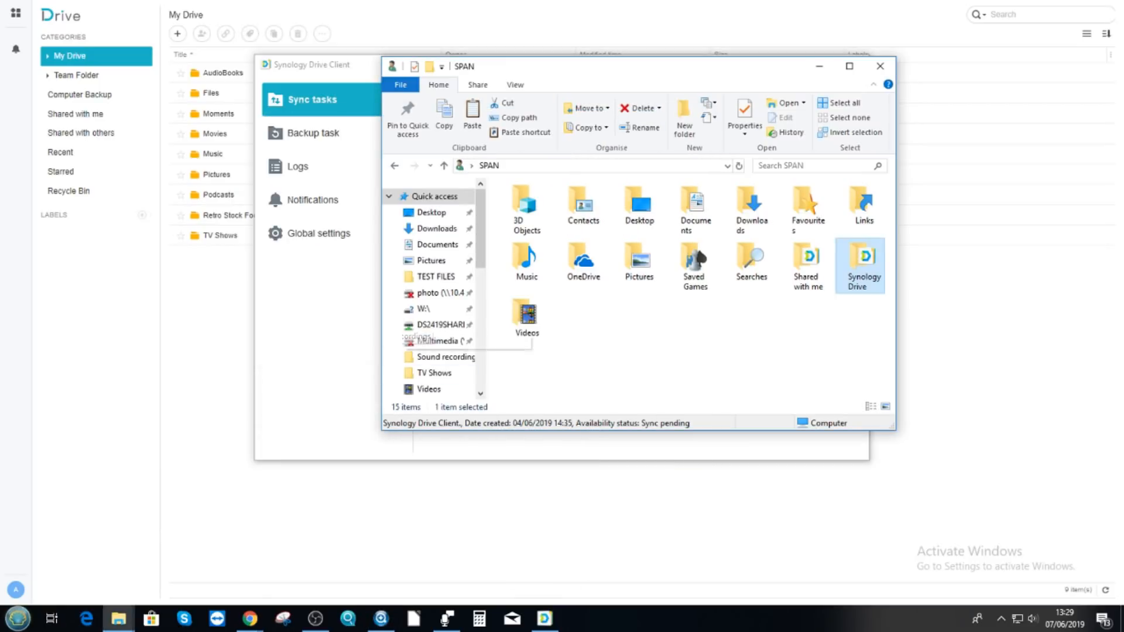
left_click(17, 618)
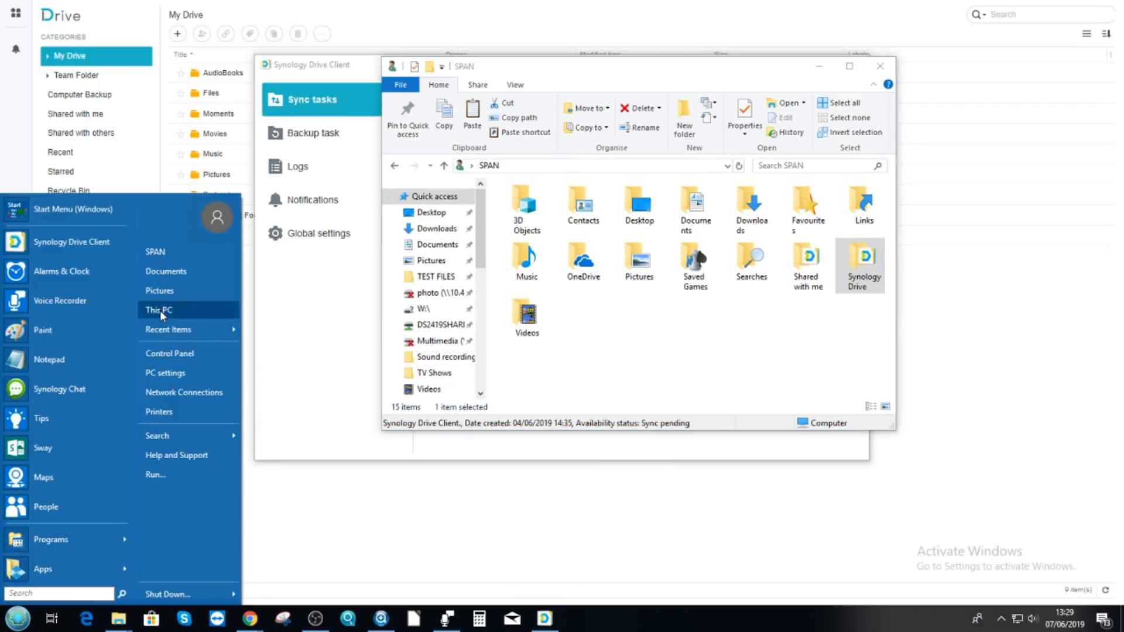
left_click(586, 376)
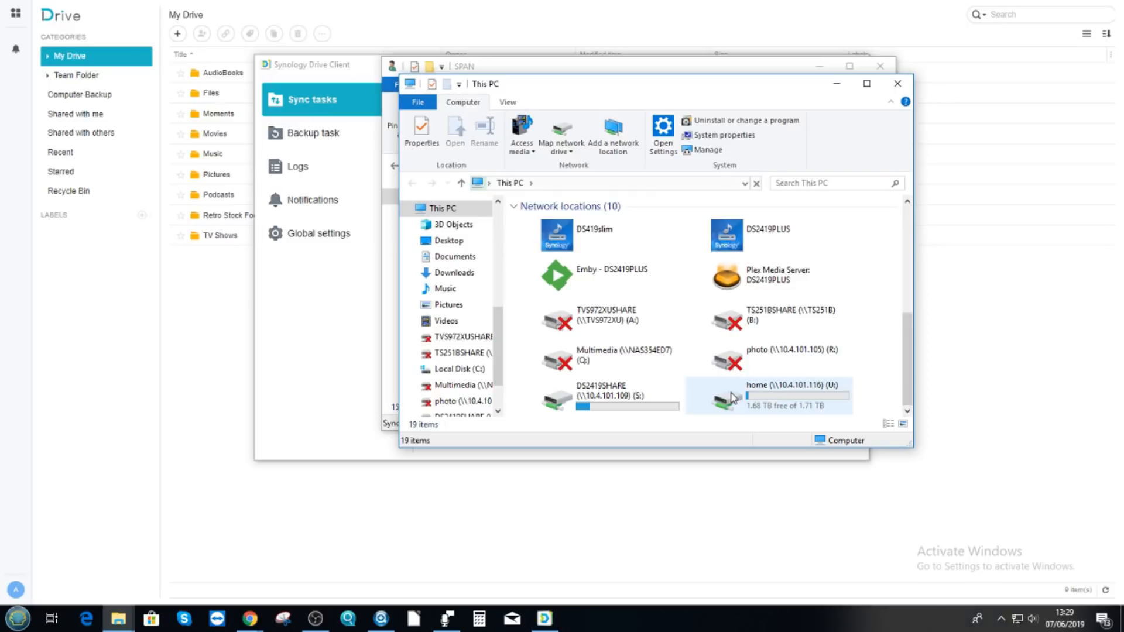
mouse_move(670, 357)
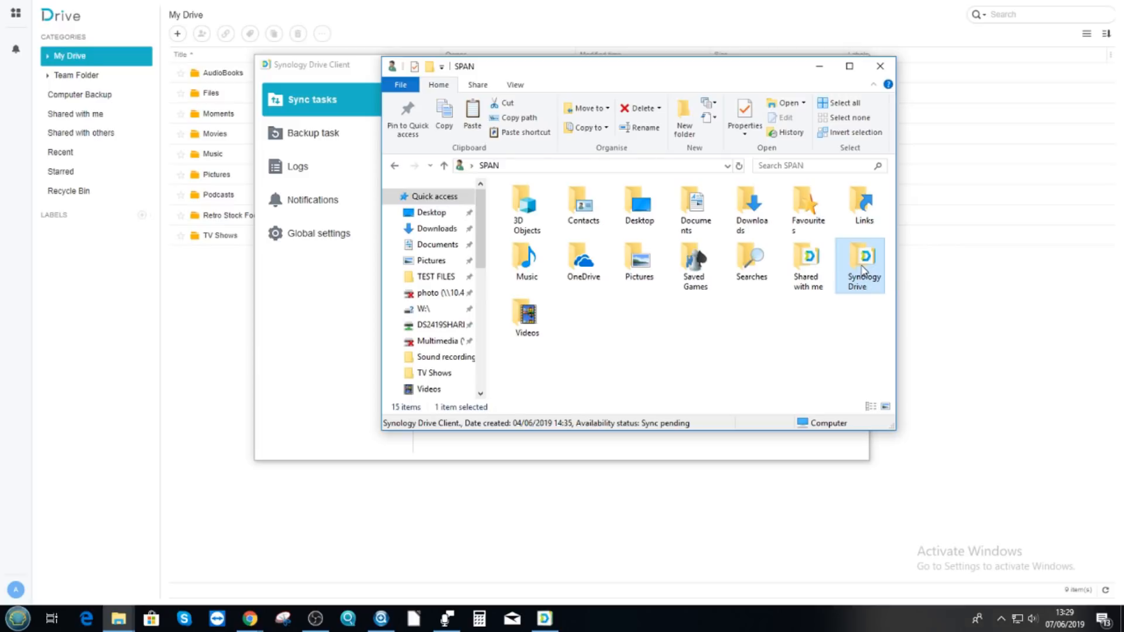
mouse_move(873, 264)
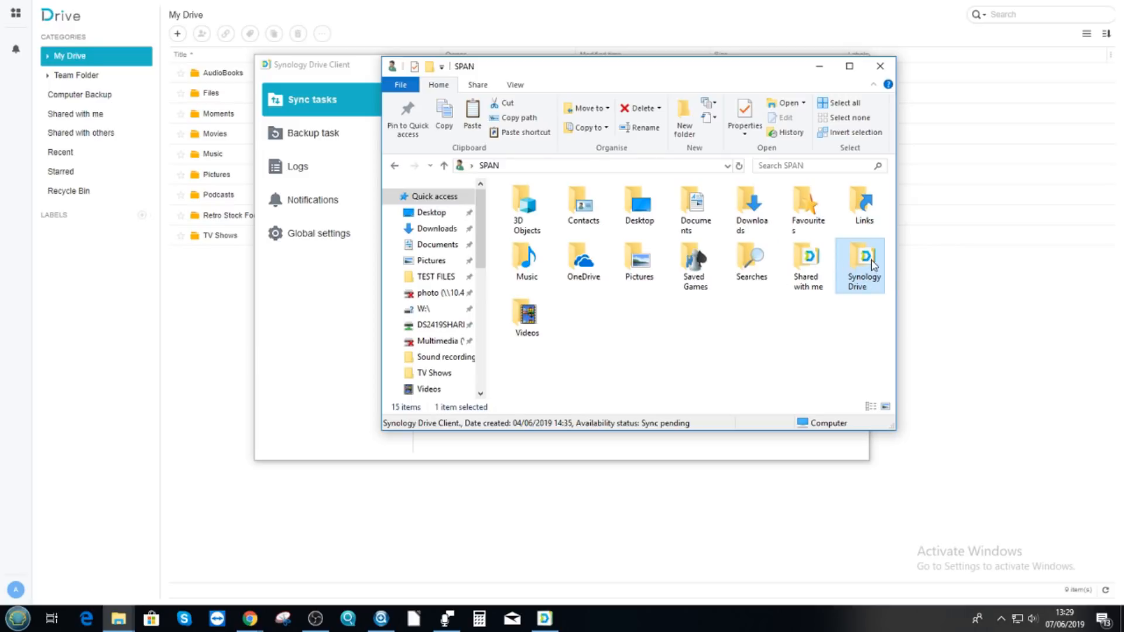
Step: Open the SynologyDrive folder and select AudioBooks and Files to inspect their status
double_click(862, 260)
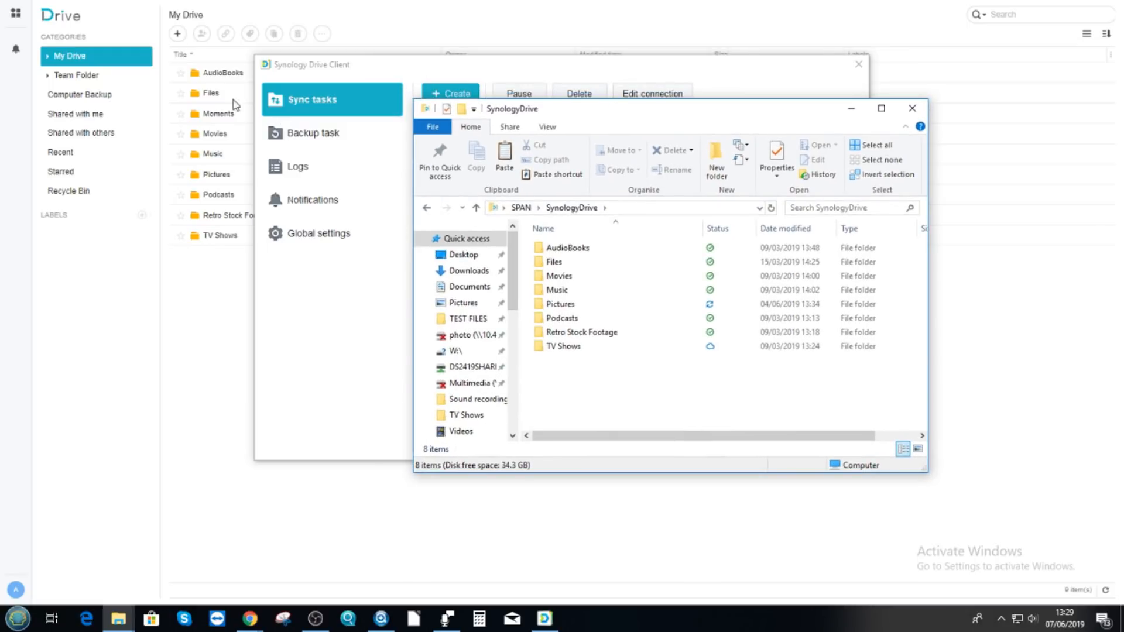
mouse_move(564, 313)
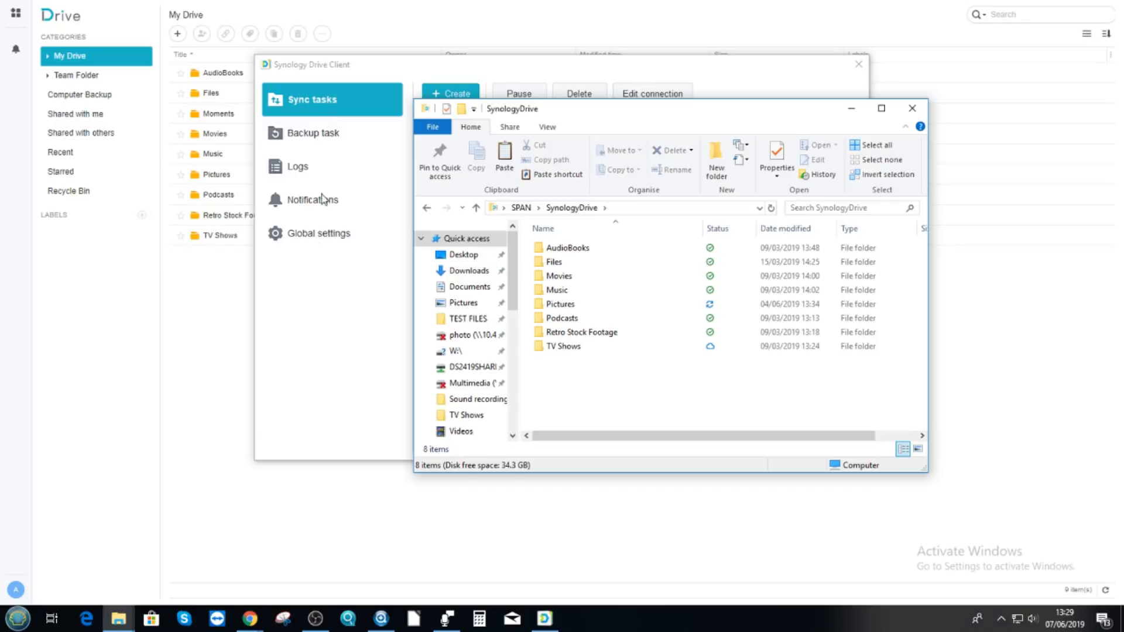
mouse_move(465, 243)
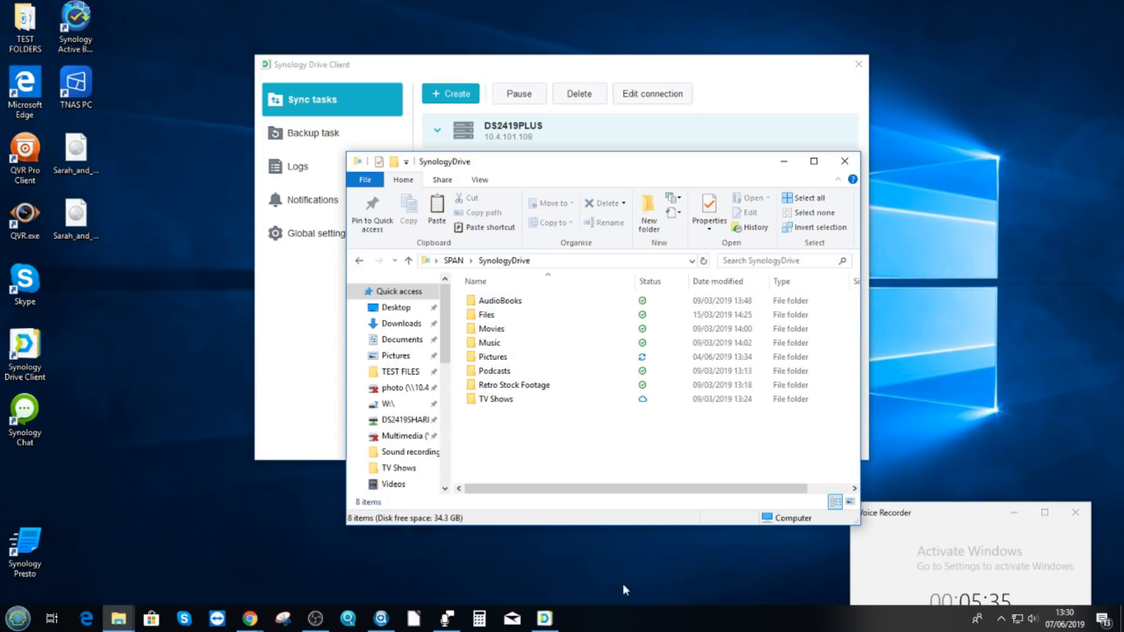
left_click(499, 300)
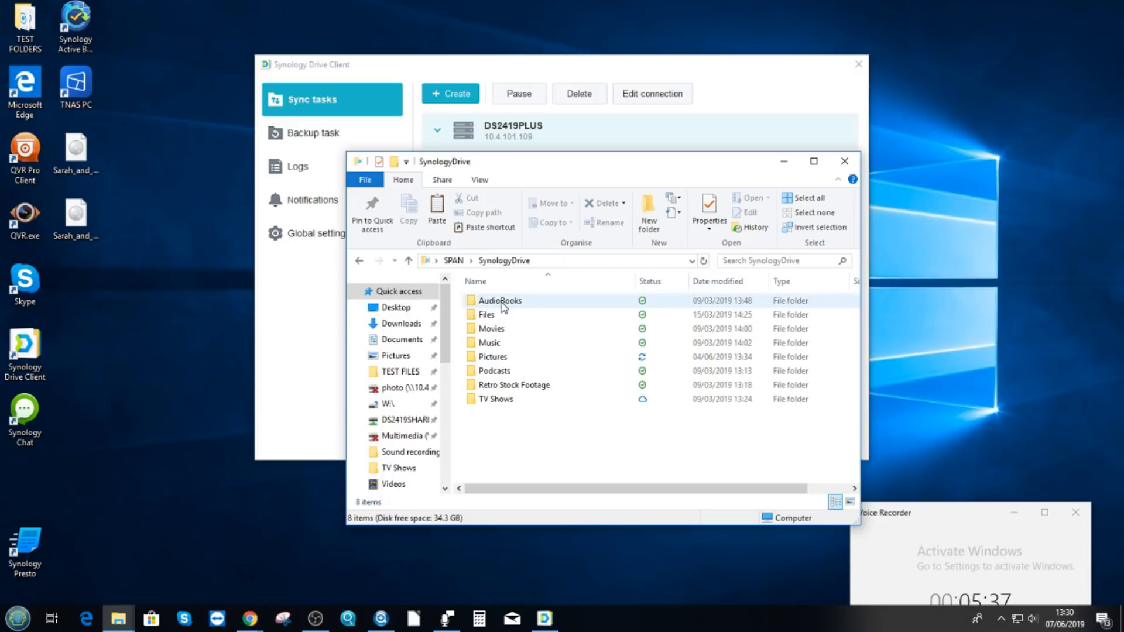
left_click(485, 314)
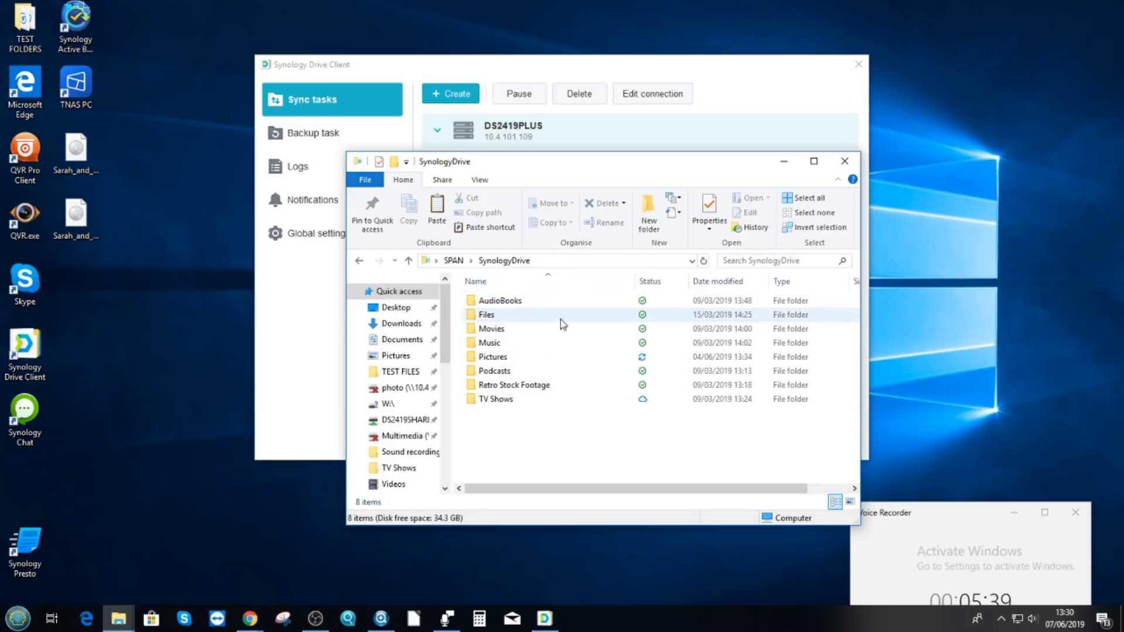
left_click(498, 300)
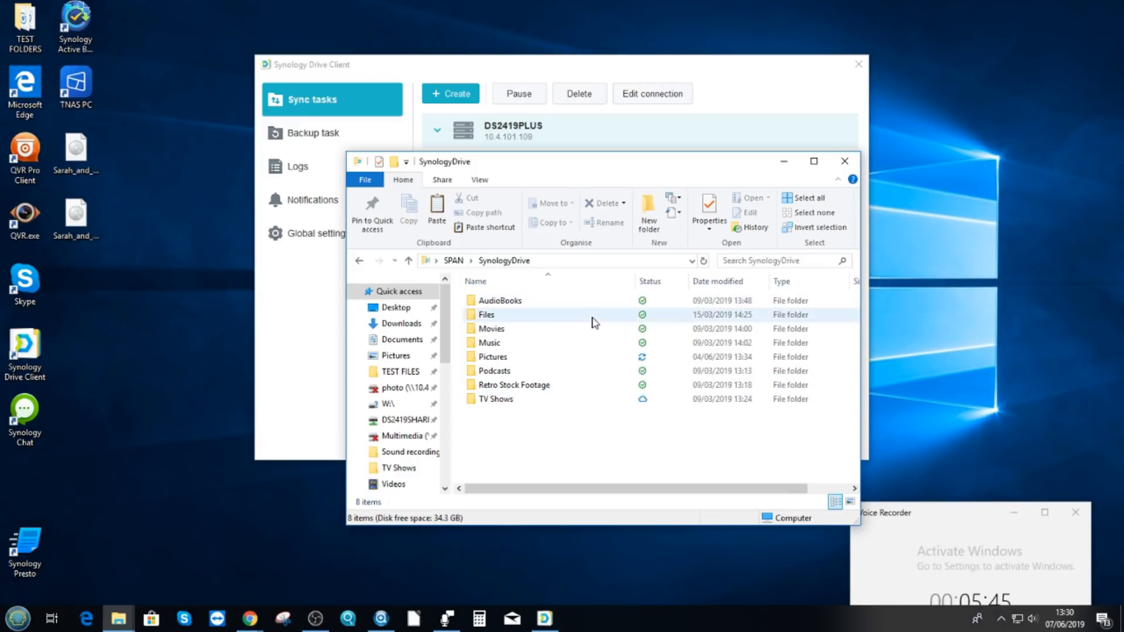
mouse_move(249, 618)
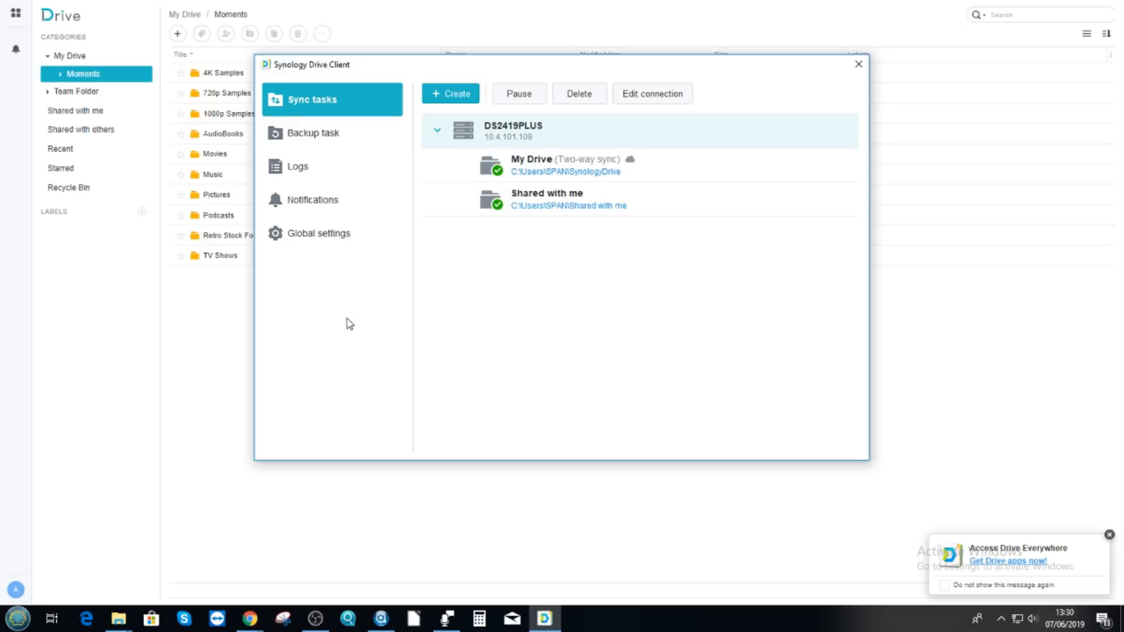
mouse_move(601, 558)
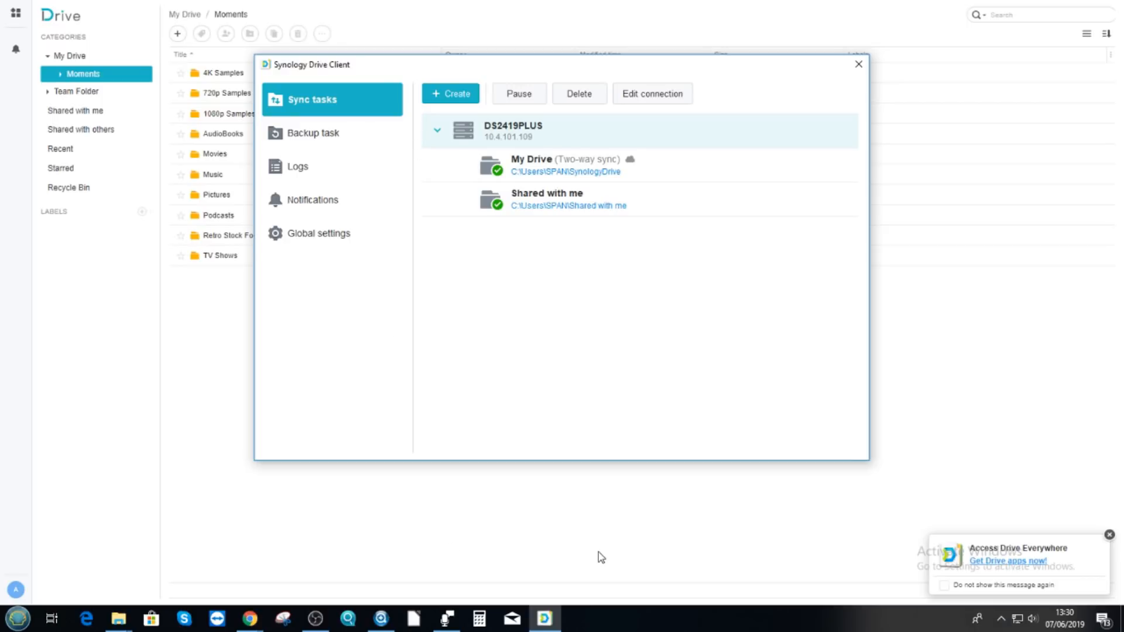
mouse_move(118, 618)
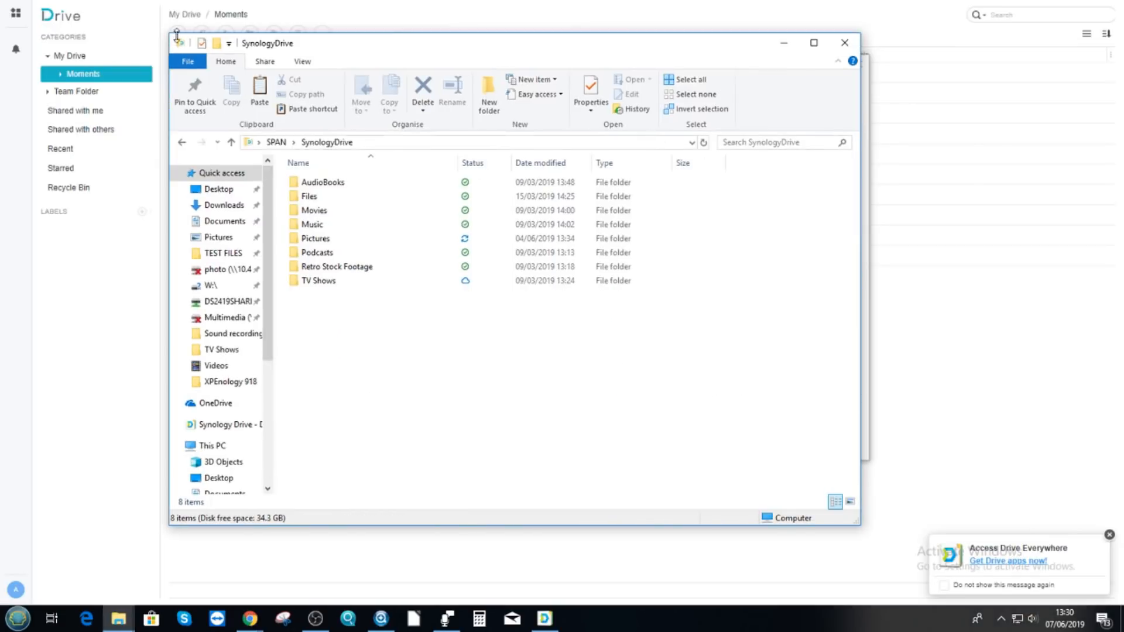
left_click(323, 182)
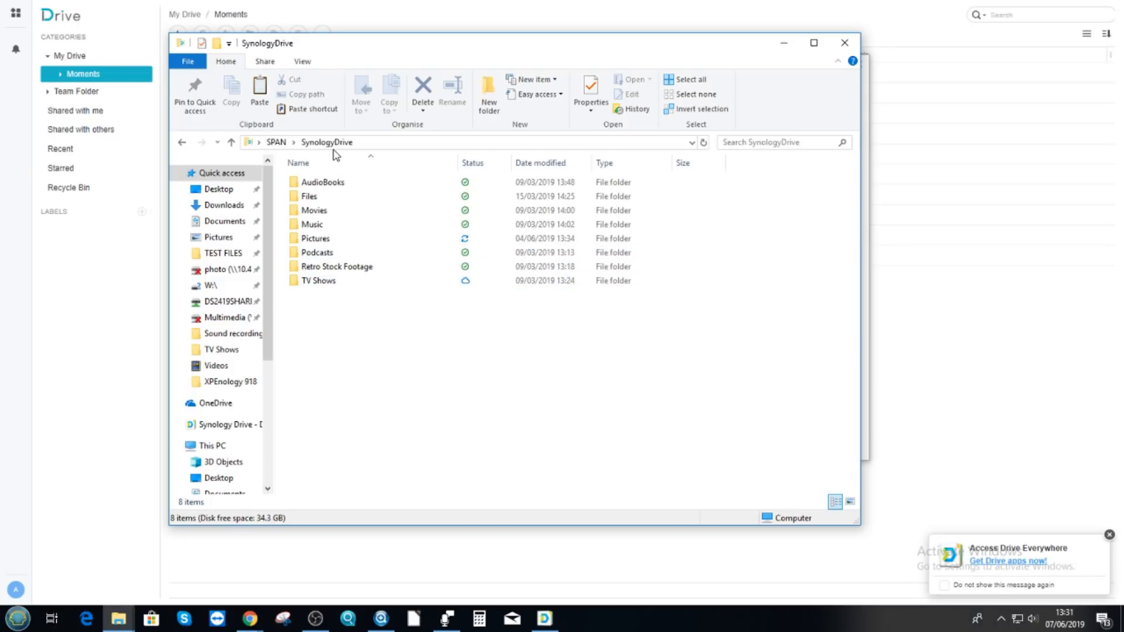
mouse_move(598, 198)
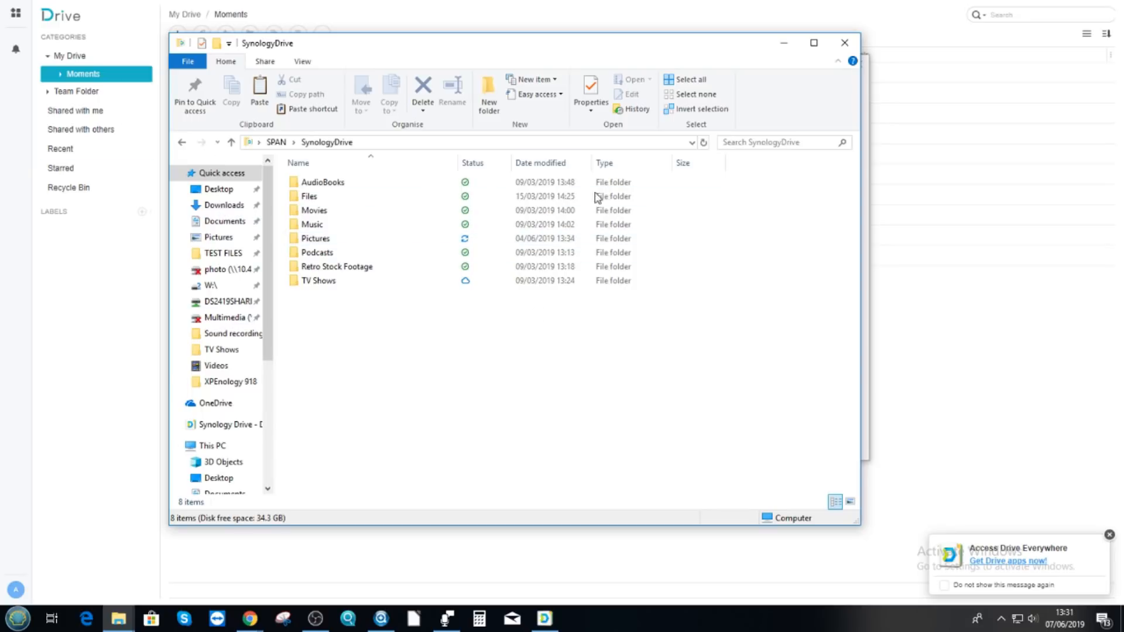
mouse_move(304, 151)
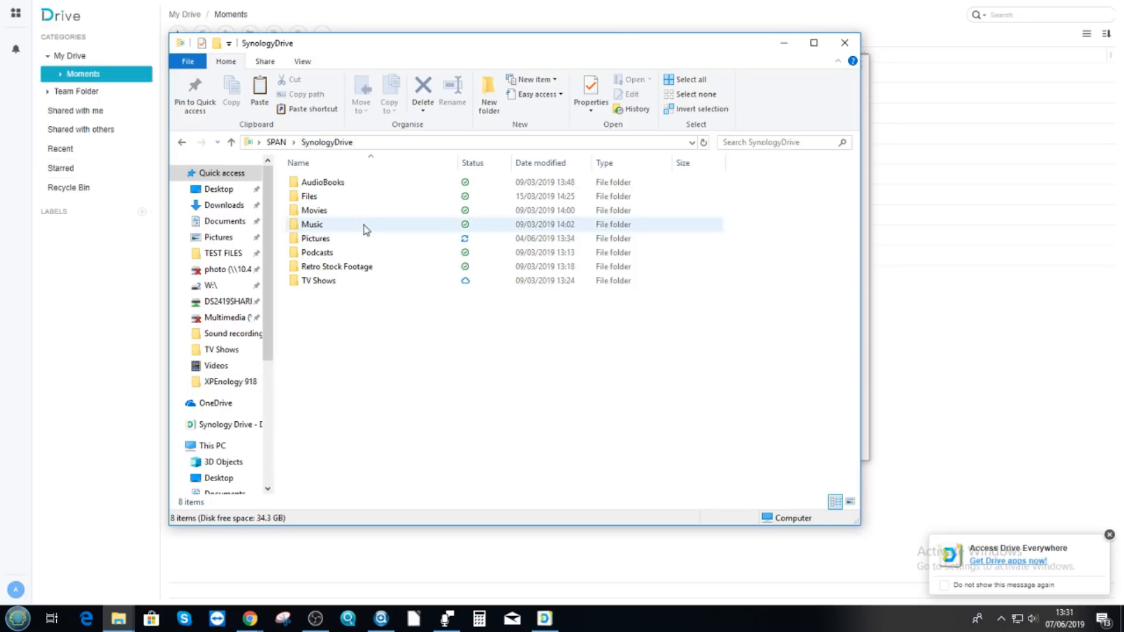
mouse_move(380, 227)
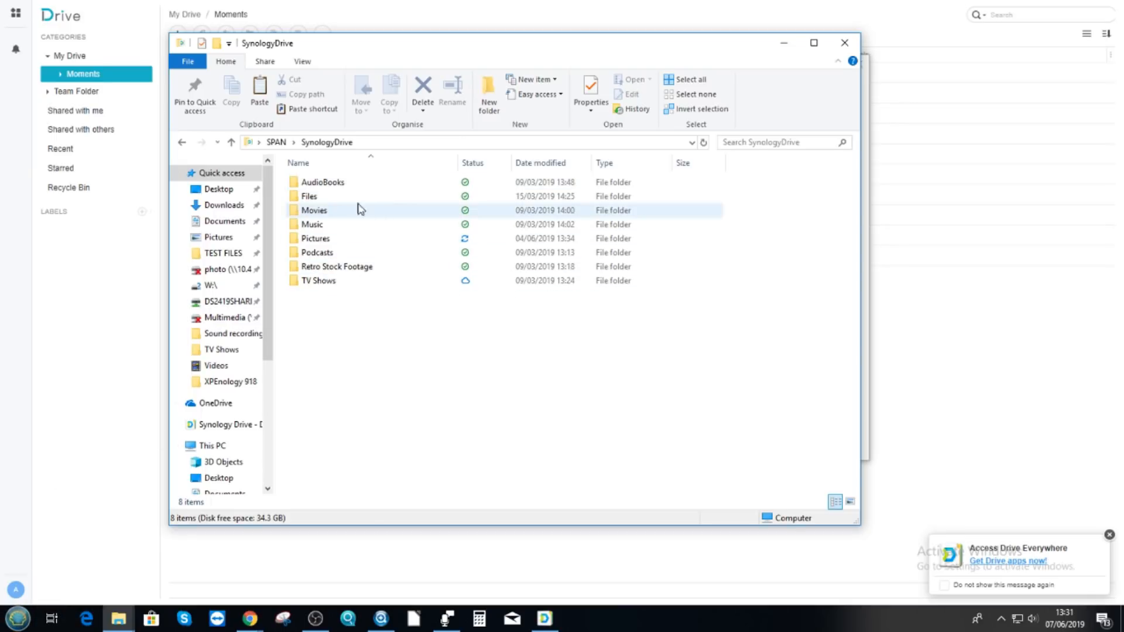
left_click(321, 182)
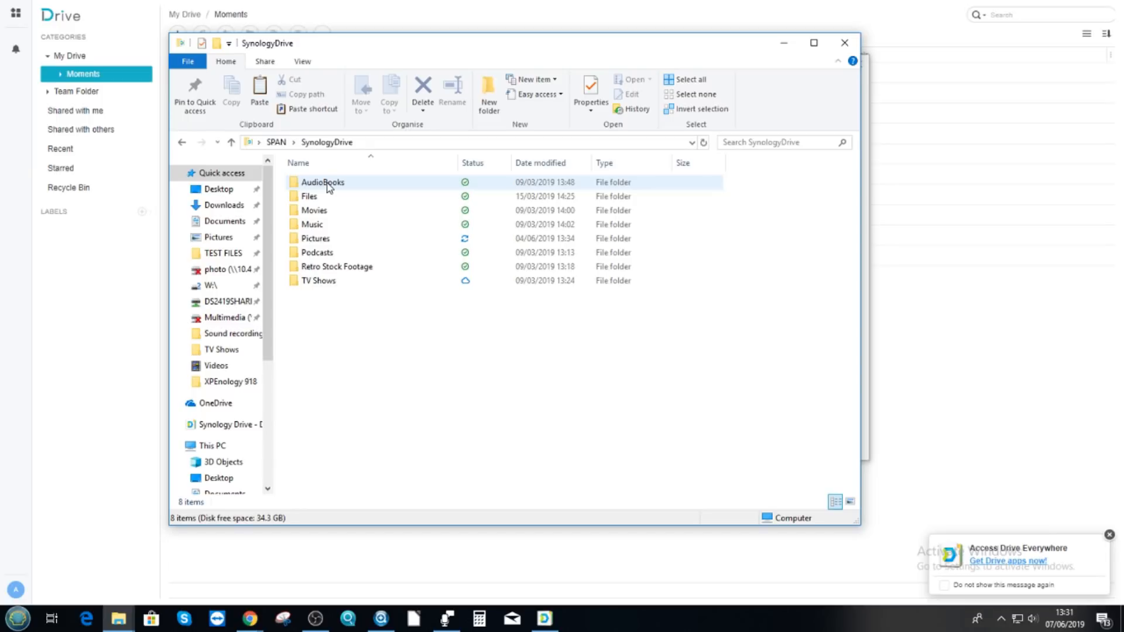
left_click(316, 251)
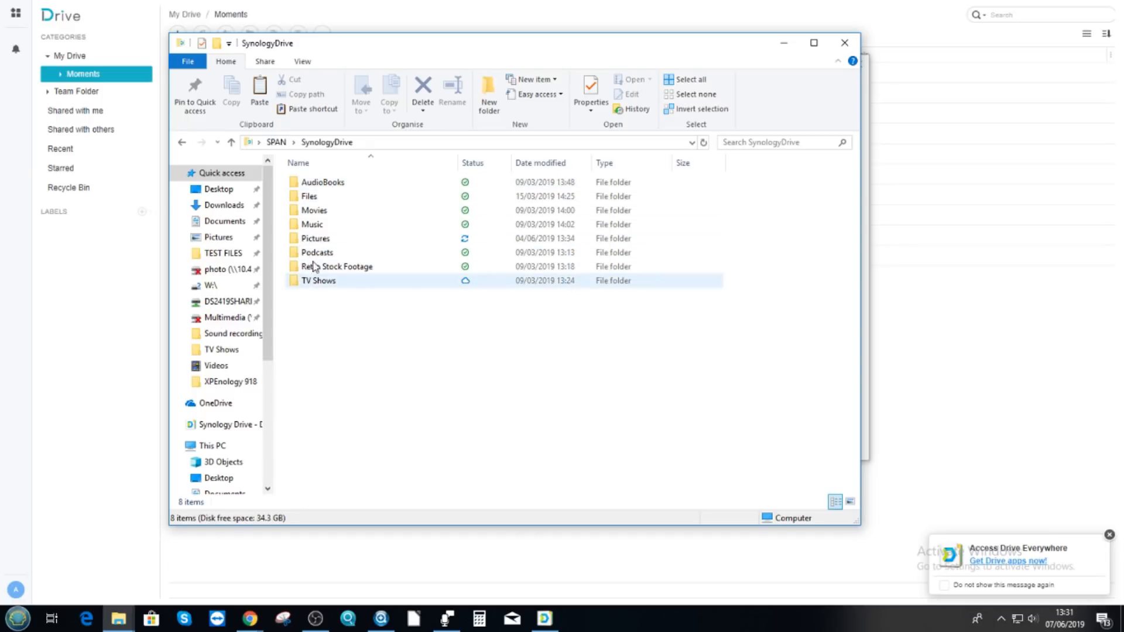
left_click(322, 182)
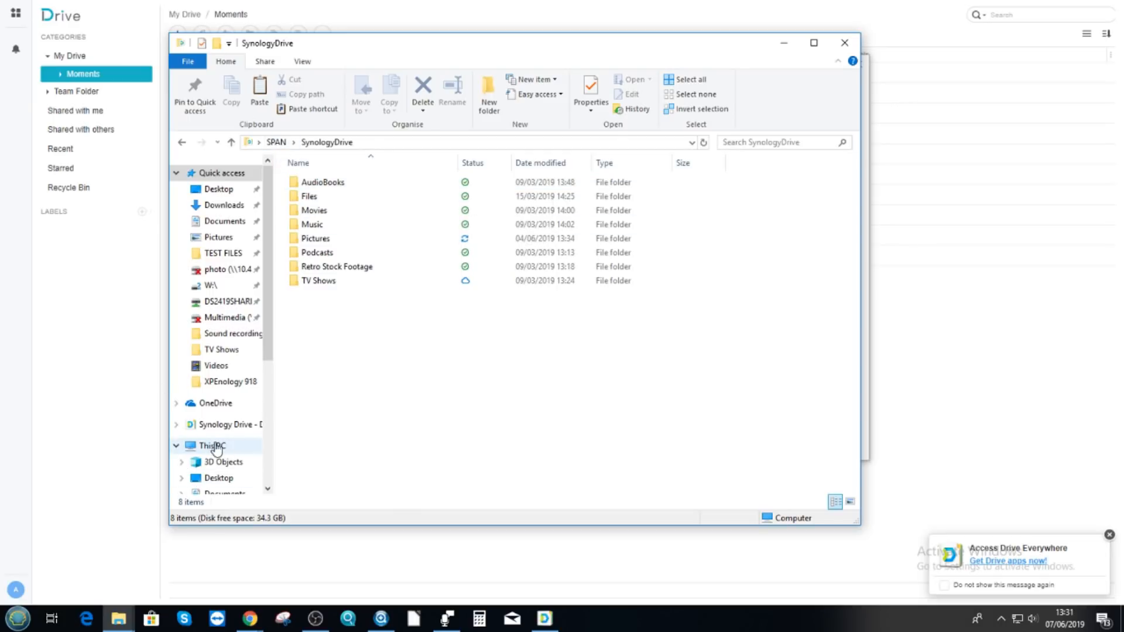
left_click(322, 181)
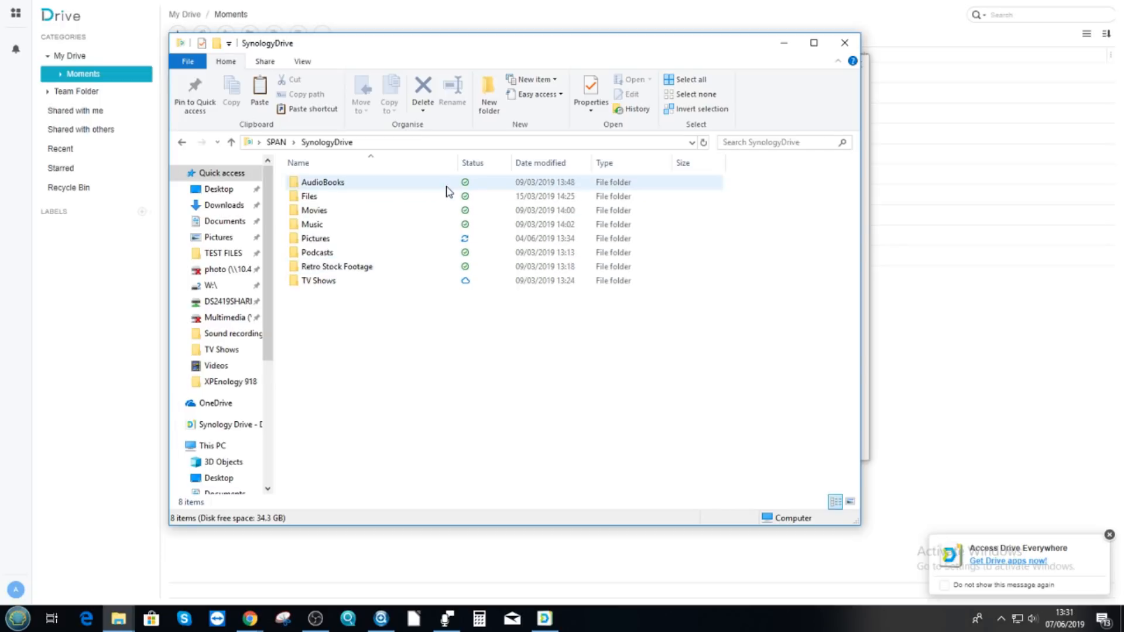
left_click(317, 281)
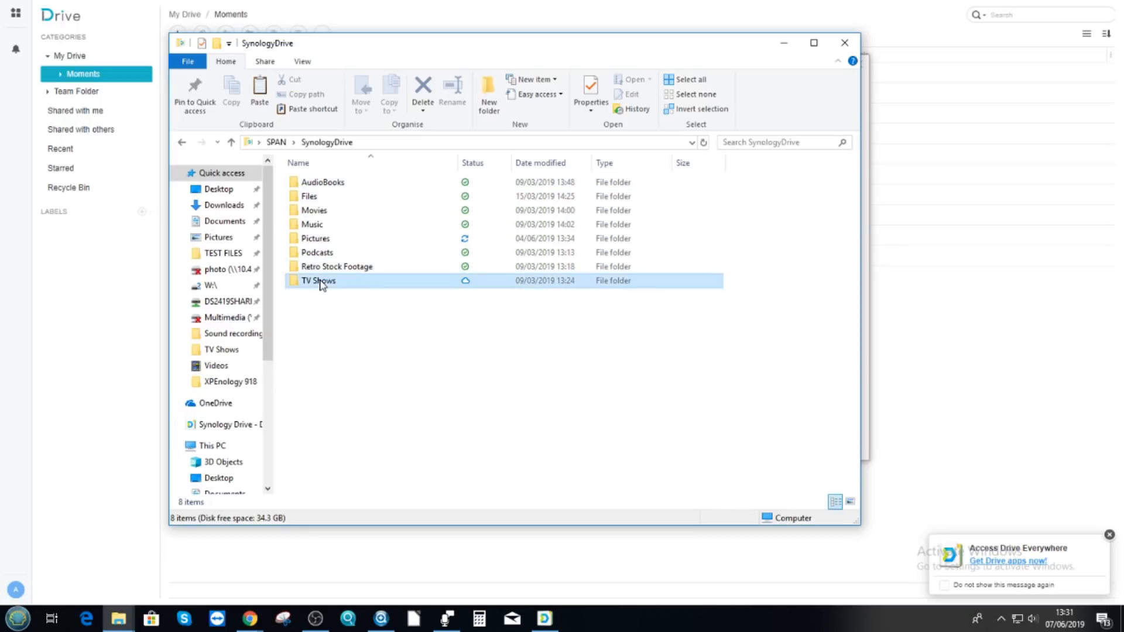
Step: Open TV Shows and download the online-only Friday Night Dinner episode
double_click(317, 281)
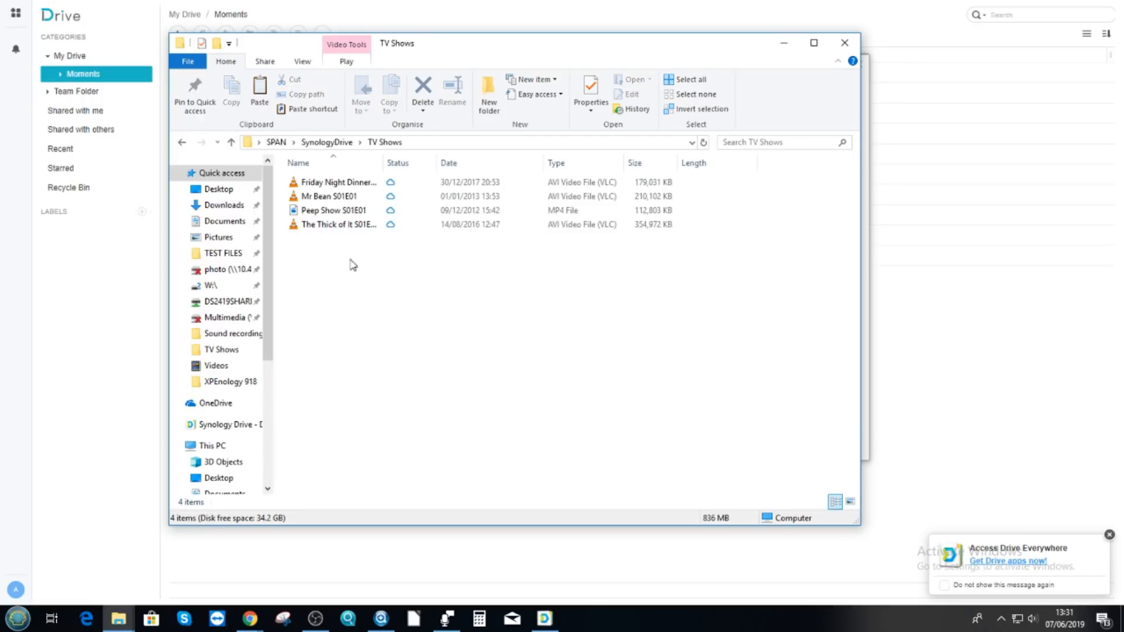
left_click(334, 182)
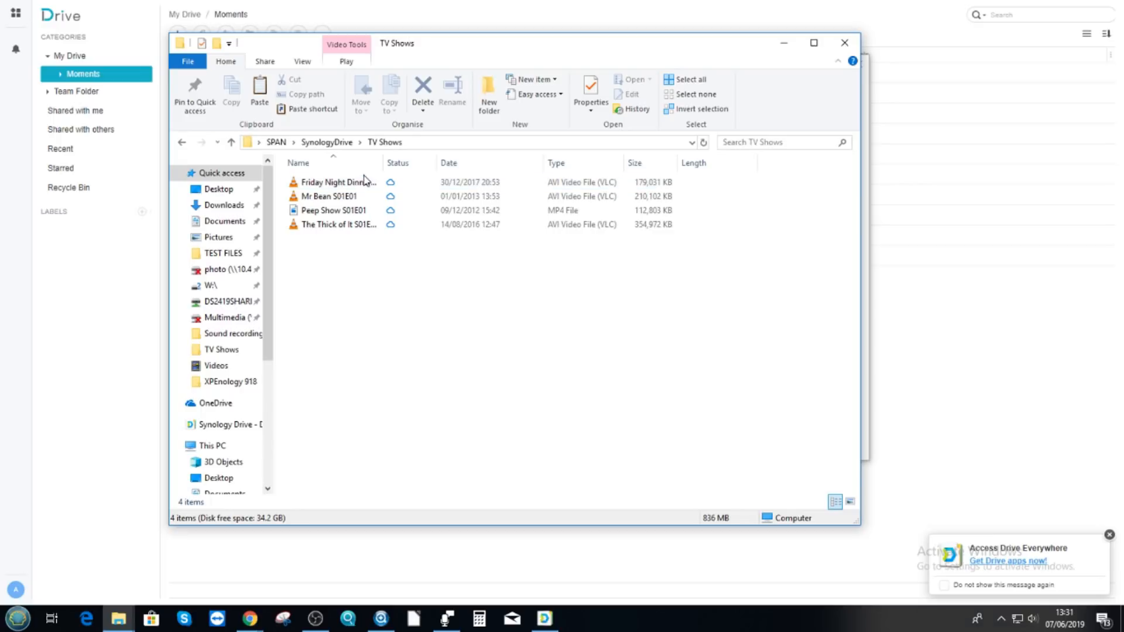
left_click(338, 182)
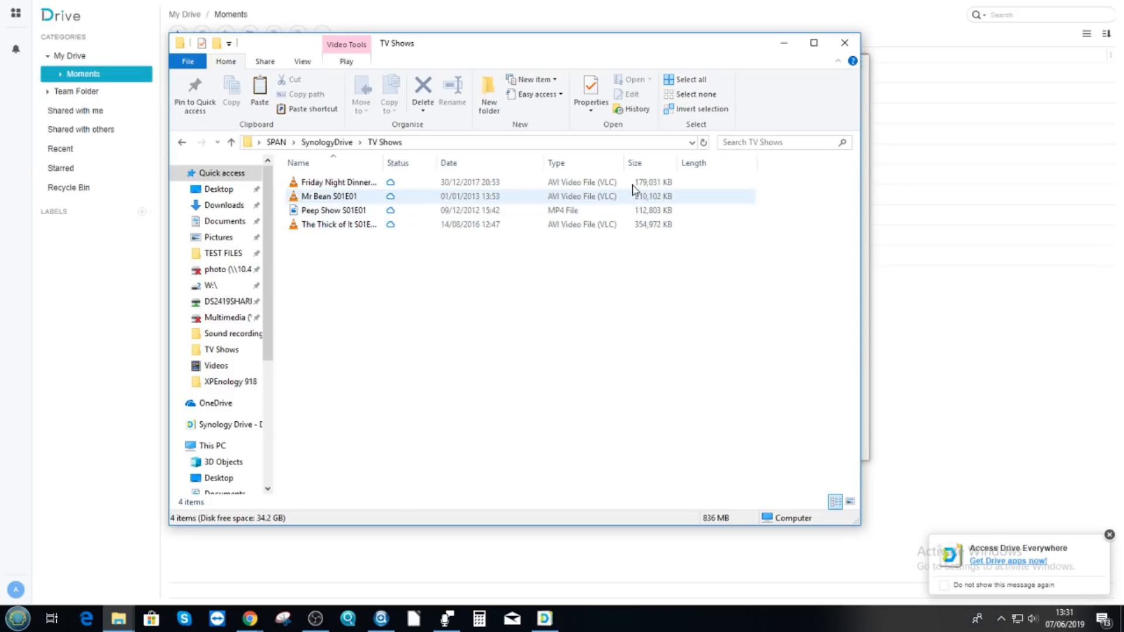
left_click(337, 182)
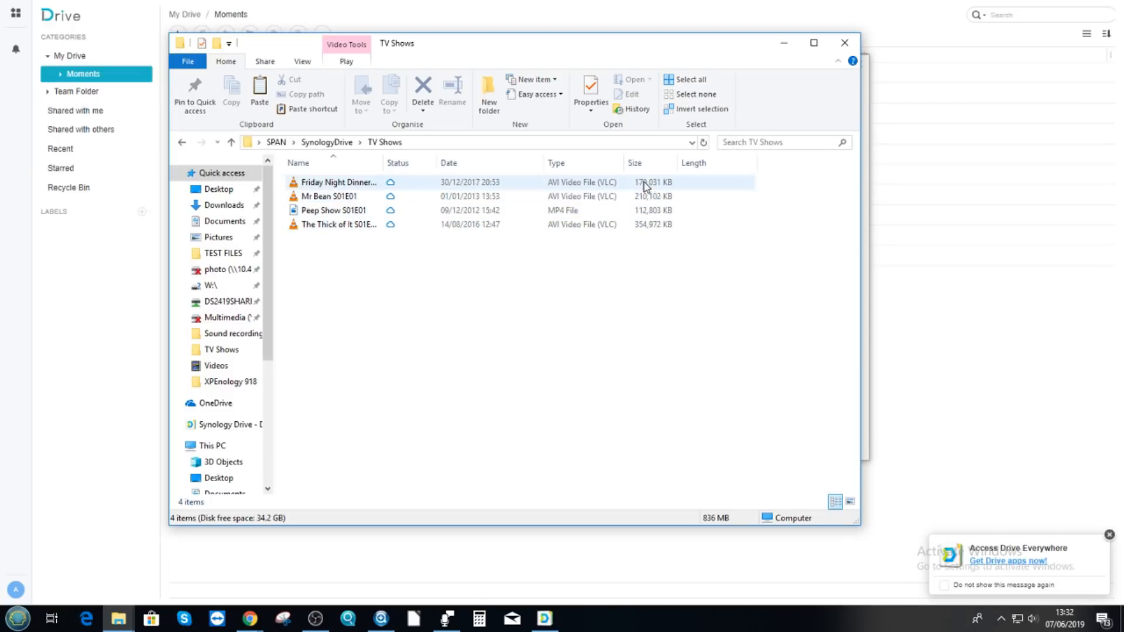
mouse_move(352, 194)
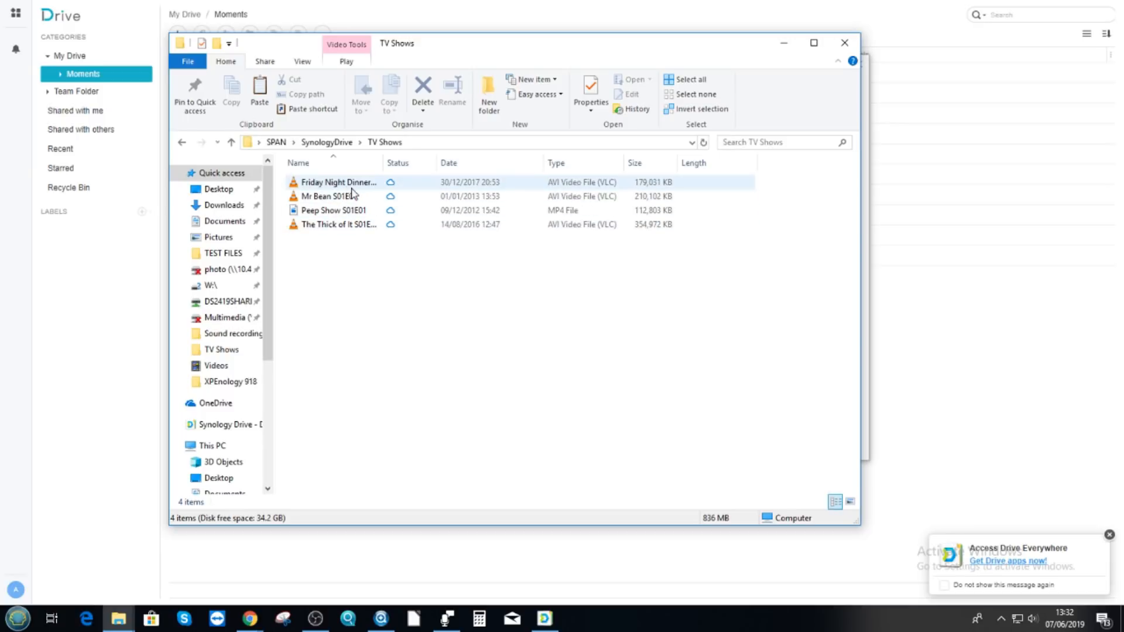
mouse_move(342, 192)
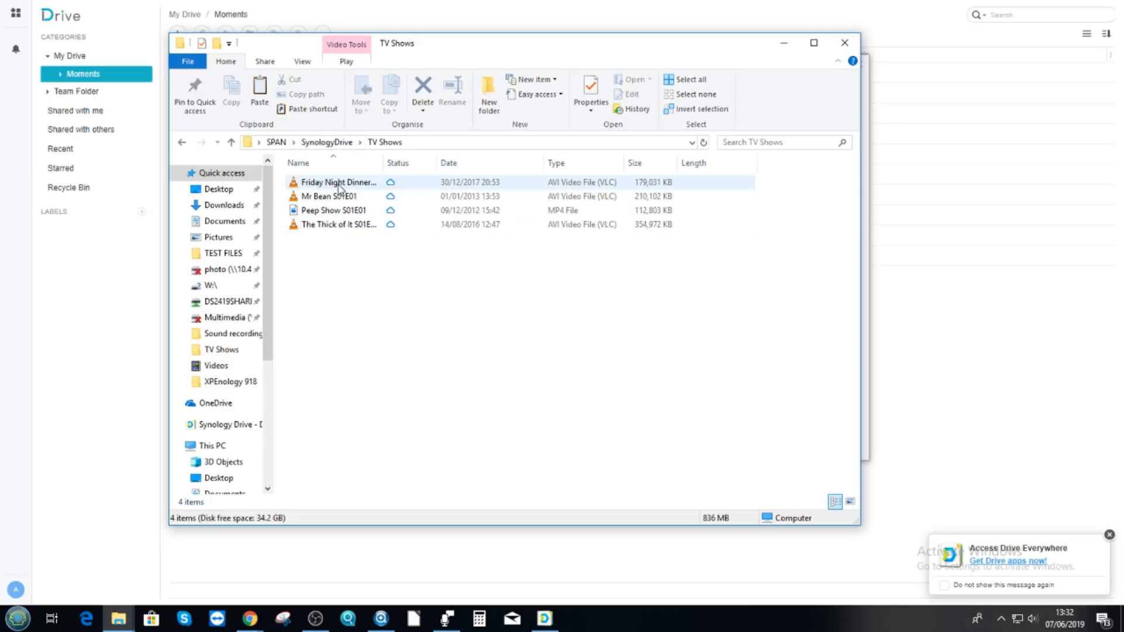
left_click(337, 182)
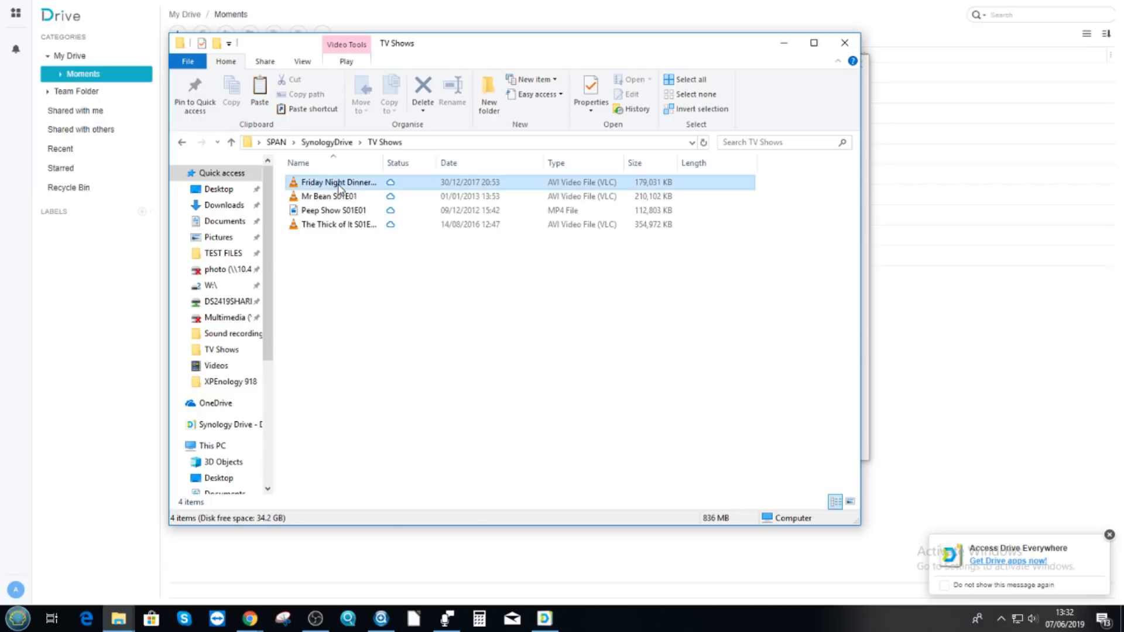
double_click(337, 182)
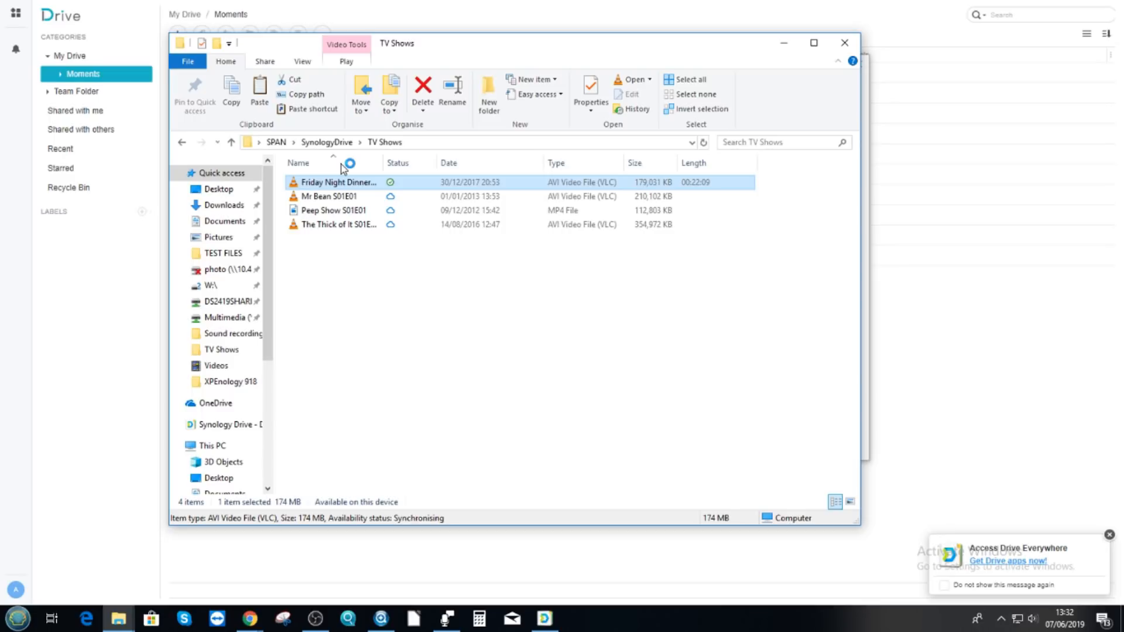
Step: Check the downloaded Friday Night Dinner episode and view its context menu actions
double_click(337, 181)
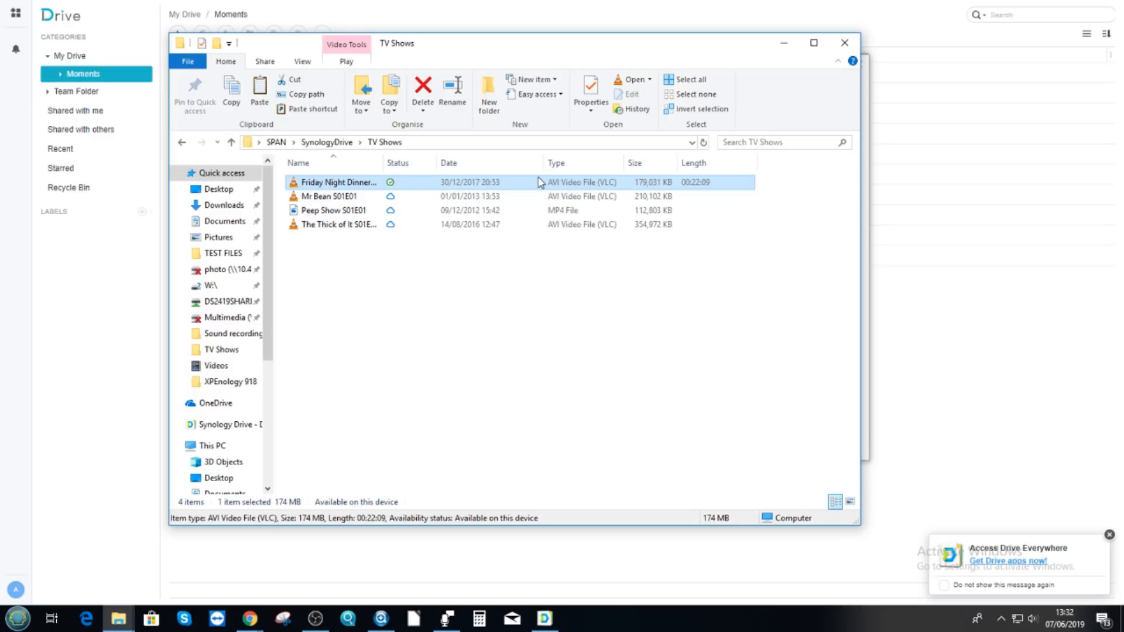
mouse_move(361, 185)
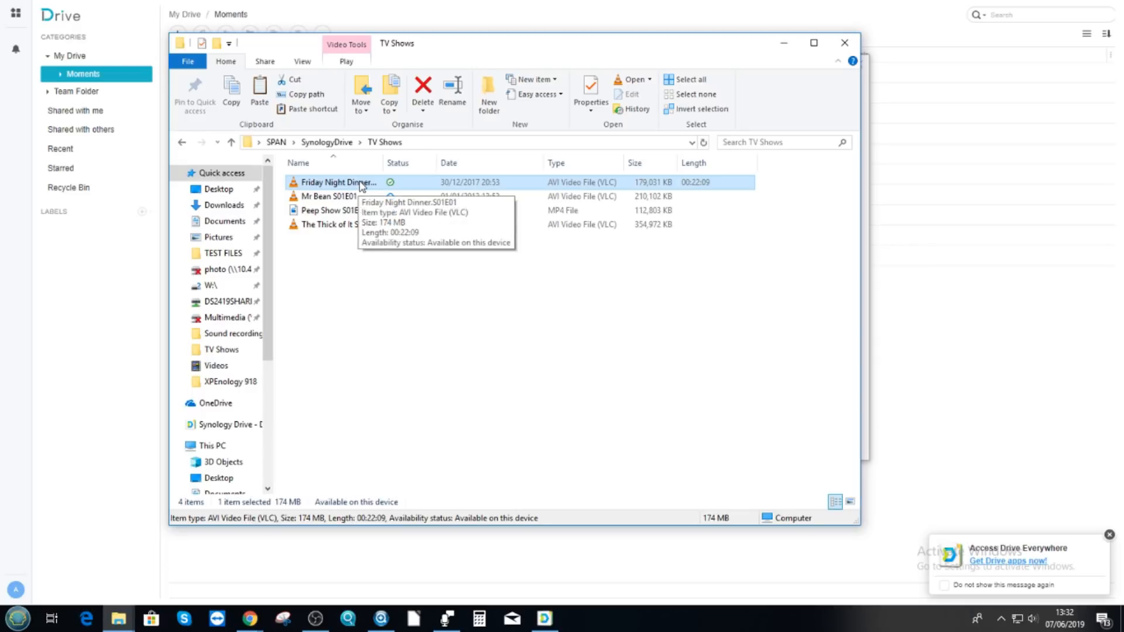
right_click(337, 182)
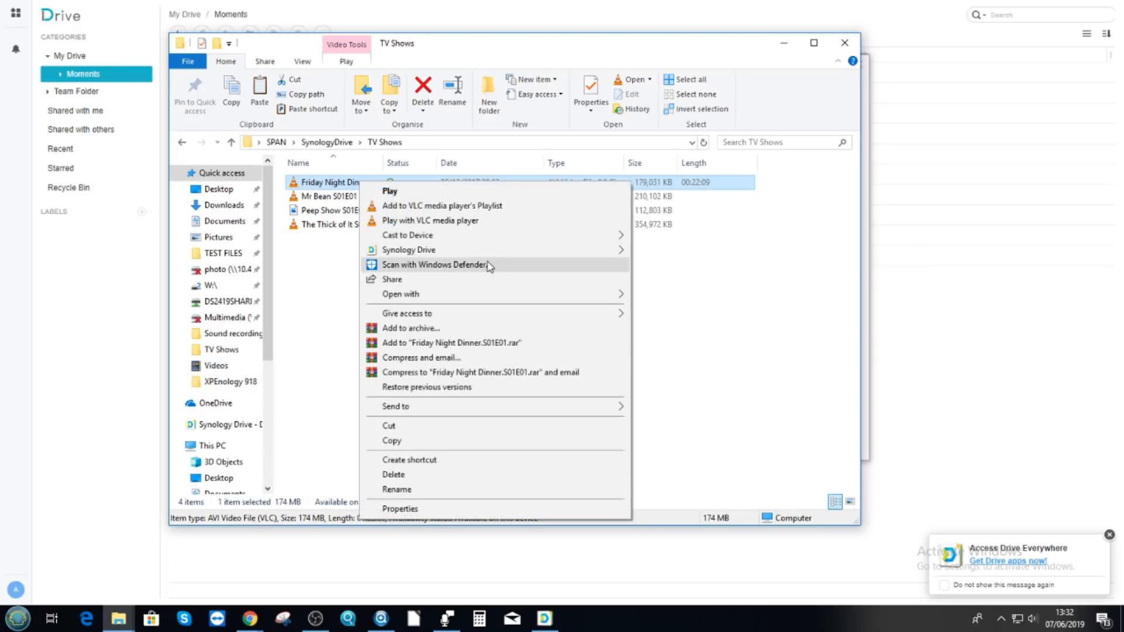
mouse_move(408, 249)
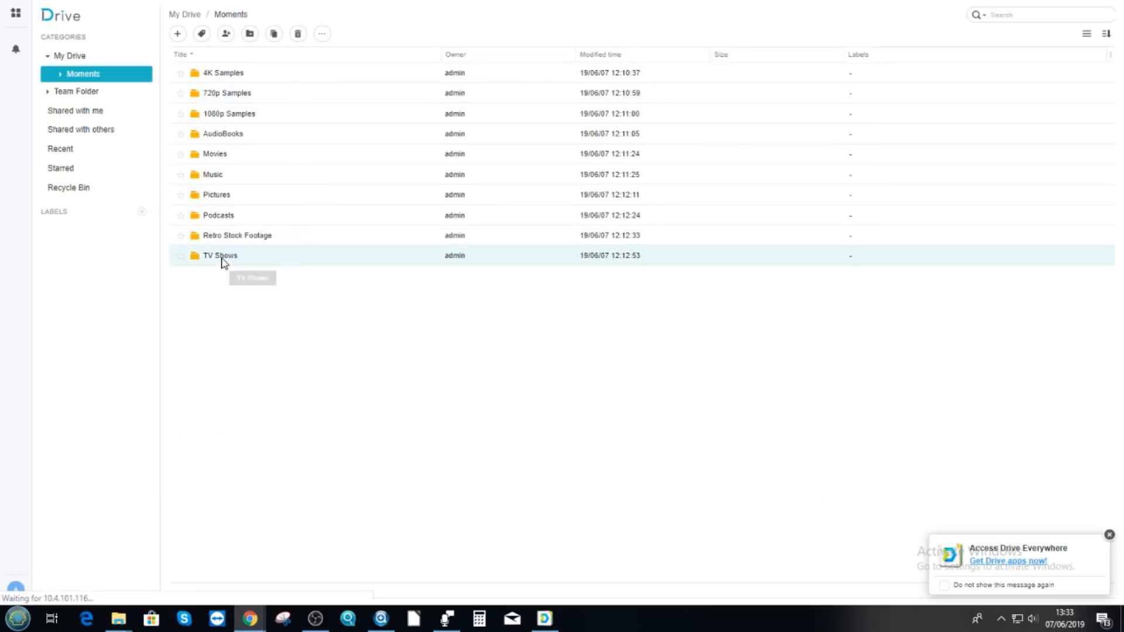
Step: Return to the local SynologyDrive folder, check Movies and Pictures, then show Retro Stock Footage's context menu
double_click(220, 255)
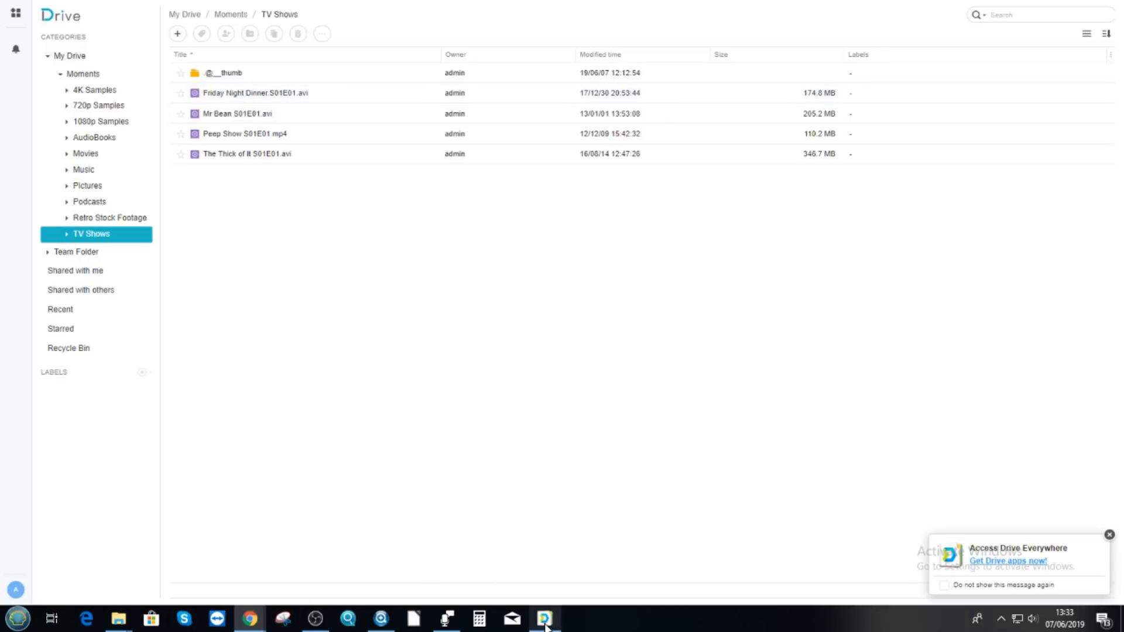
left_click(544, 618)
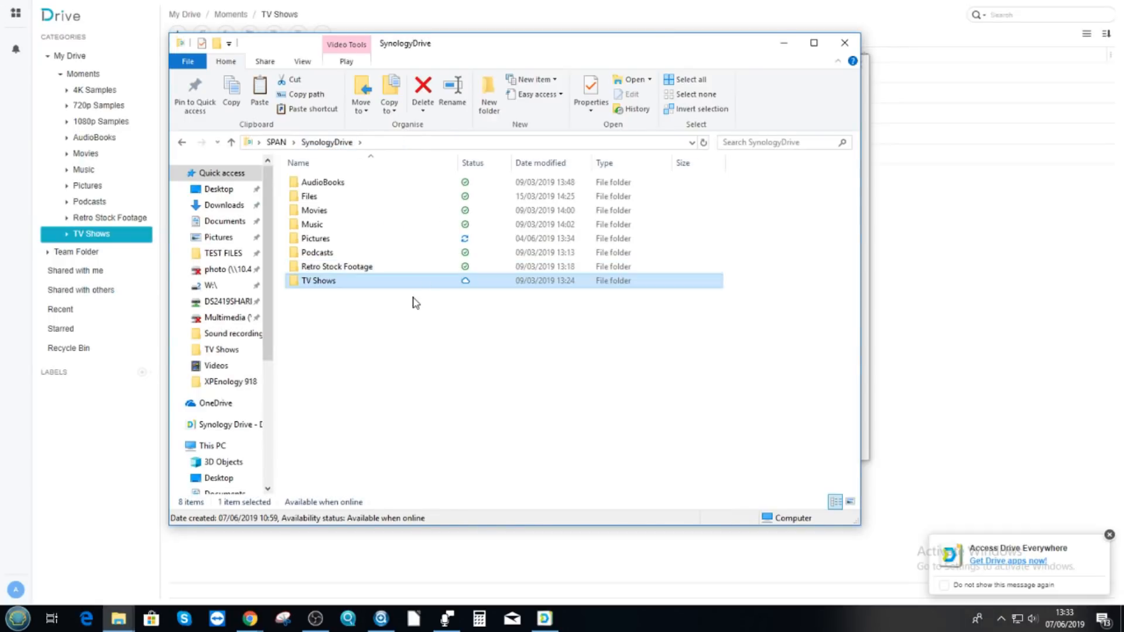
mouse_move(394, 242)
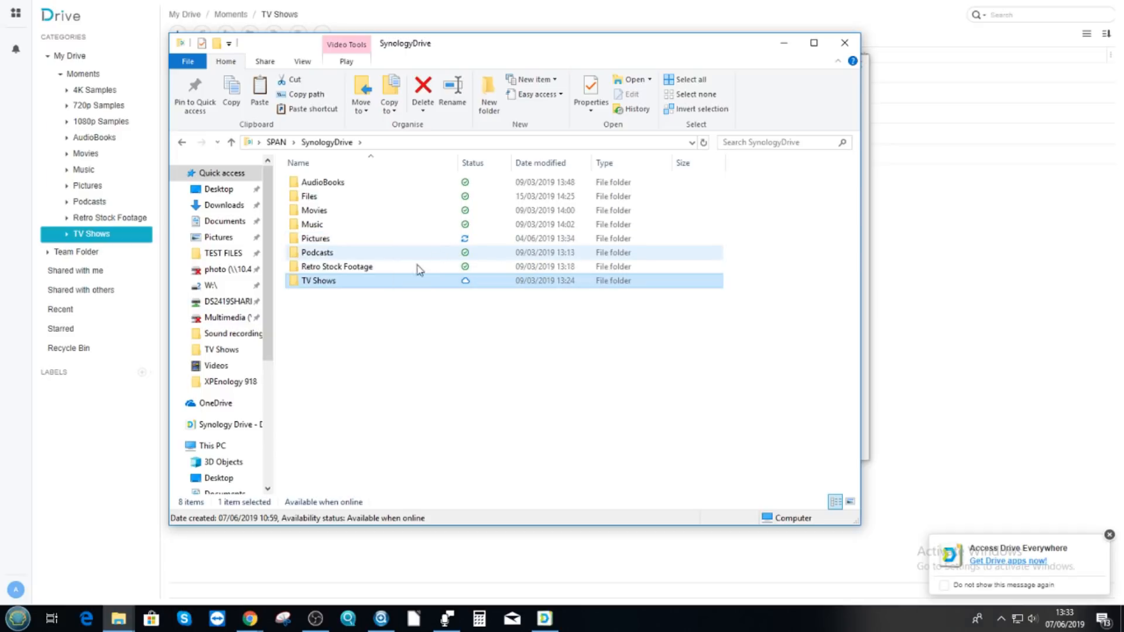
mouse_move(309, 196)
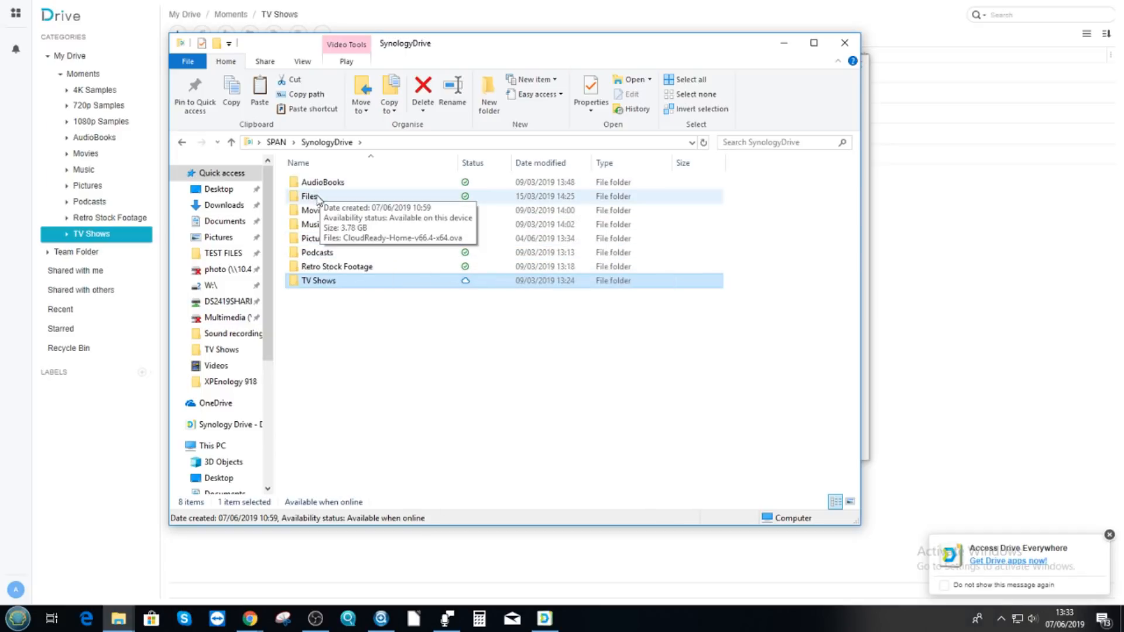
mouse_move(400, 208)
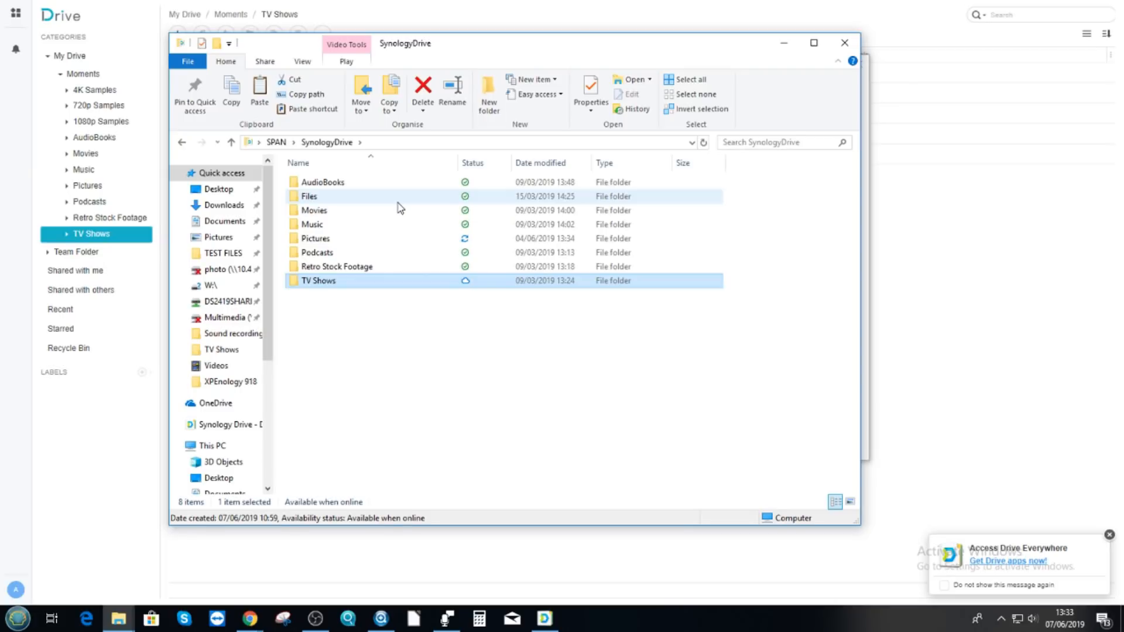
mouse_move(393, 198)
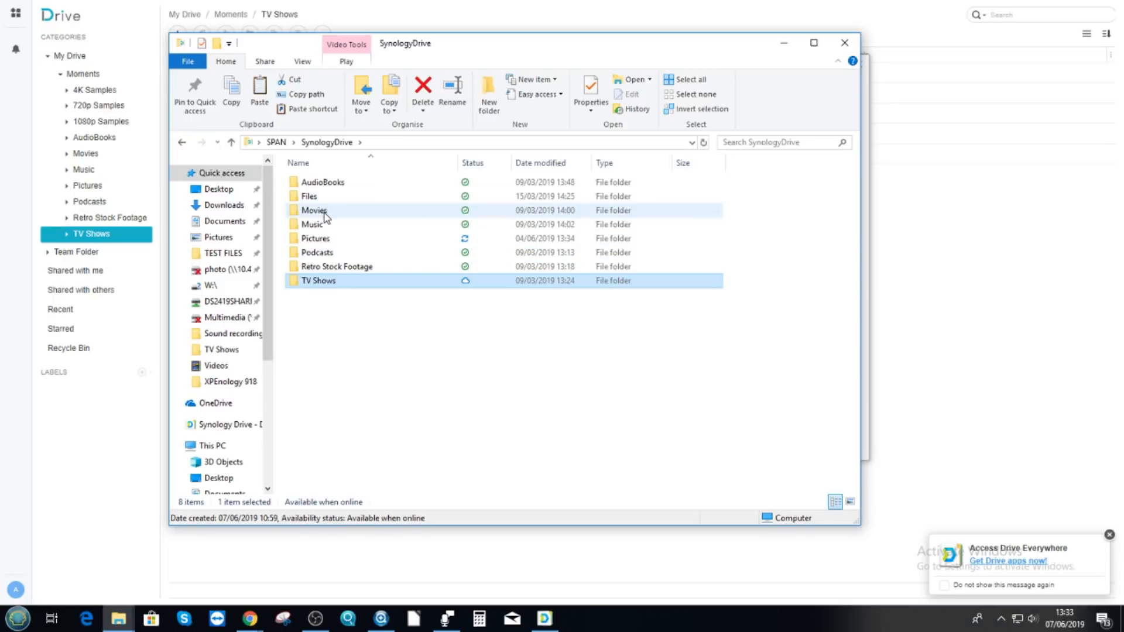
mouse_move(313, 210)
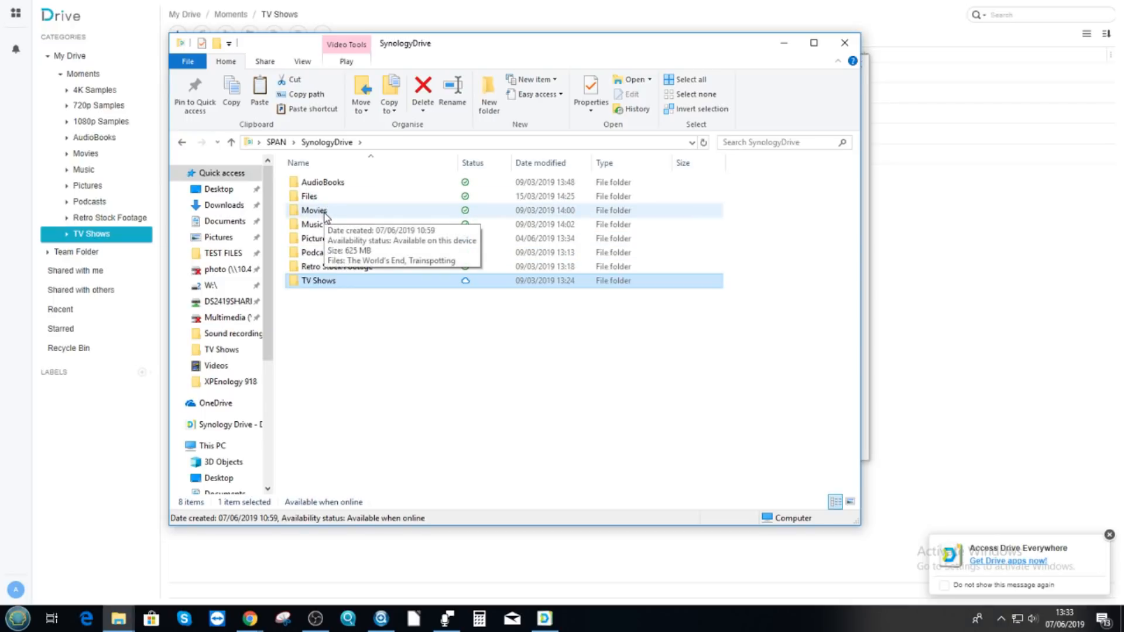
double_click(314, 210)
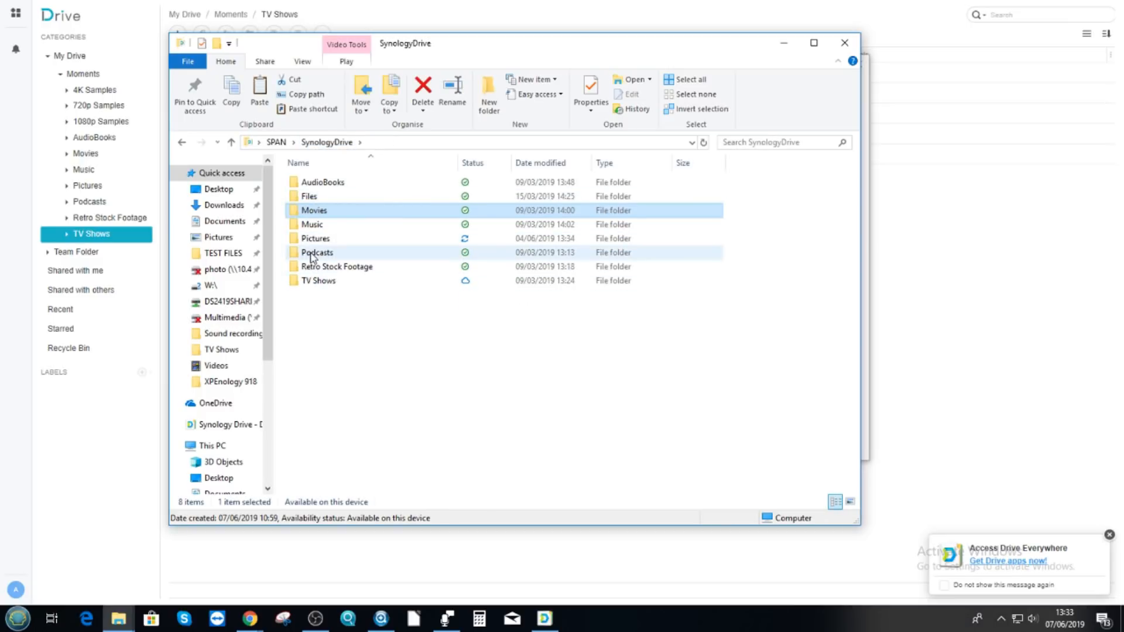
left_click(315, 238)
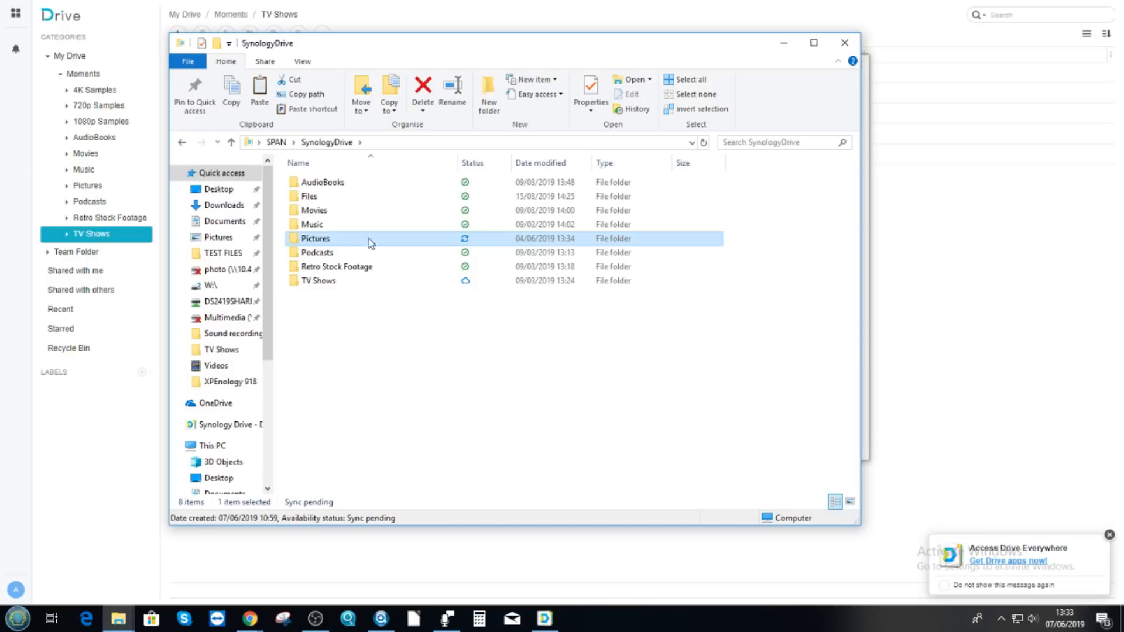
mouse_move(320, 237)
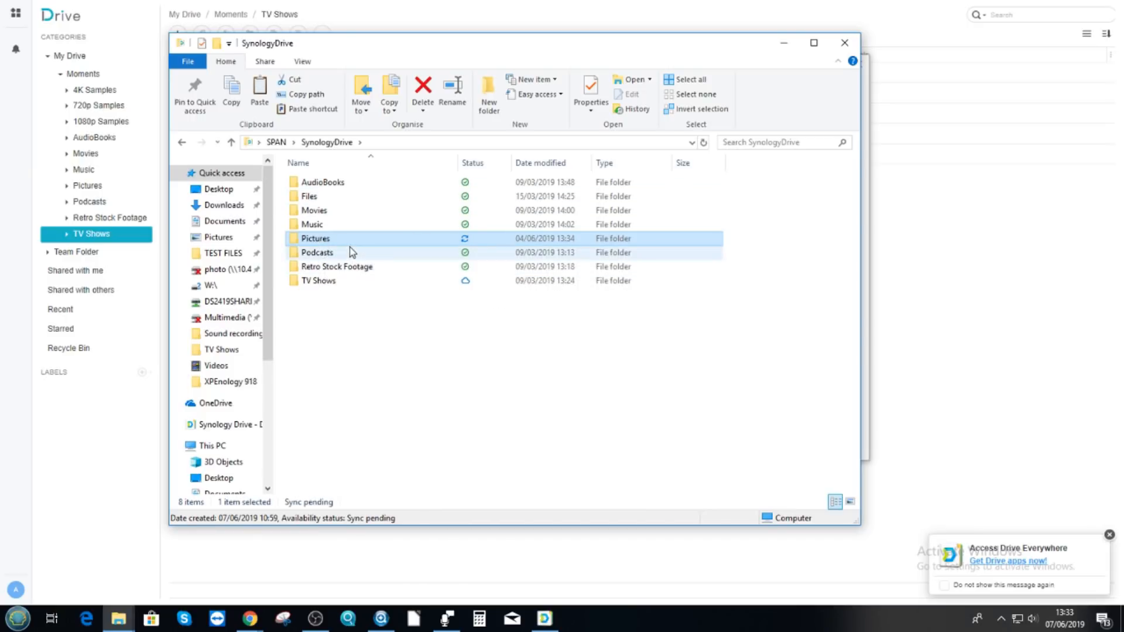
mouse_move(329, 212)
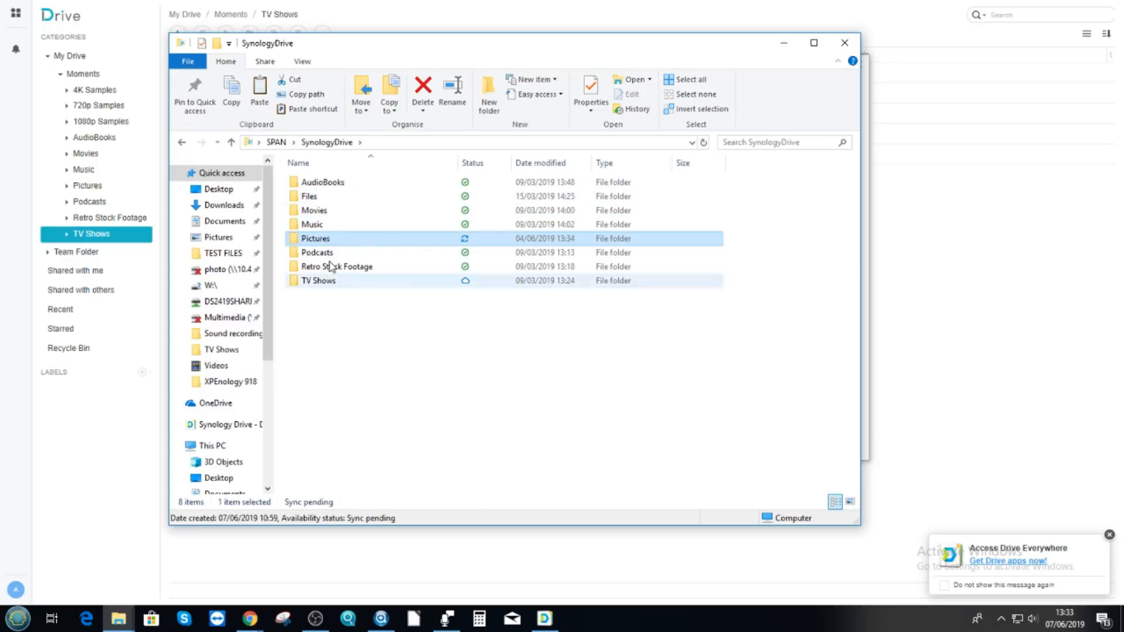
mouse_move(337, 265)
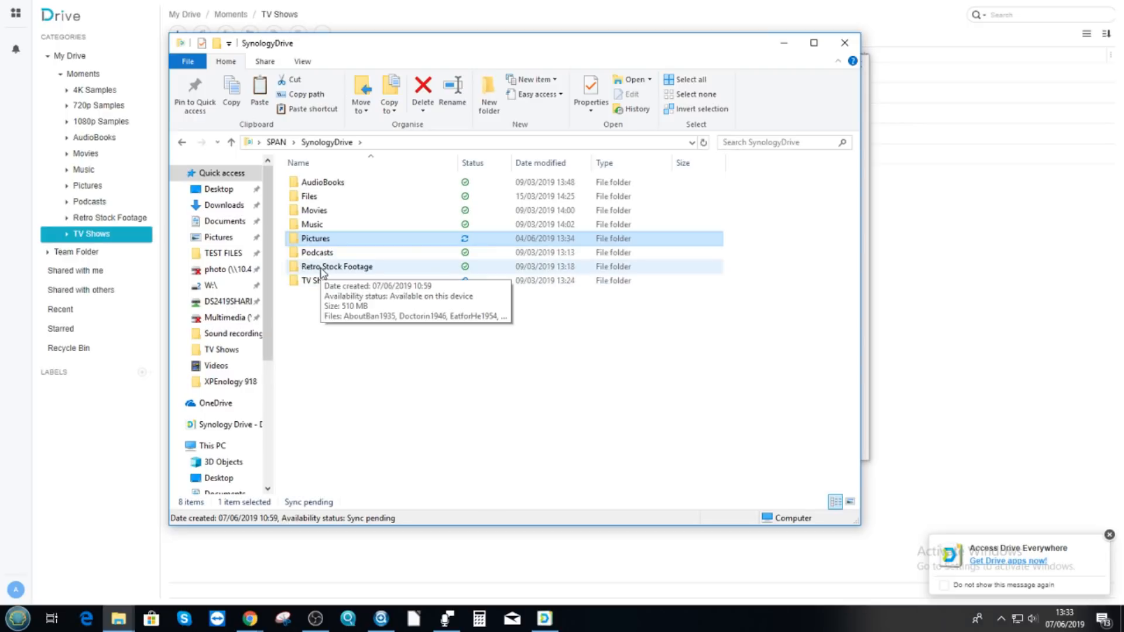
left_click(336, 265)
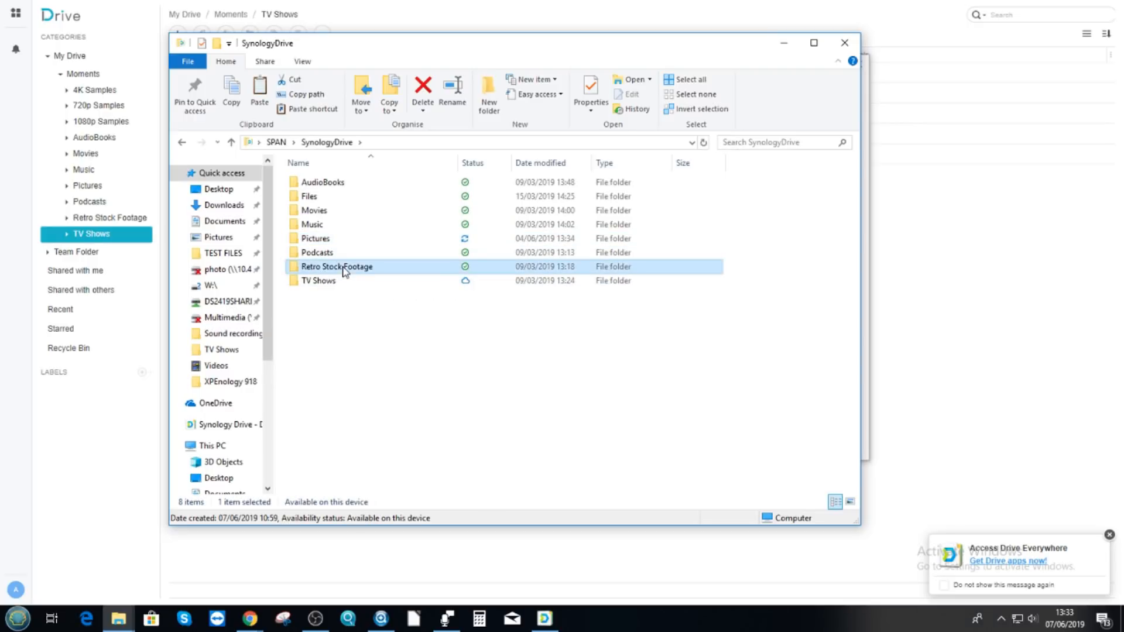
right_click(337, 266)
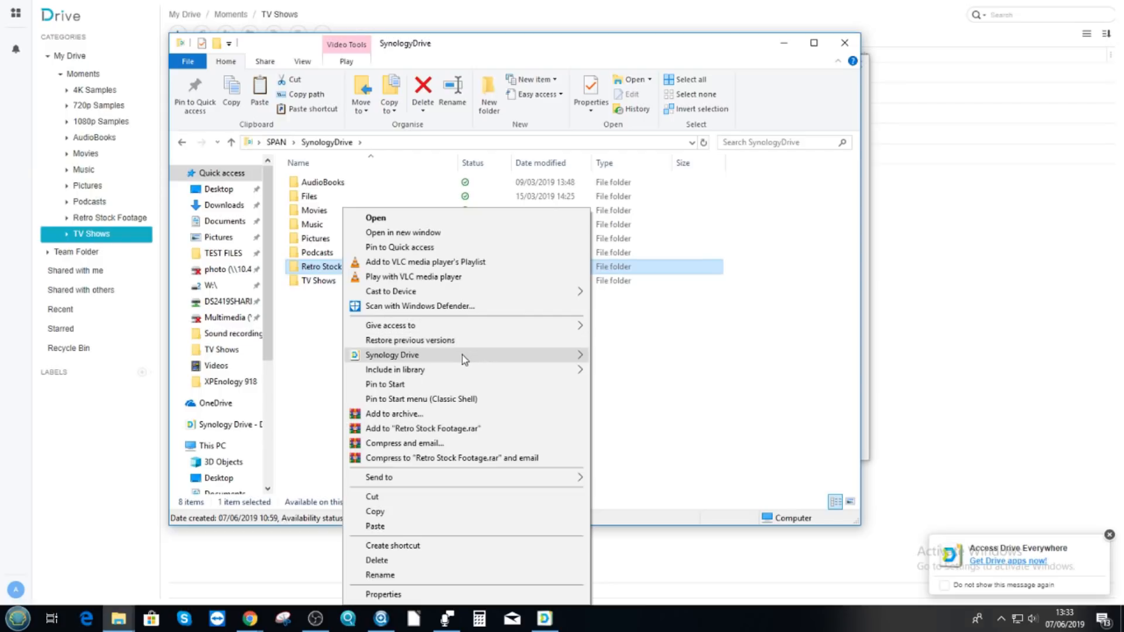
mouse_move(392, 355)
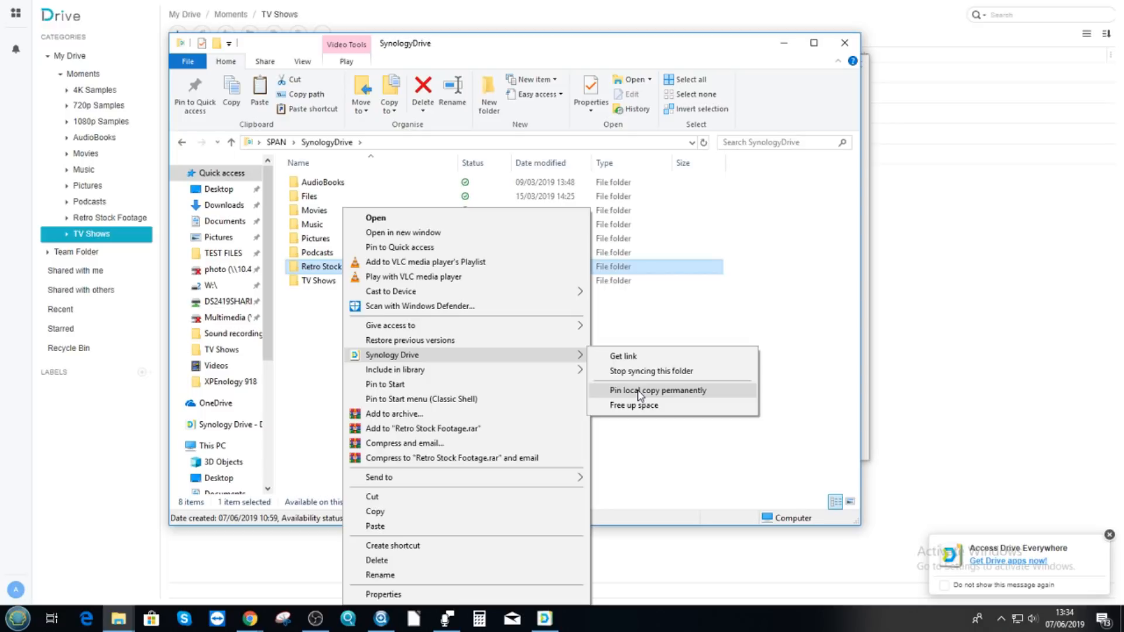
mouse_move(646, 393)
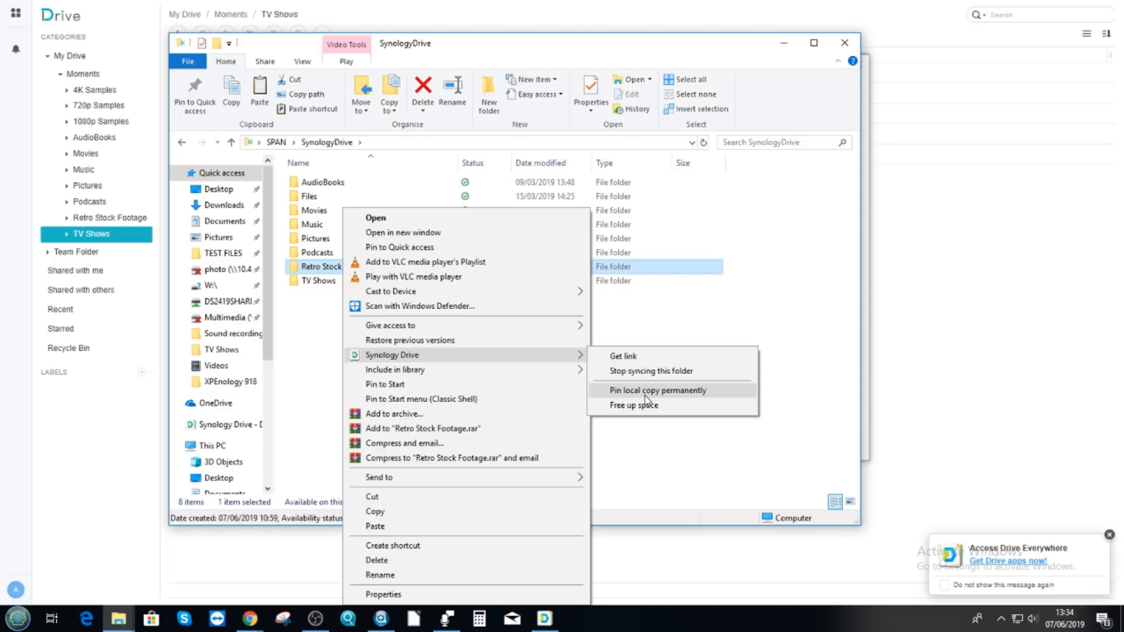
mouse_move(661, 395)
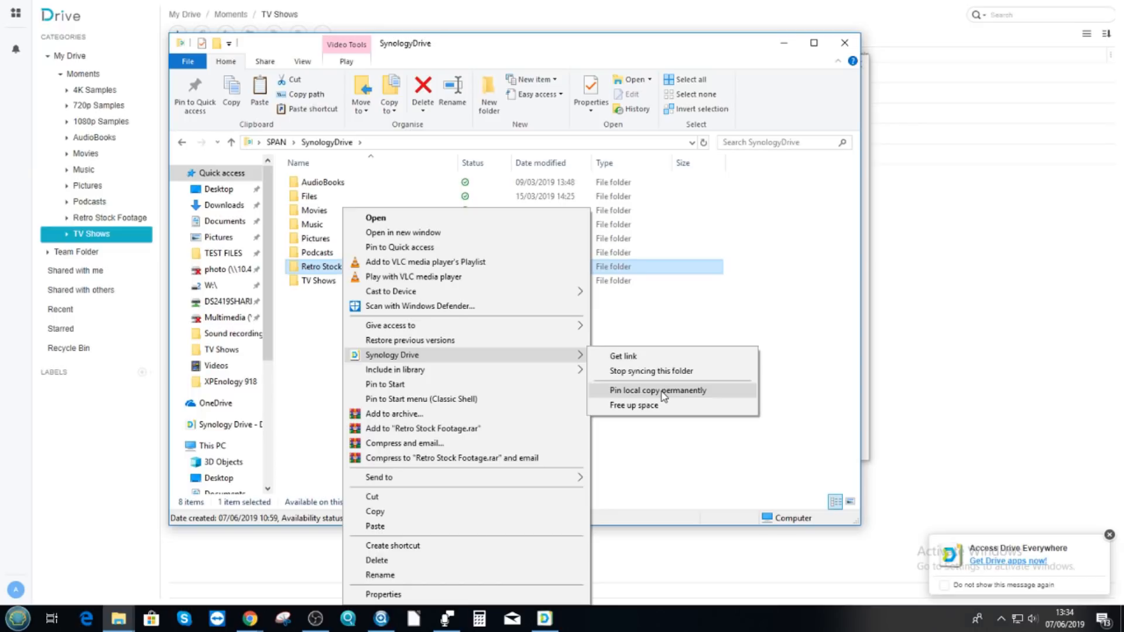
Step: Free up space on Retro Stock Footage, making it online-only, then open it
left_click(656, 390)
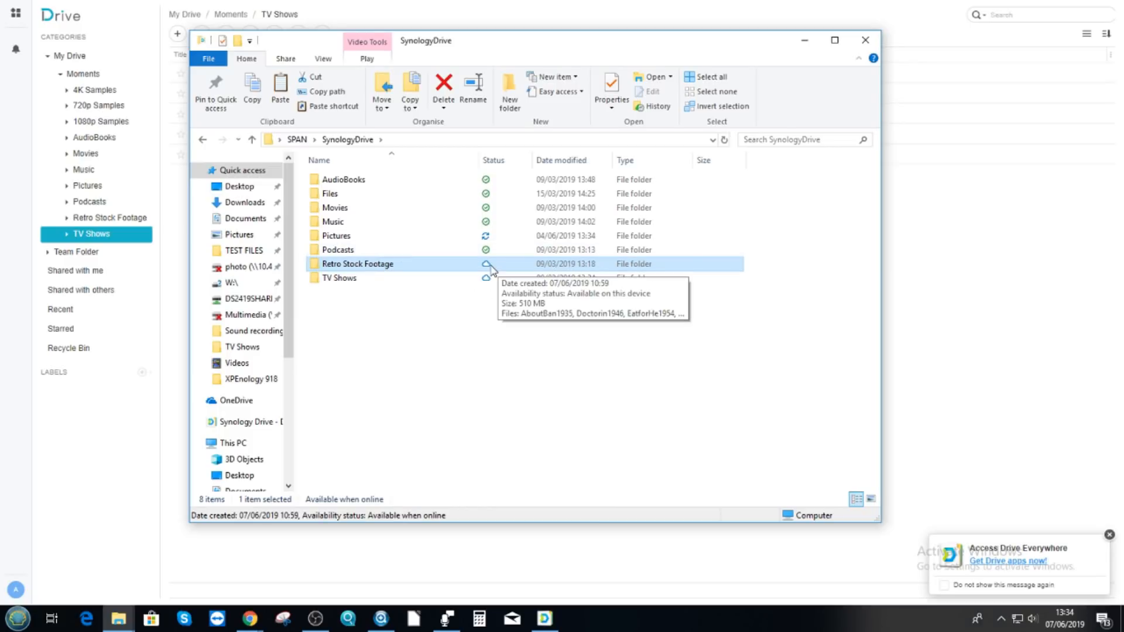
double_click(356, 263)
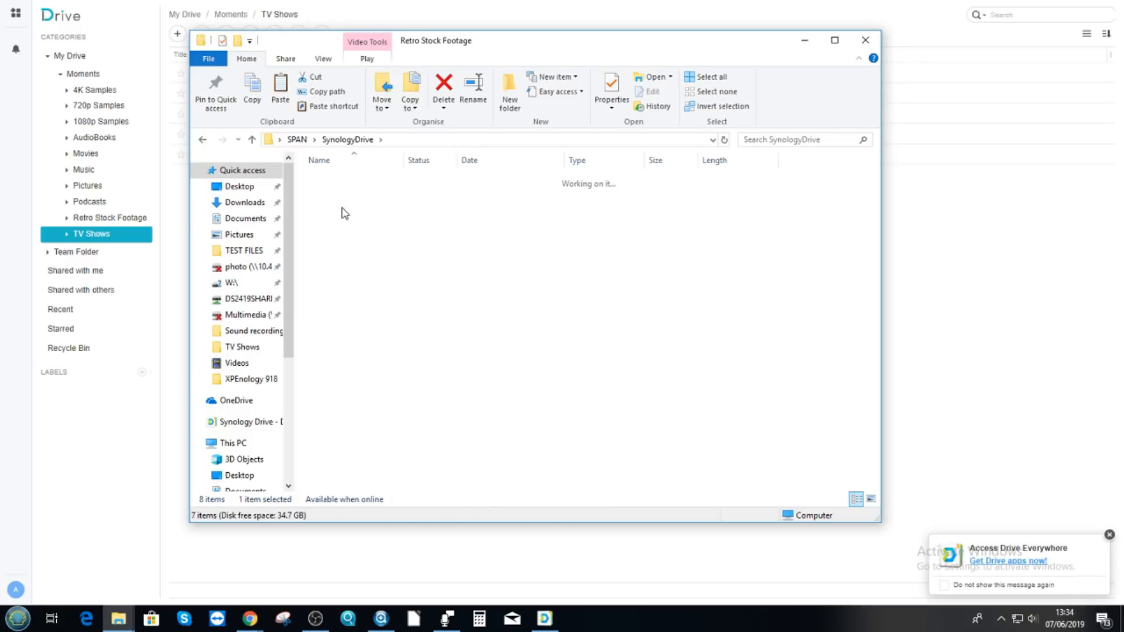
Step: Start syncing the Doctorin1946 video and go back to the SynologyDrive folder
right_click(412, 189)
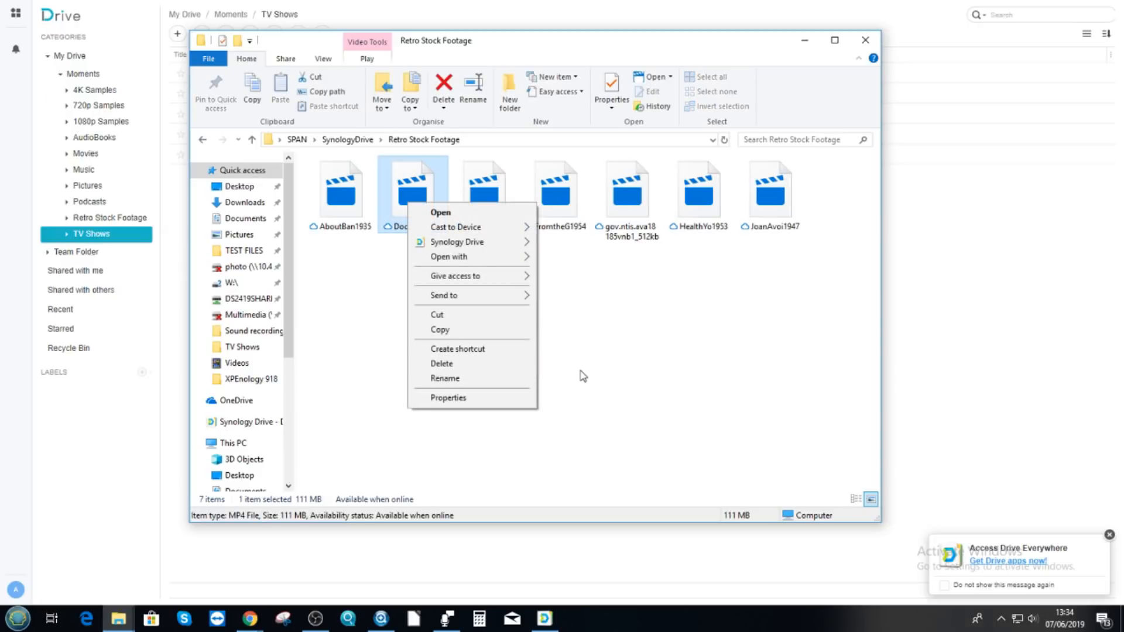
mouse_move(457, 242)
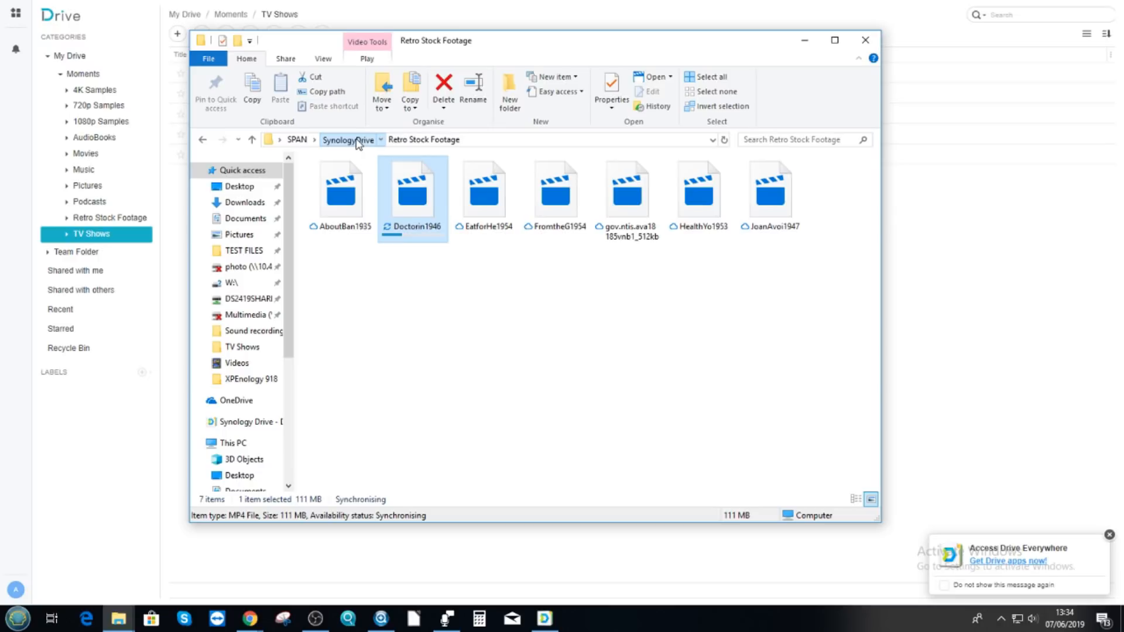
left_click(348, 139)
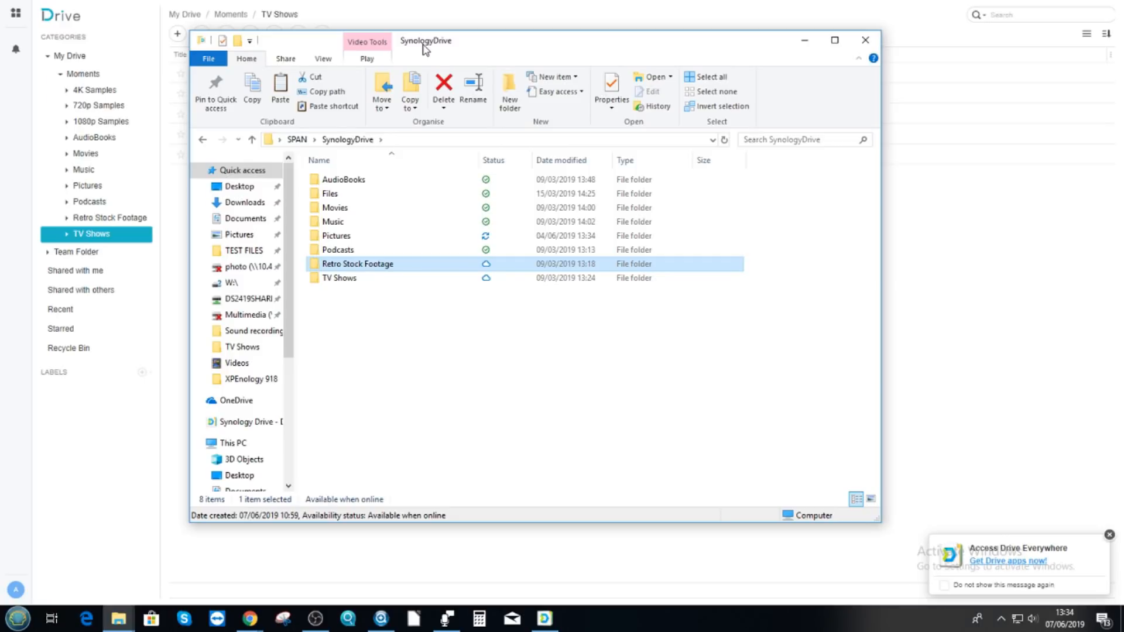
mouse_move(457, 147)
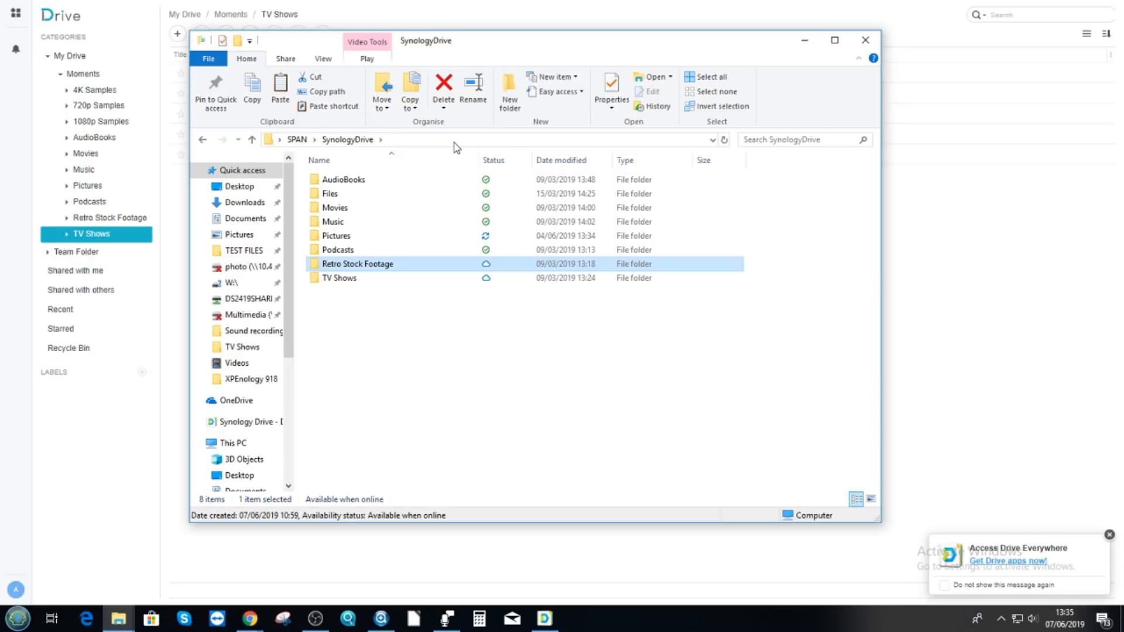
mouse_move(381, 194)
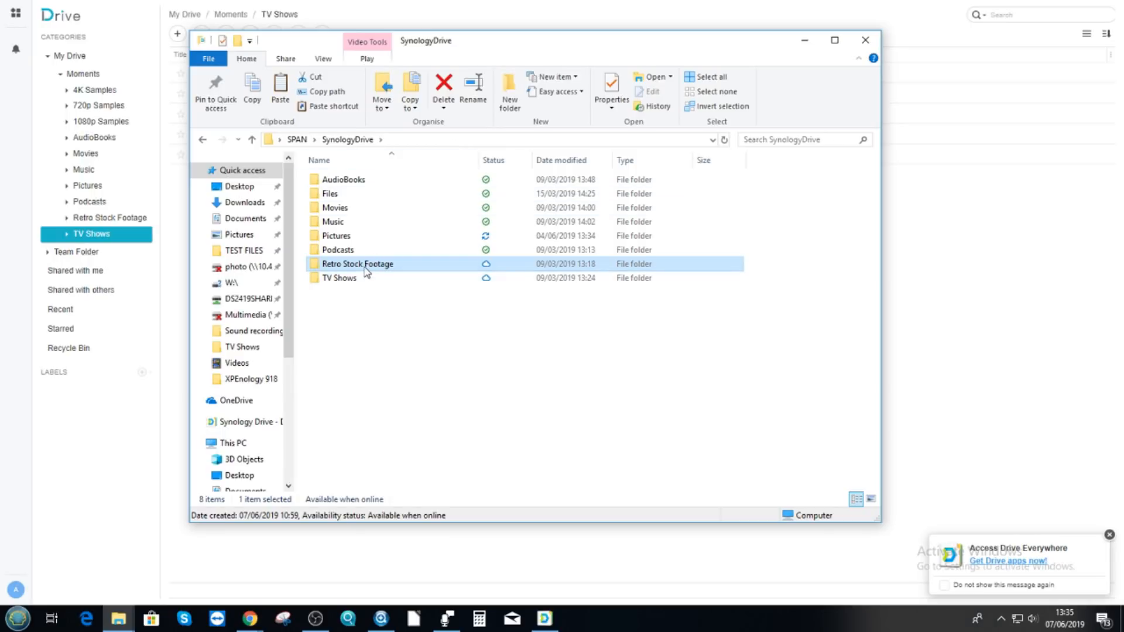
mouse_move(358, 264)
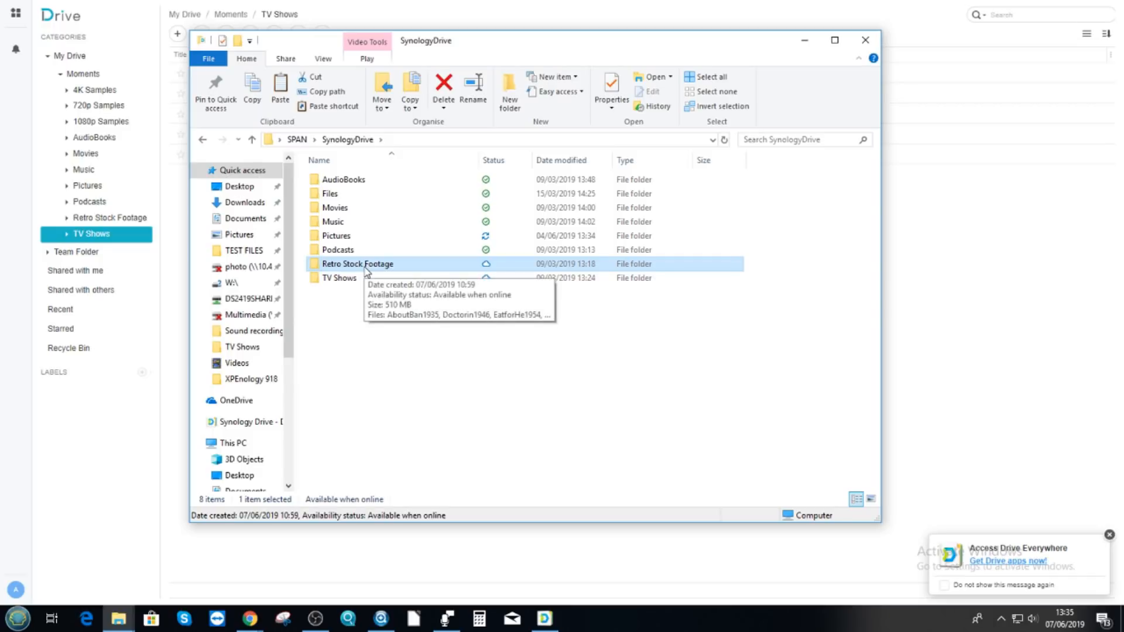
mouse_move(324, 361)
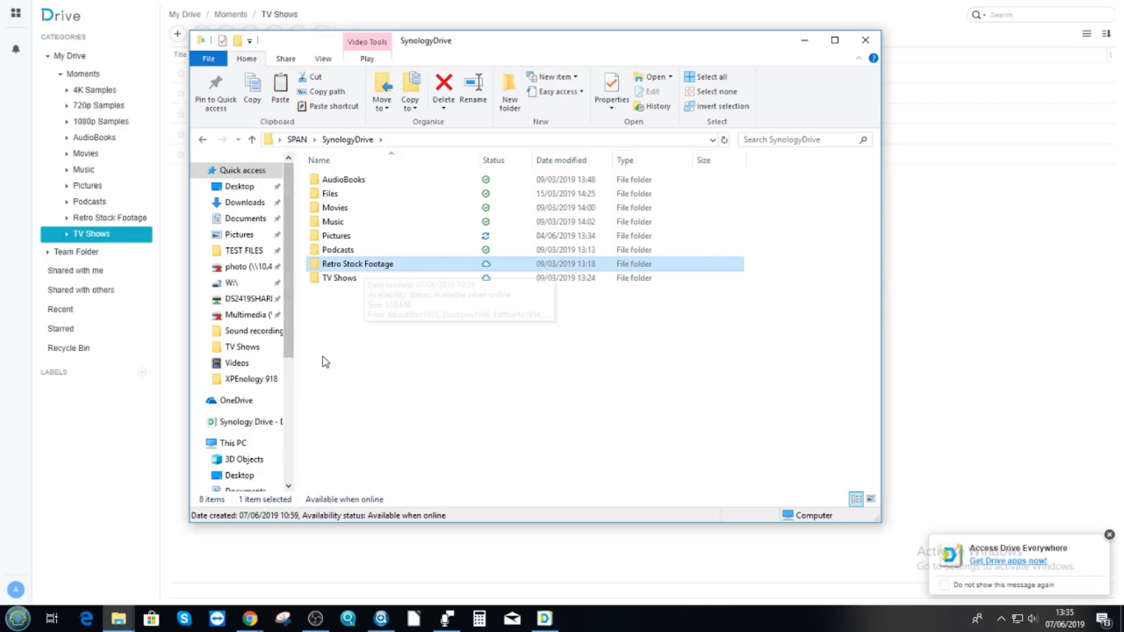
mouse_move(402, 221)
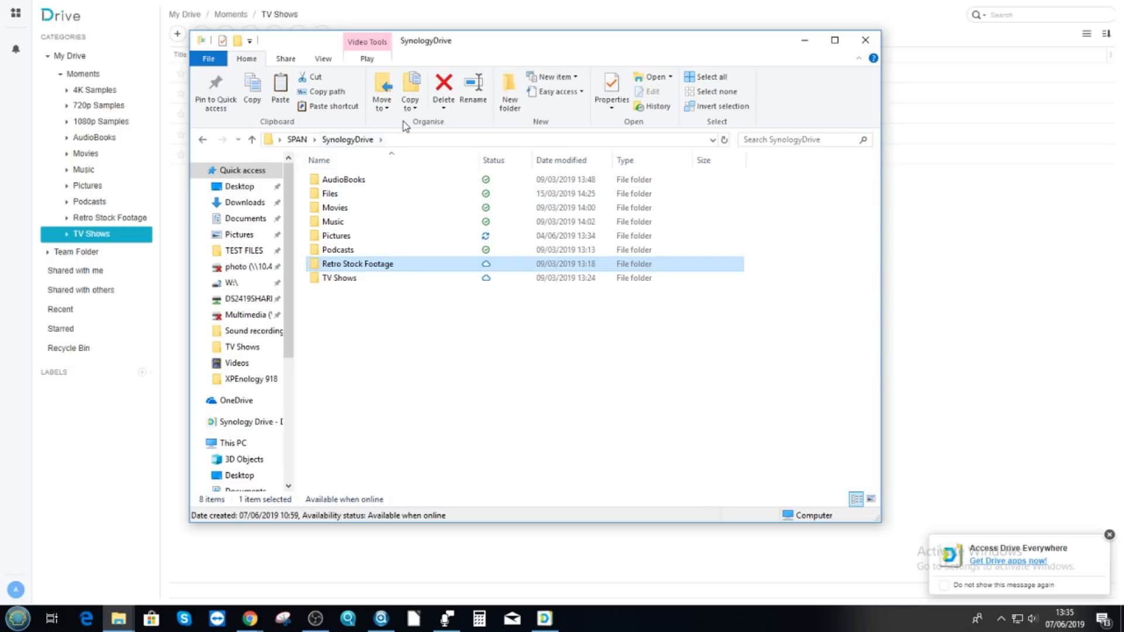
mouse_move(372, 136)
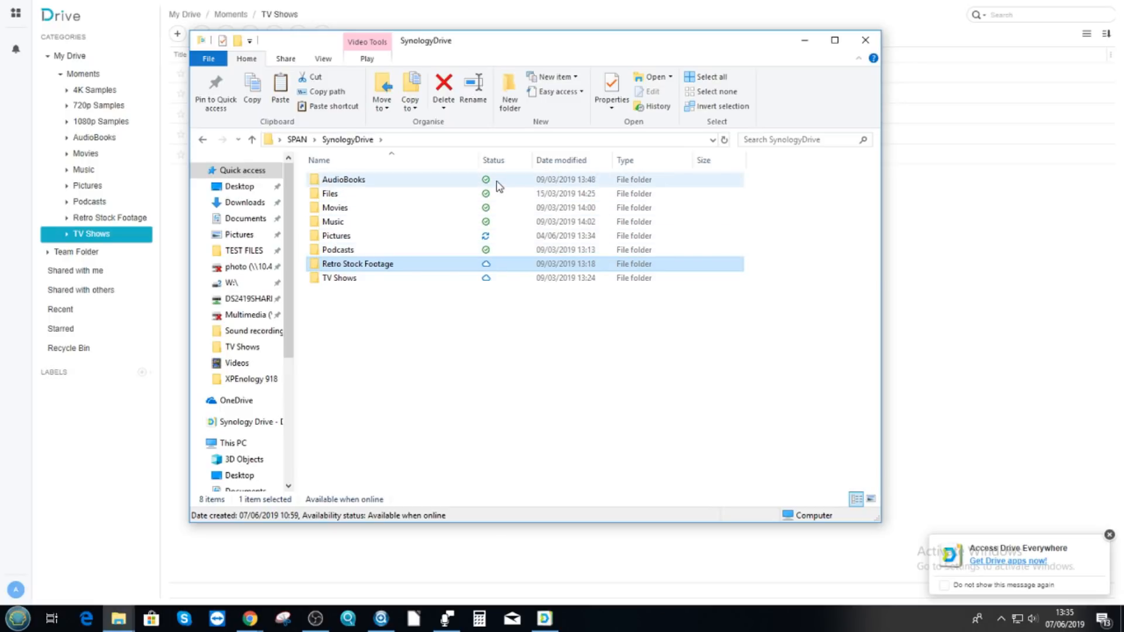
mouse_move(498, 179)
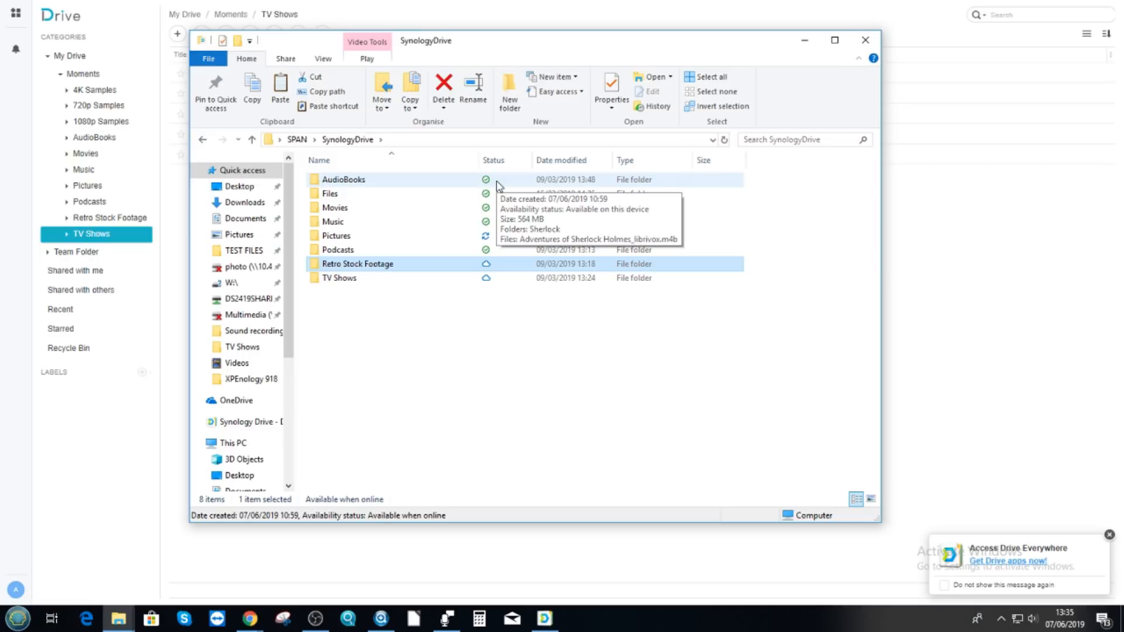
mouse_move(458, 188)
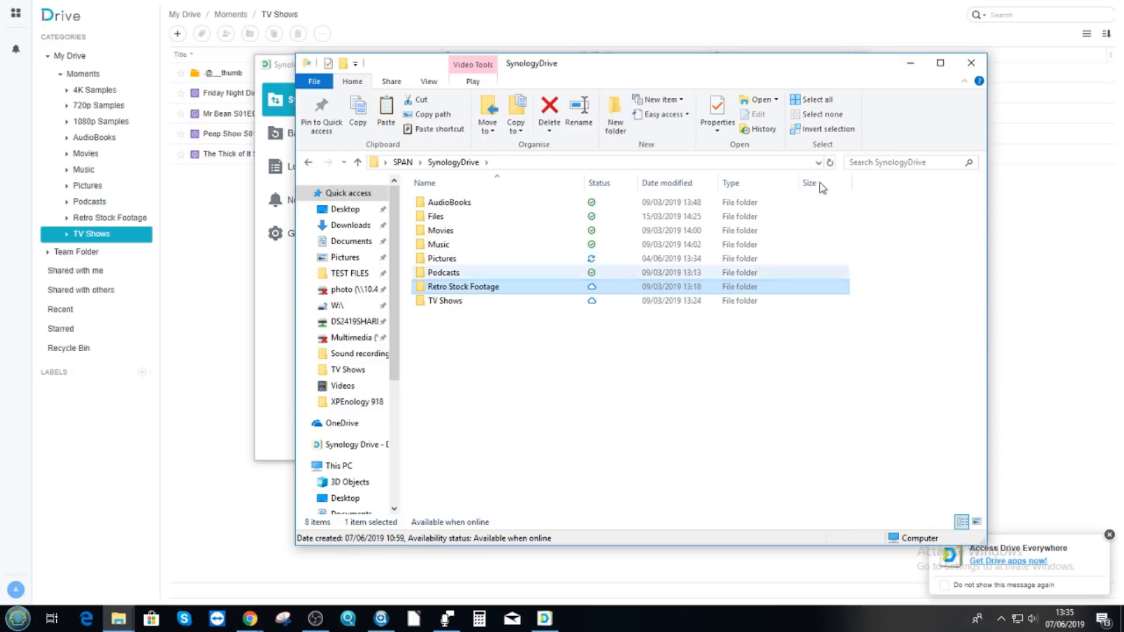
left_click(545, 618)
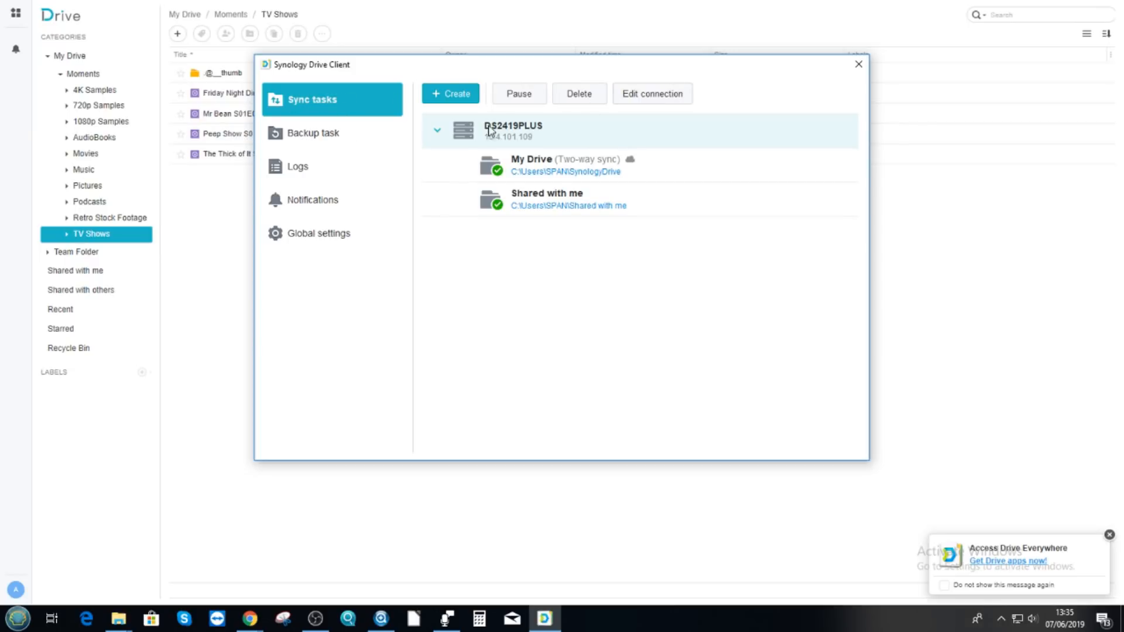
mouse_move(282, 117)
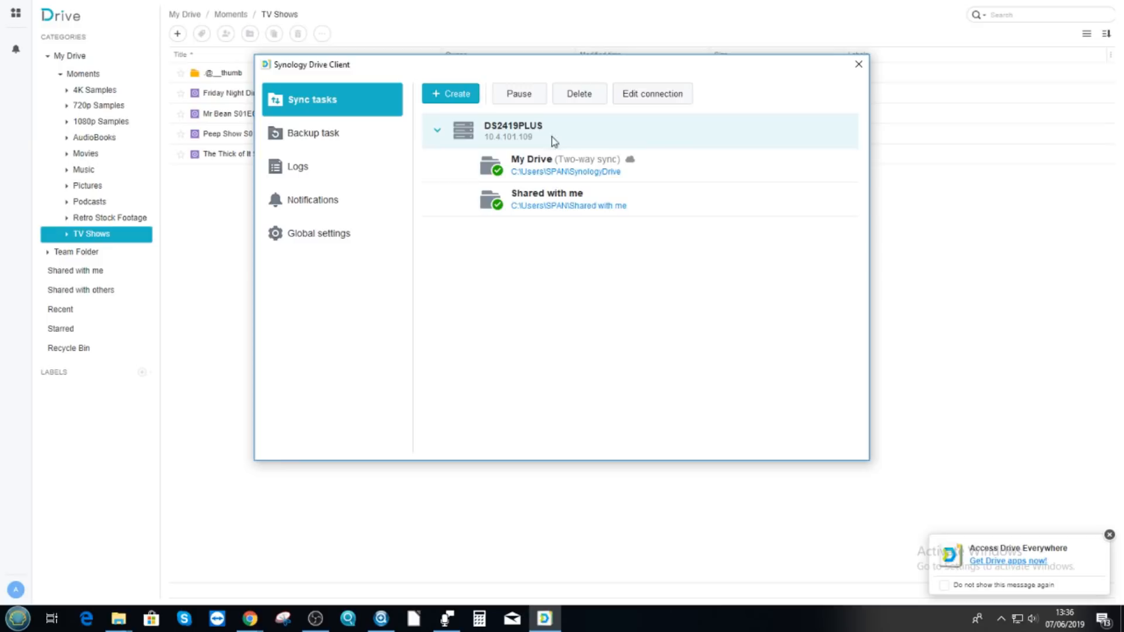
mouse_move(578, 93)
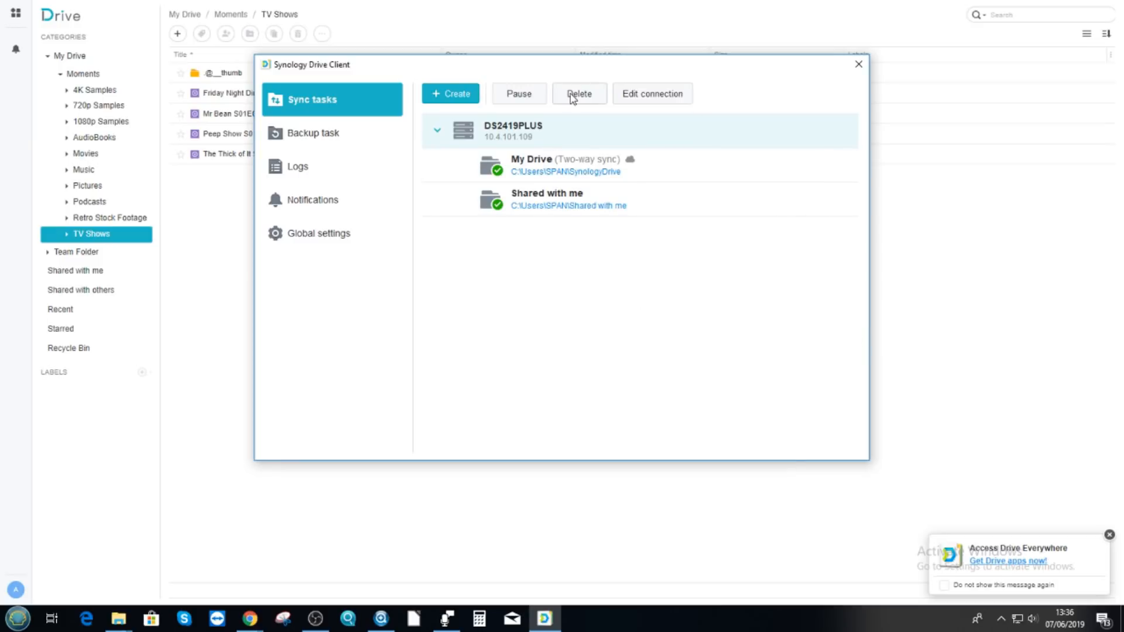
mouse_move(329, 185)
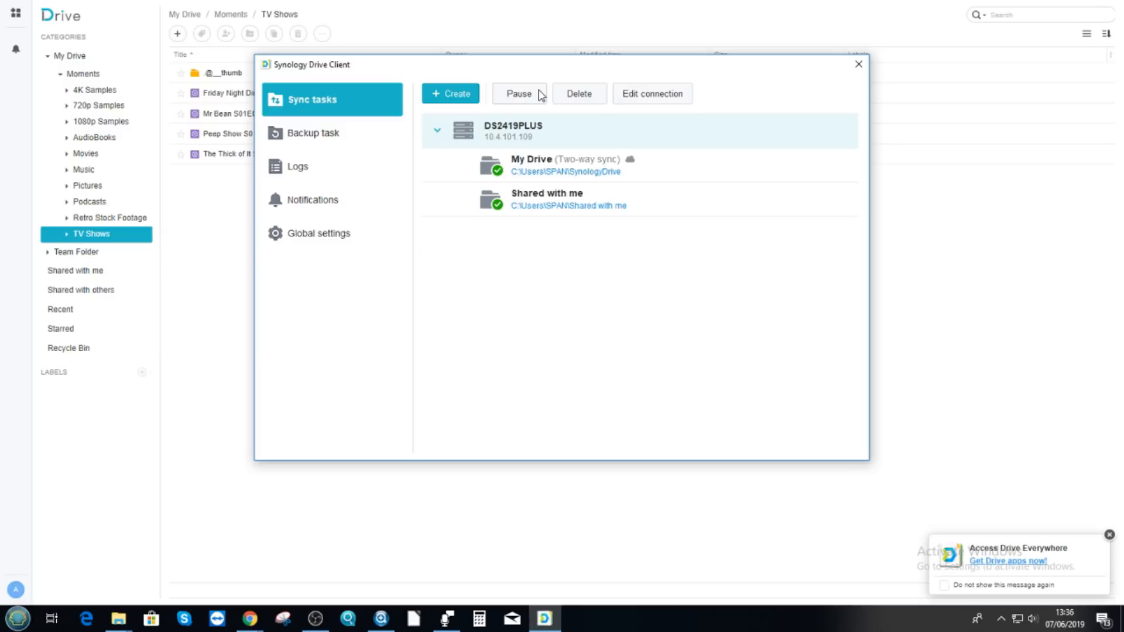
Step: Switch Synology Drive Client from Sync tasks to the empty Backup task page
left_click(312, 133)
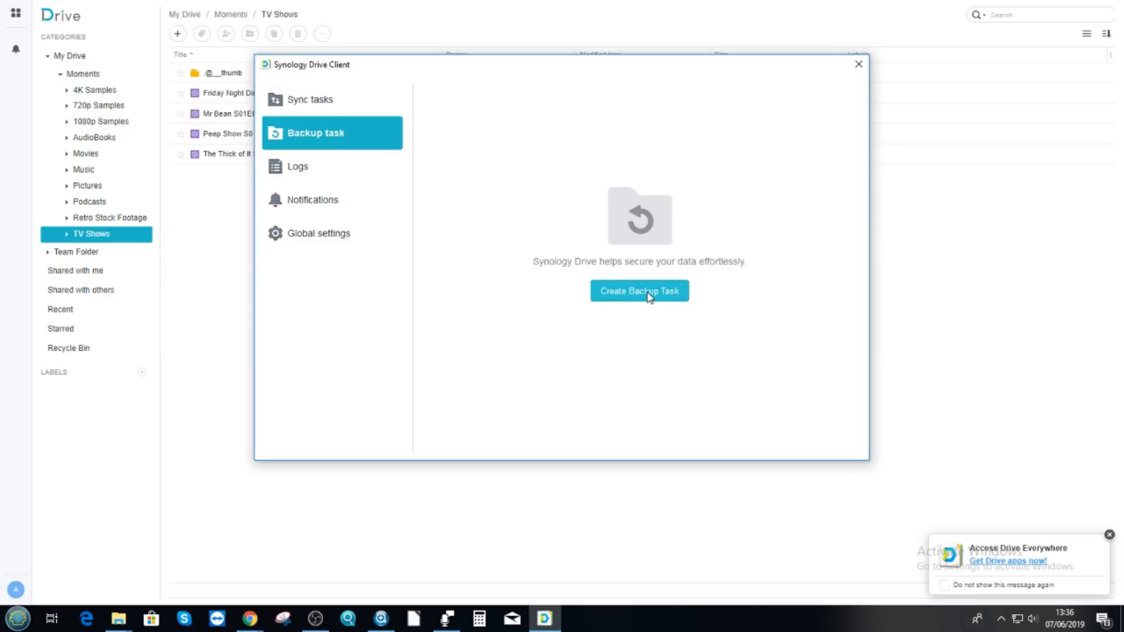
mouse_move(1033, 237)
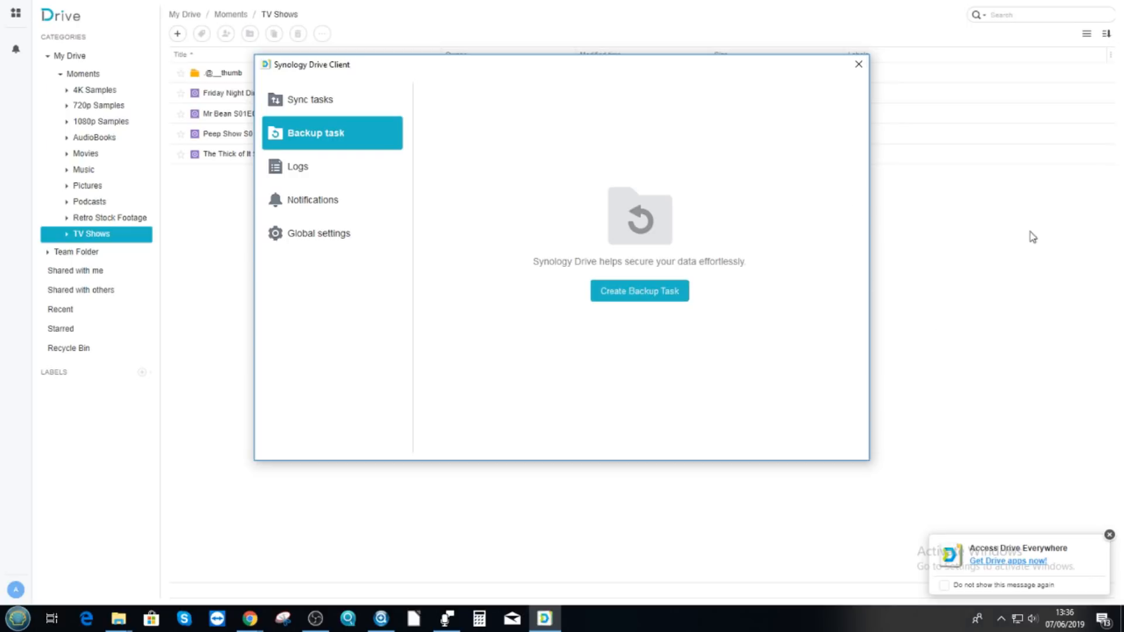
mouse_move(373, 230)
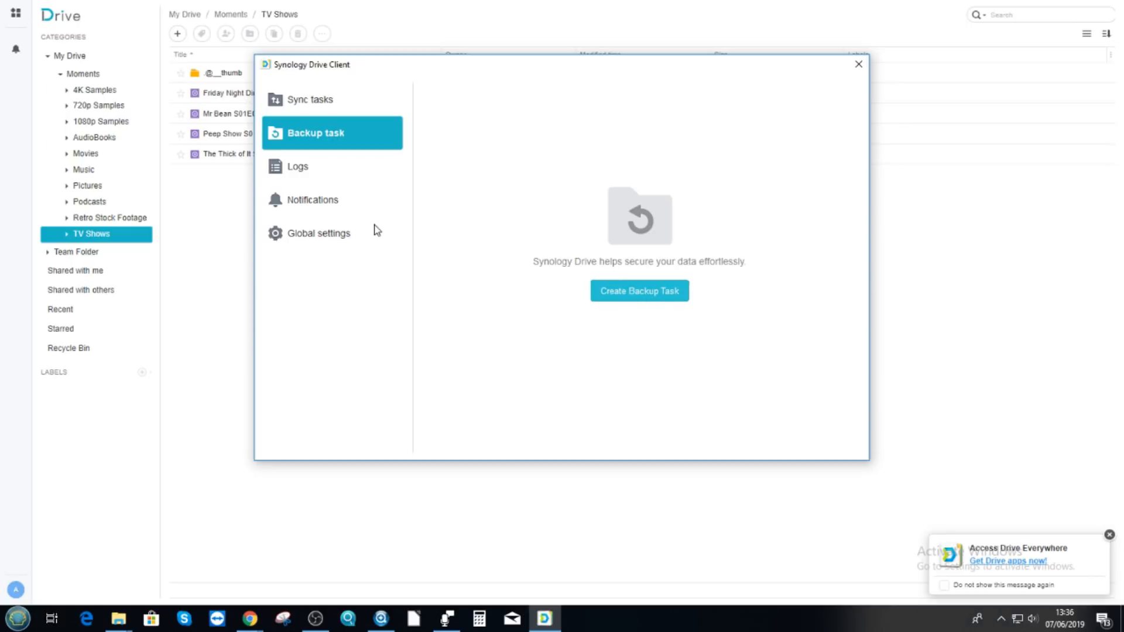
Step: Open the Logs section showing 1427 file events, such as deleted video files
left_click(638, 290)
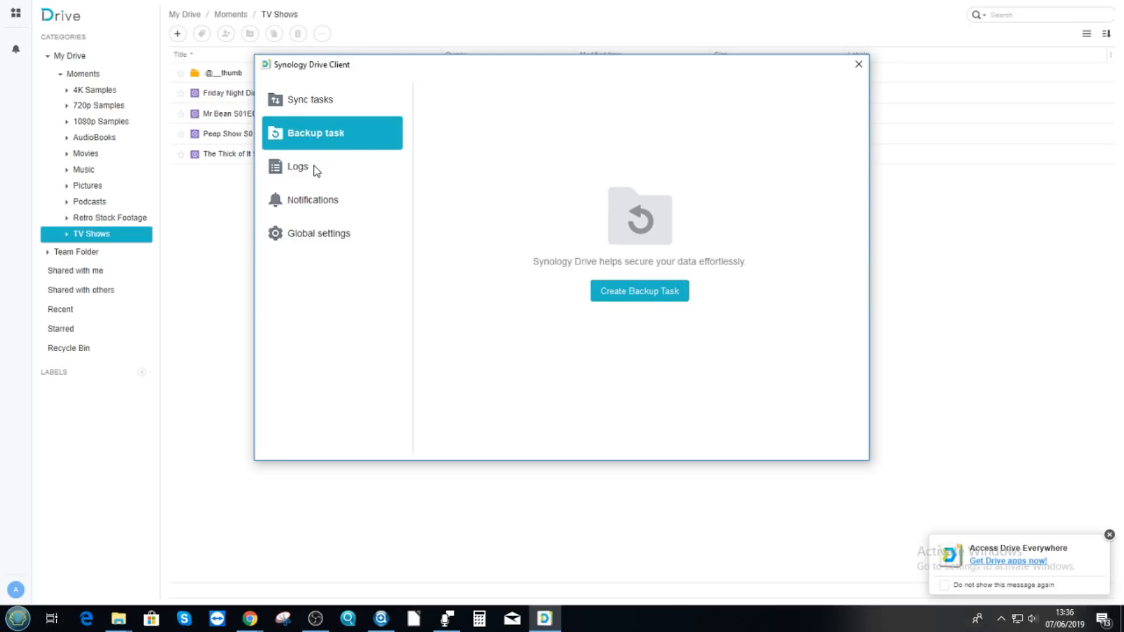
left_click(297, 167)
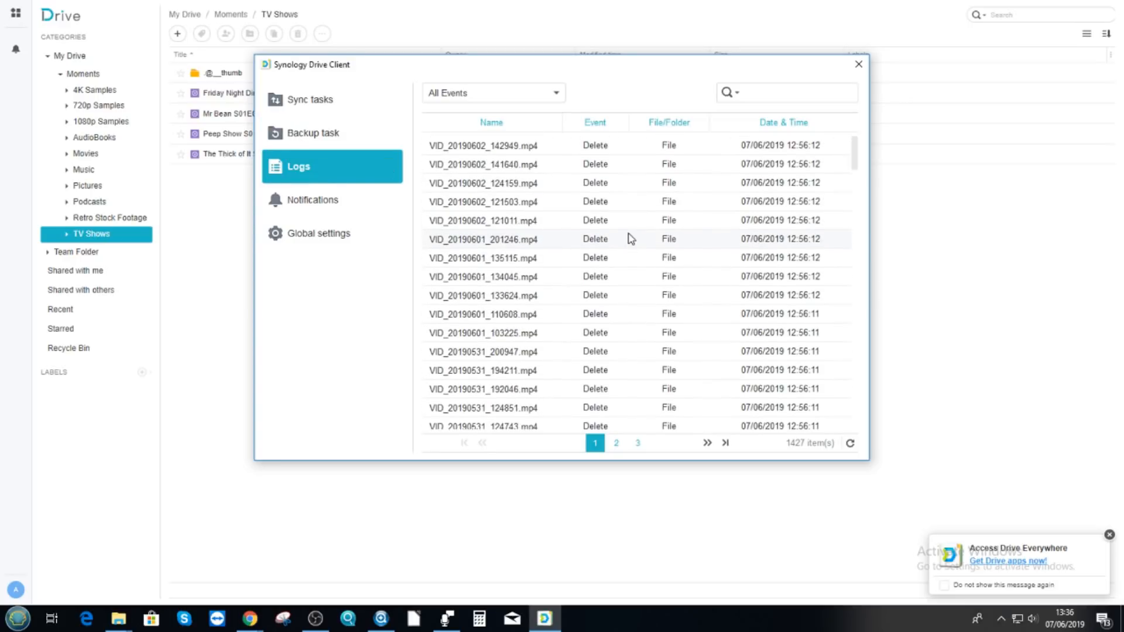
mouse_move(536, 244)
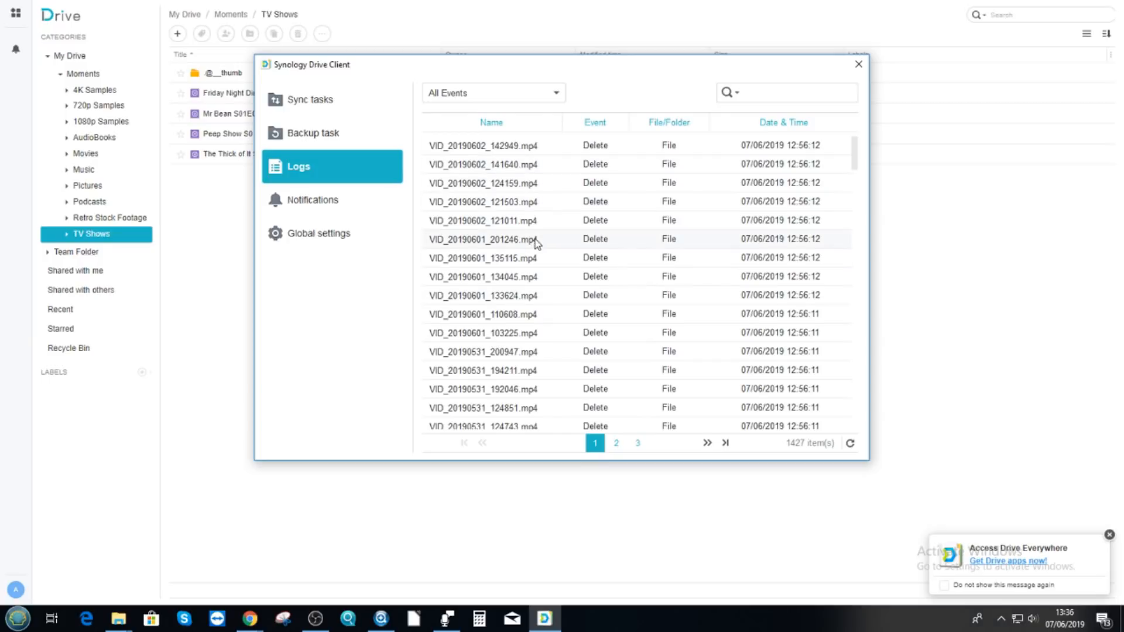
mouse_move(361, 194)
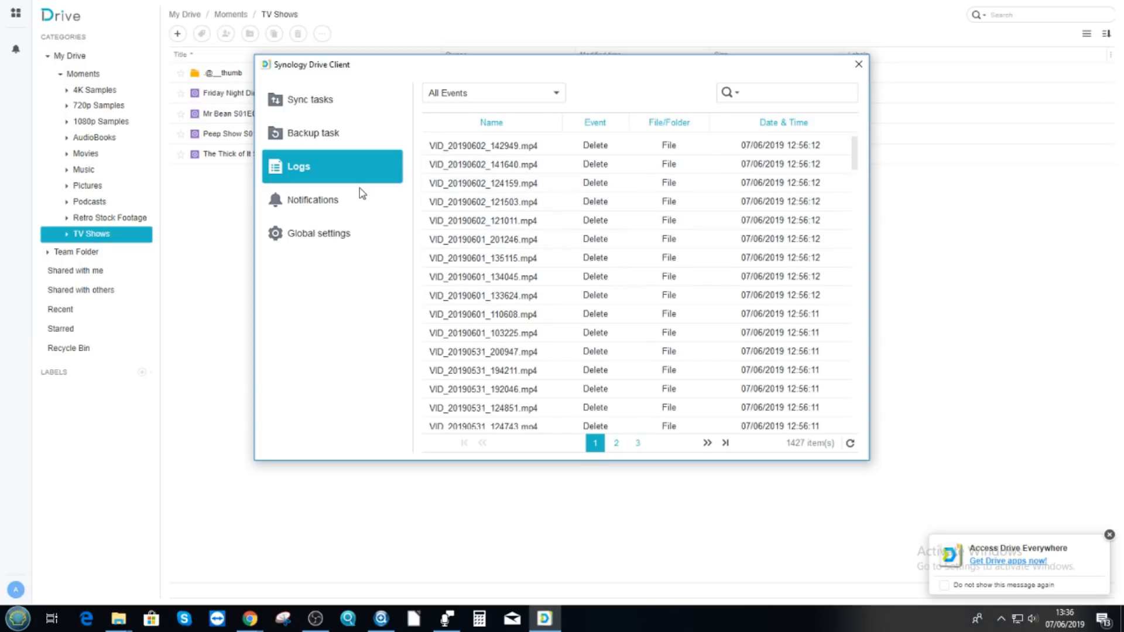
Step: Check the empty Notifications history, then open Global settings on the General tab
left_click(316, 199)
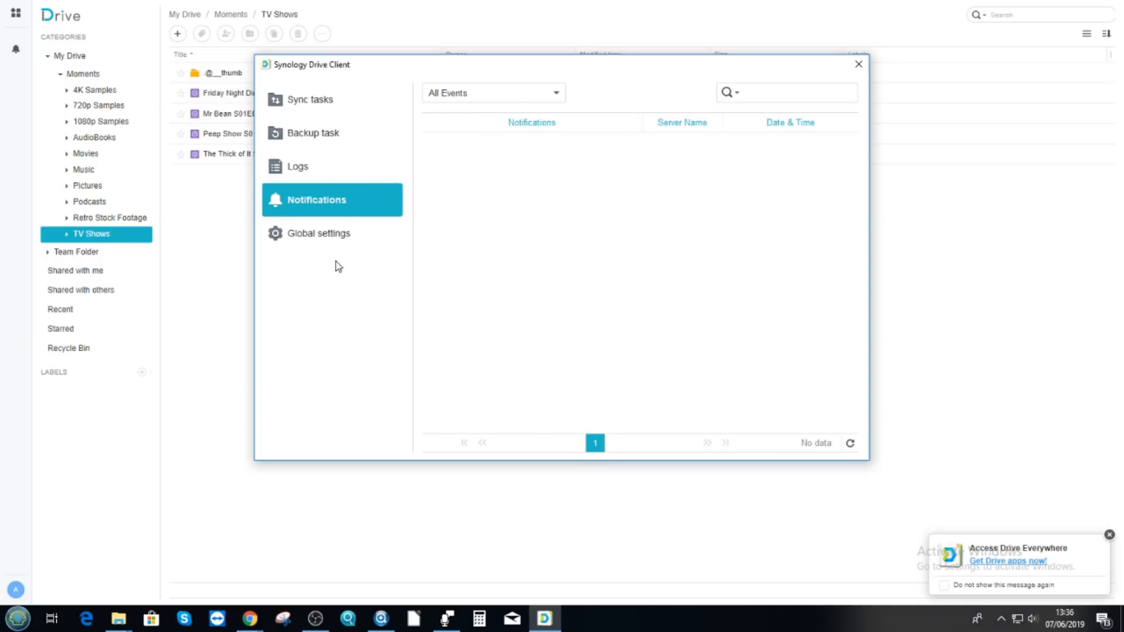
mouse_move(307, 237)
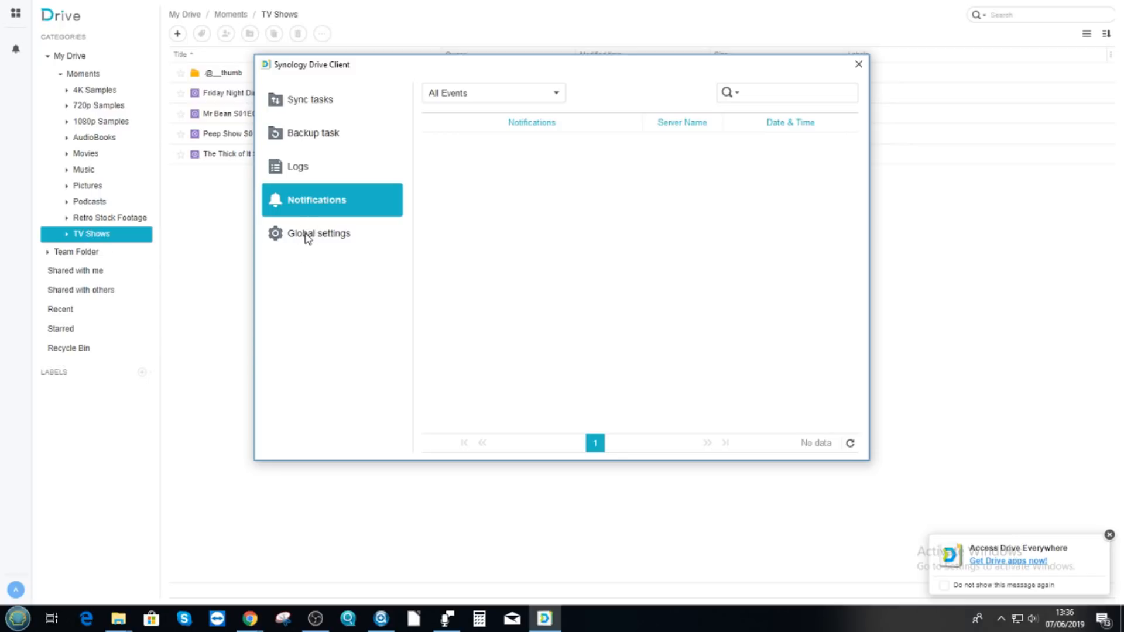
left_click(319, 233)
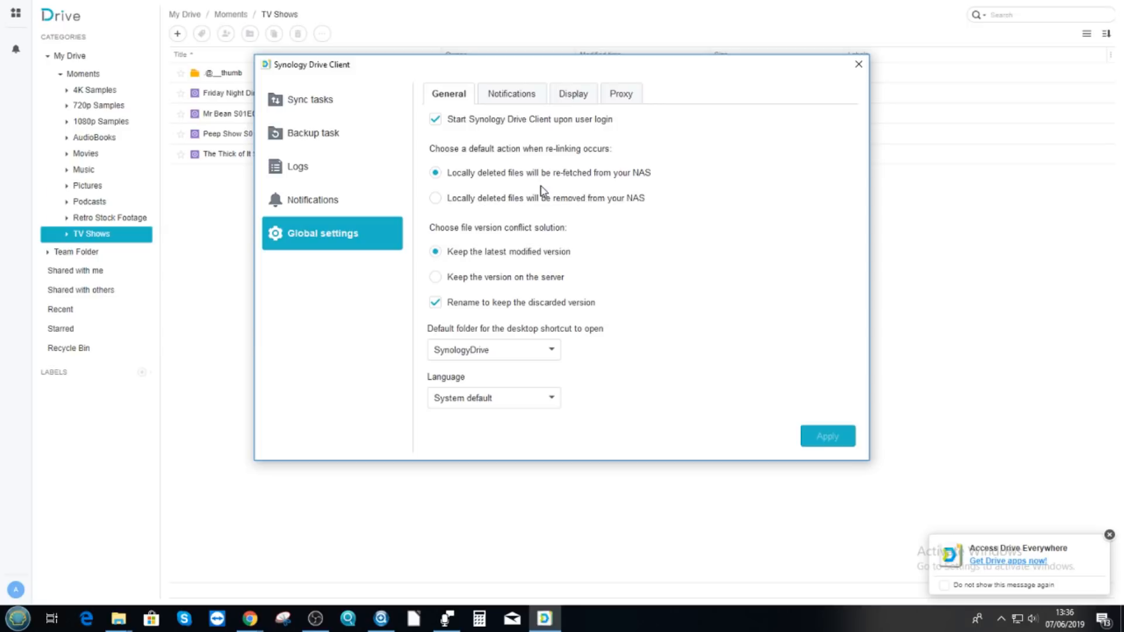
mouse_move(480, 142)
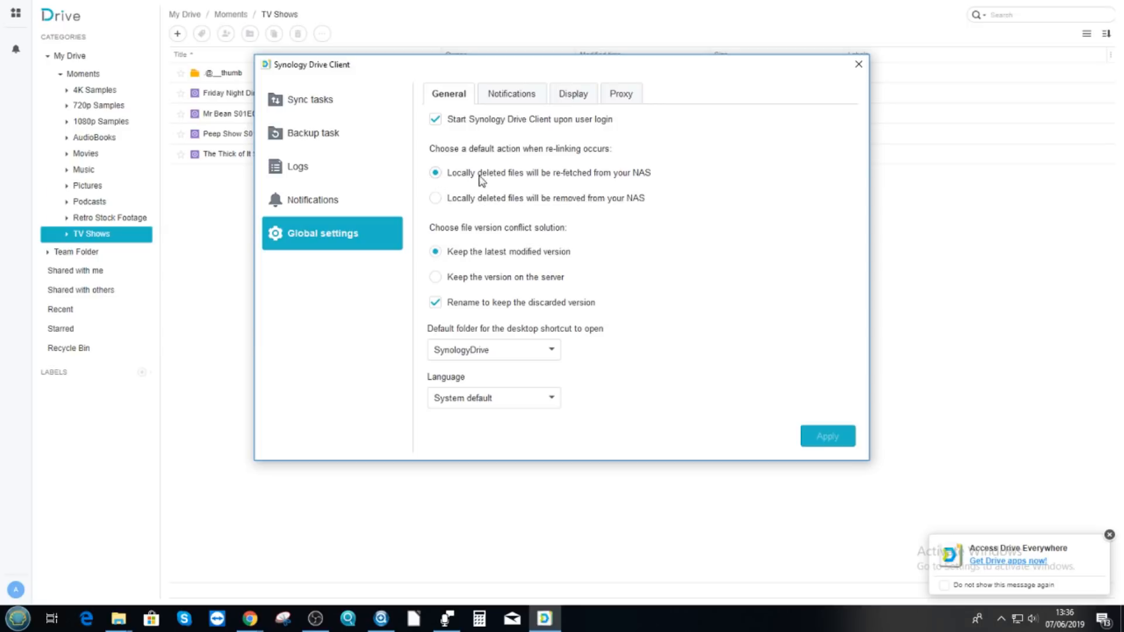
mouse_move(444, 181)
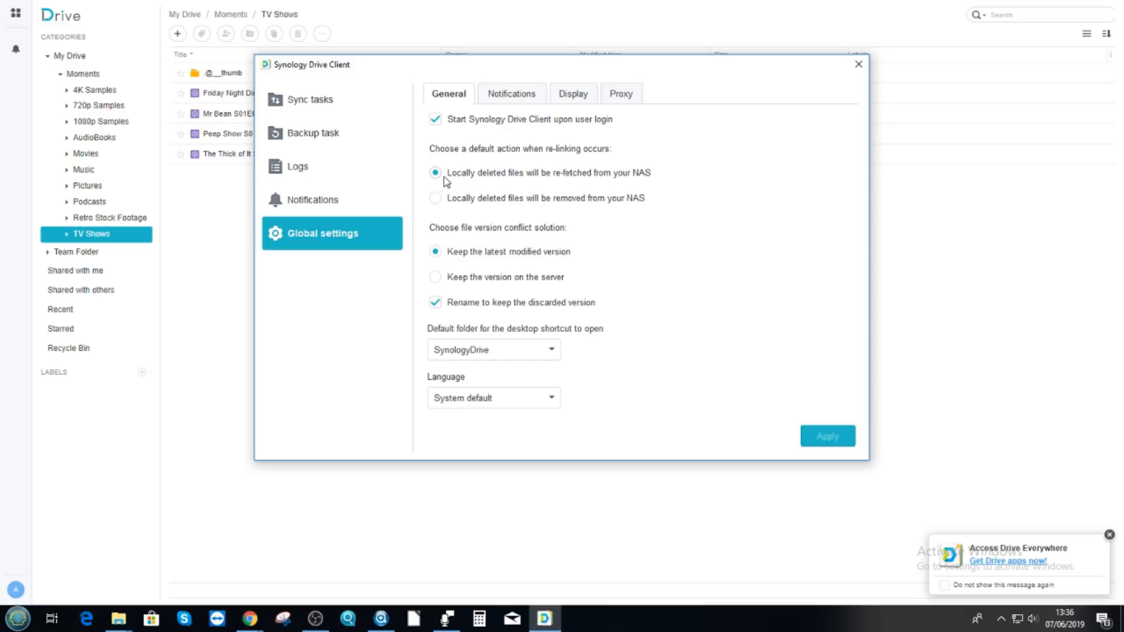
mouse_move(638, 178)
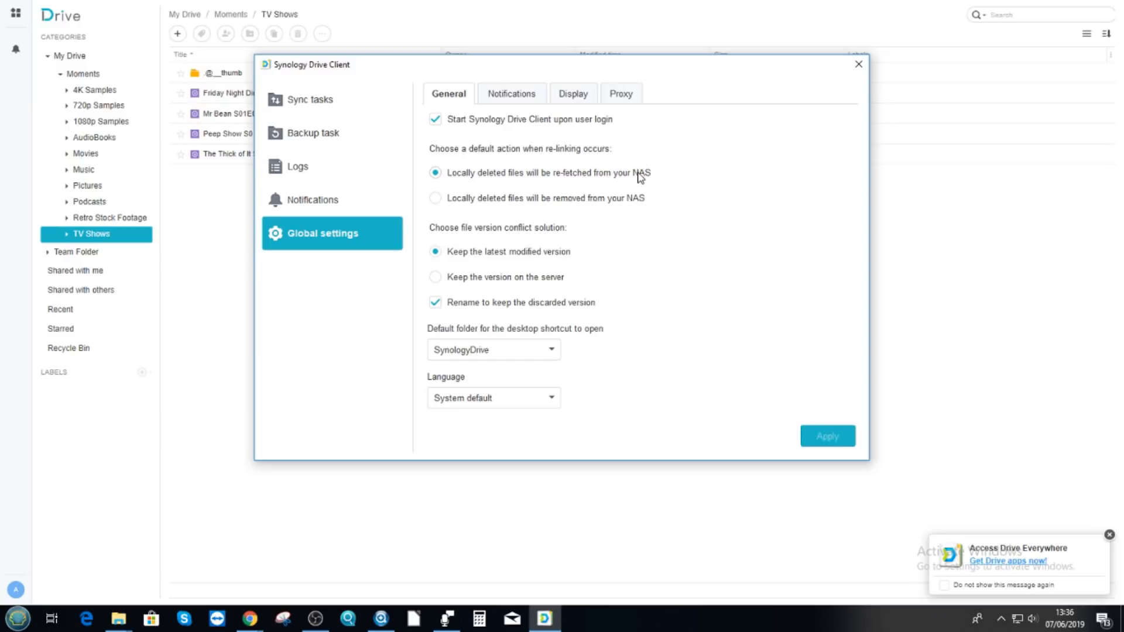
mouse_move(402, 211)
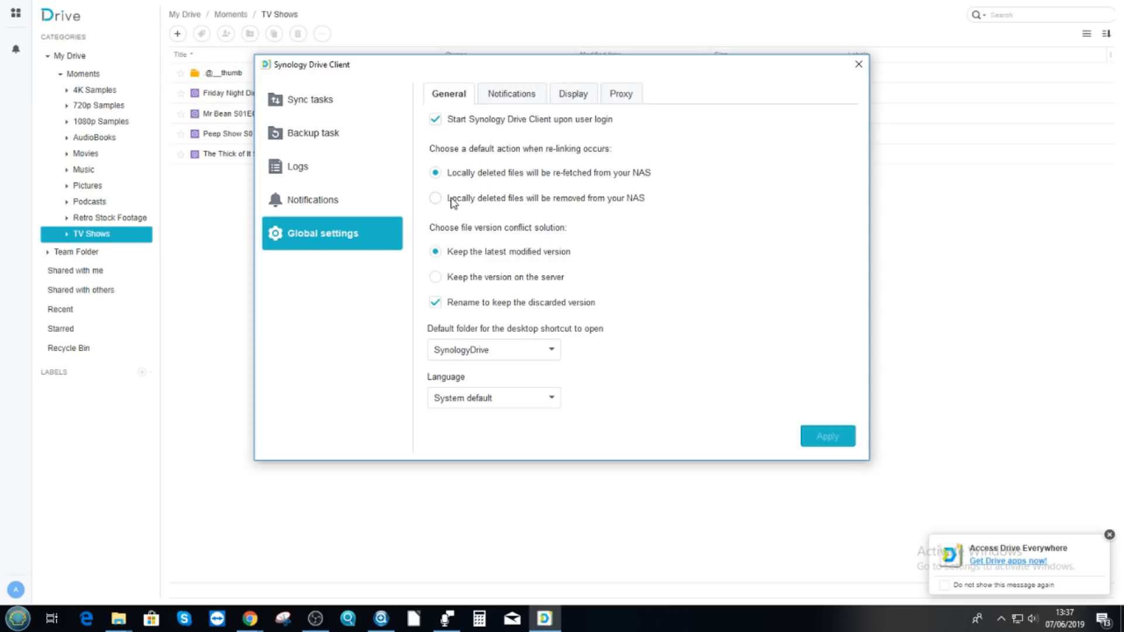
mouse_move(479, 208)
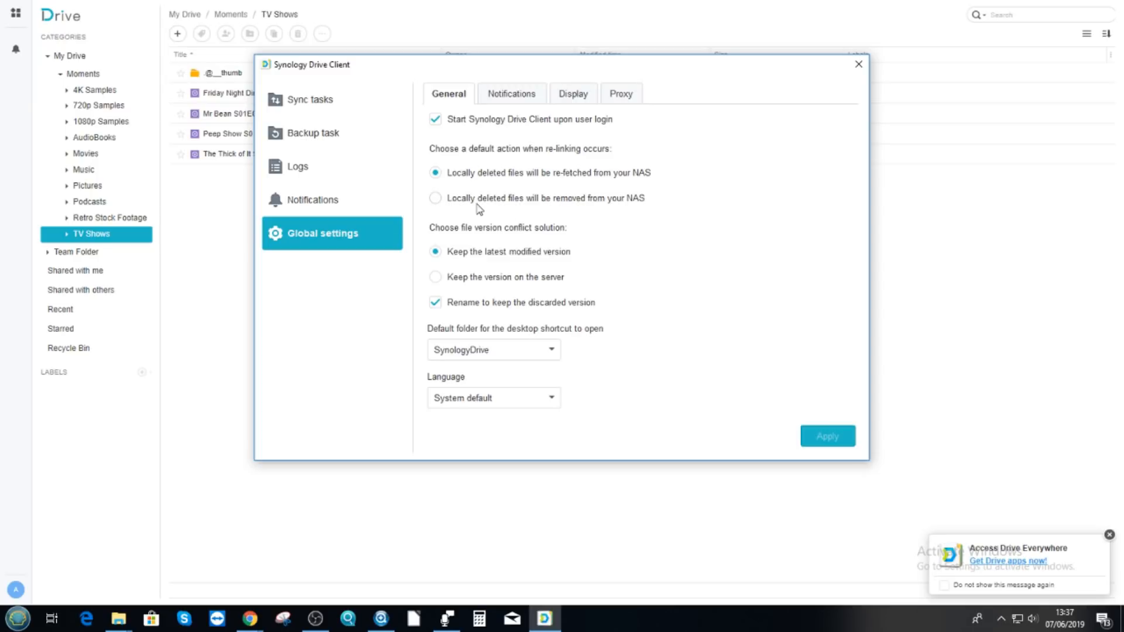
mouse_move(423, 208)
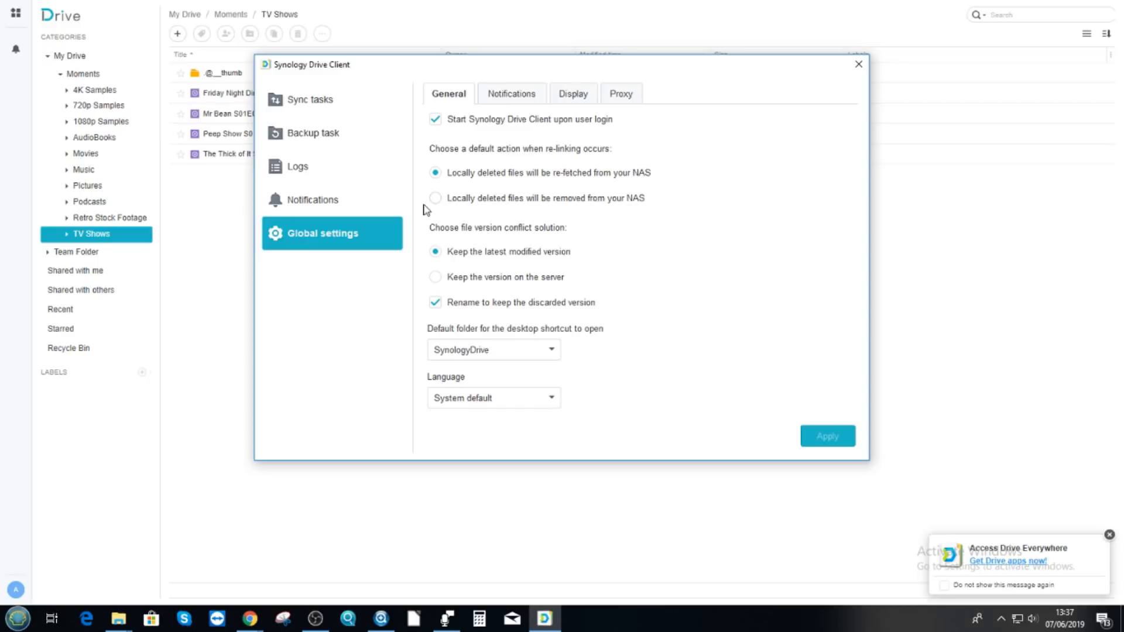
mouse_move(493, 108)
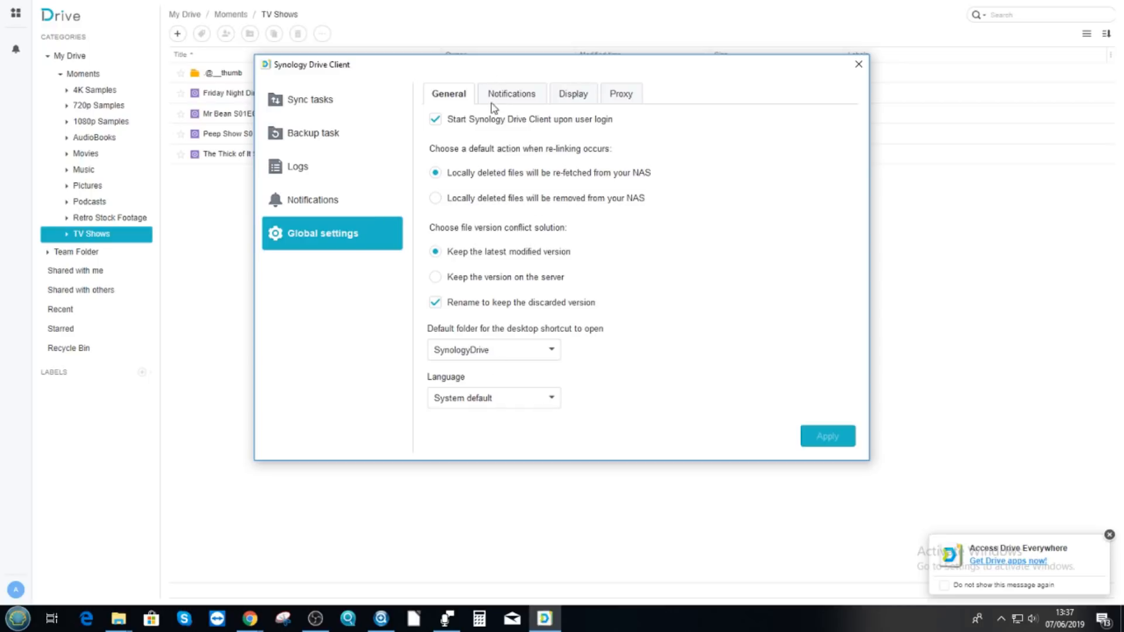
Step: Review the Notifications and Display tabs of Global settings, then close Drive Client
left_click(511, 93)
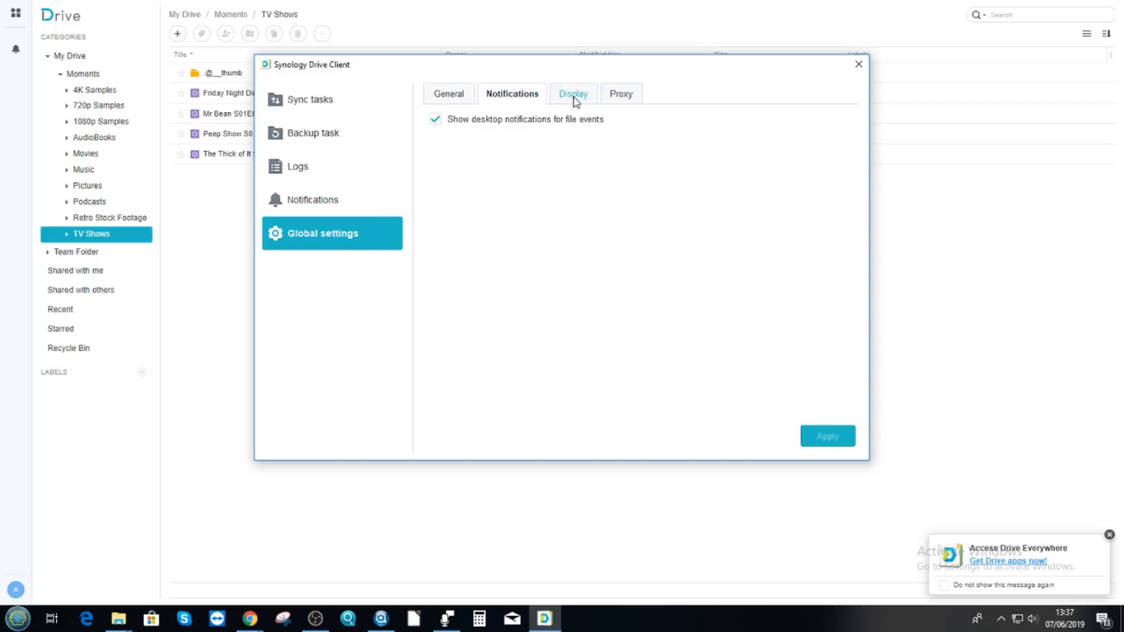
left_click(572, 93)
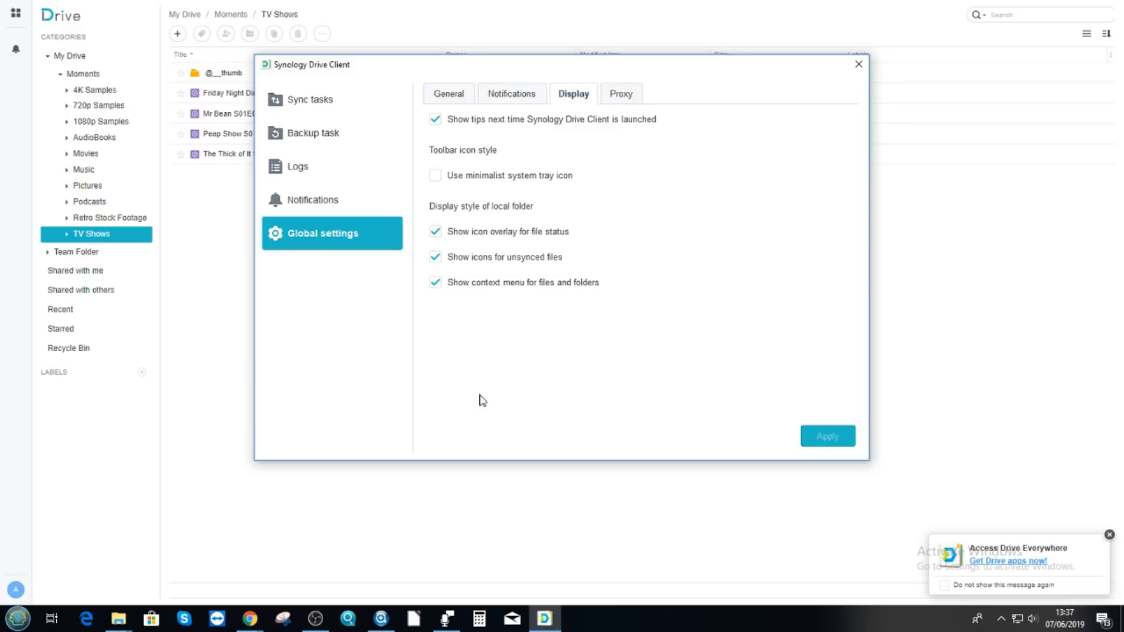
mouse_move(456, 386)
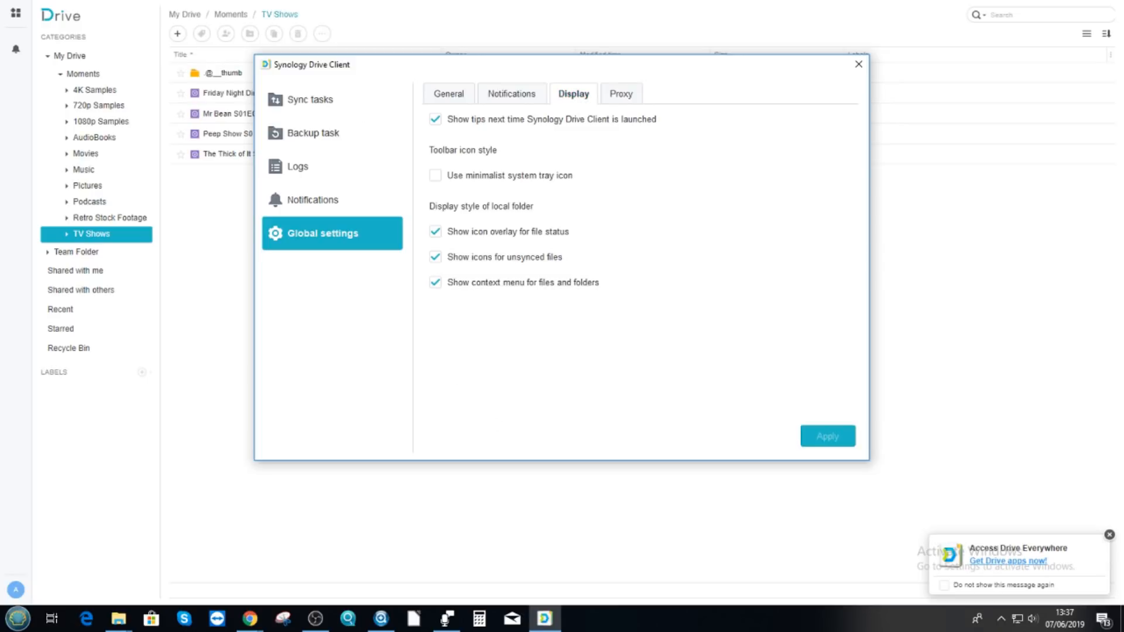
left_click(857, 65)
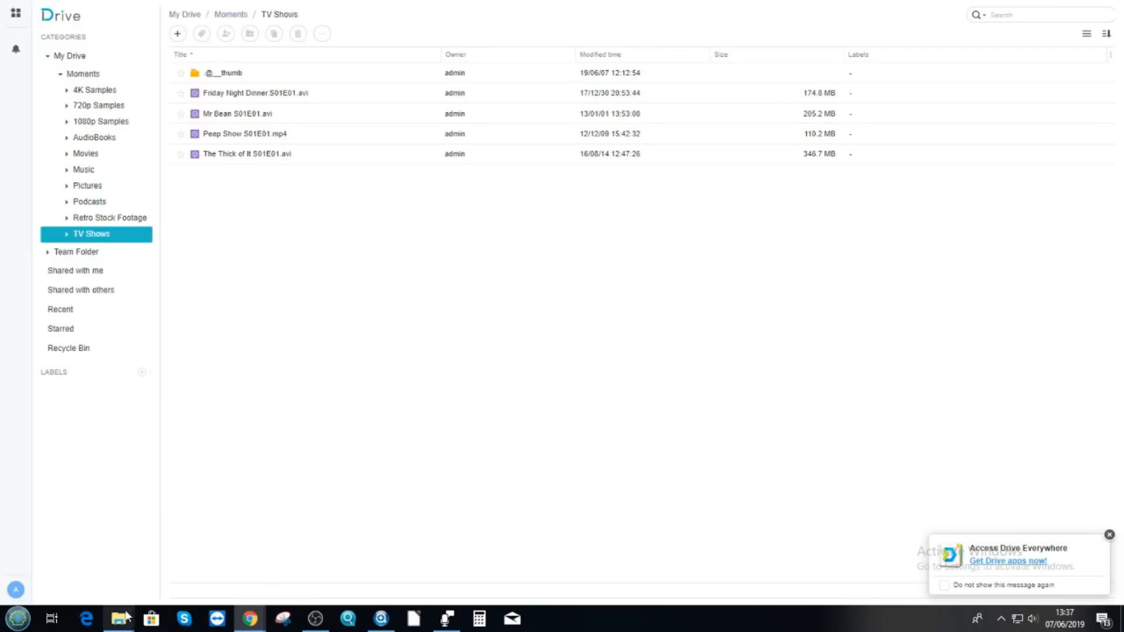
mouse_move(119, 618)
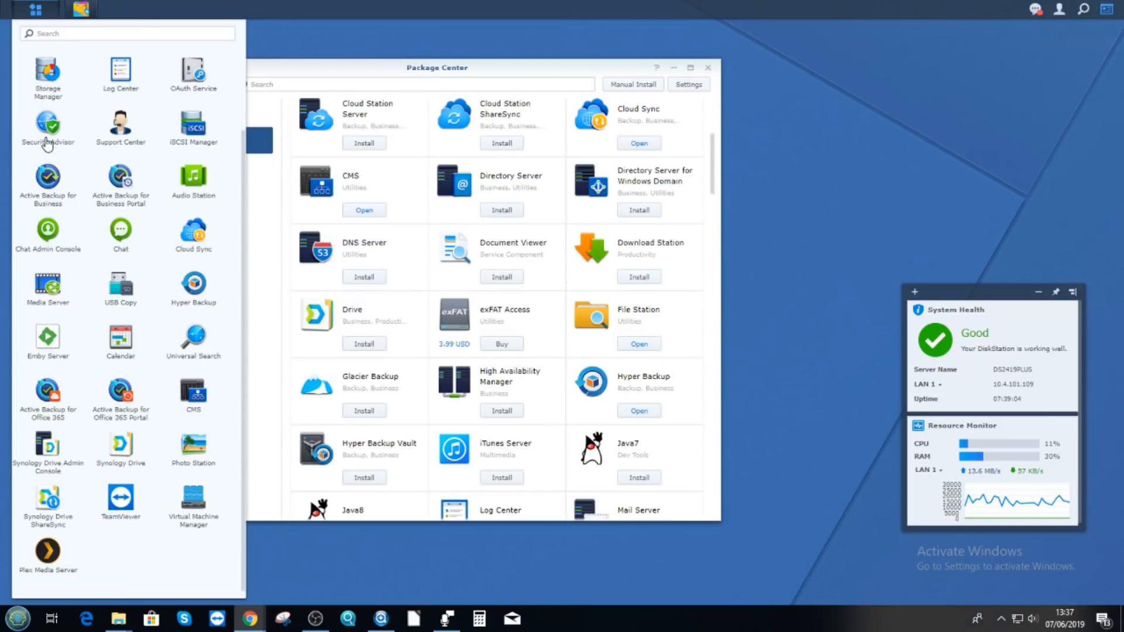
mouse_move(66, 373)
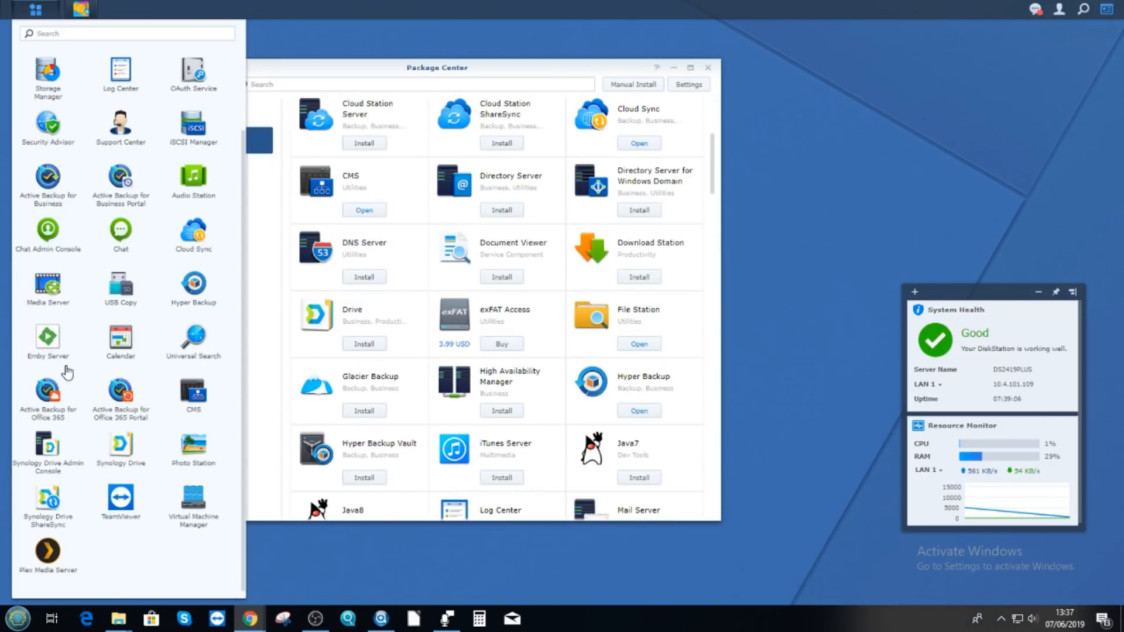
Step: Dismiss the Main Menu and list Package Center's Beta Packages
left_click(88, 54)
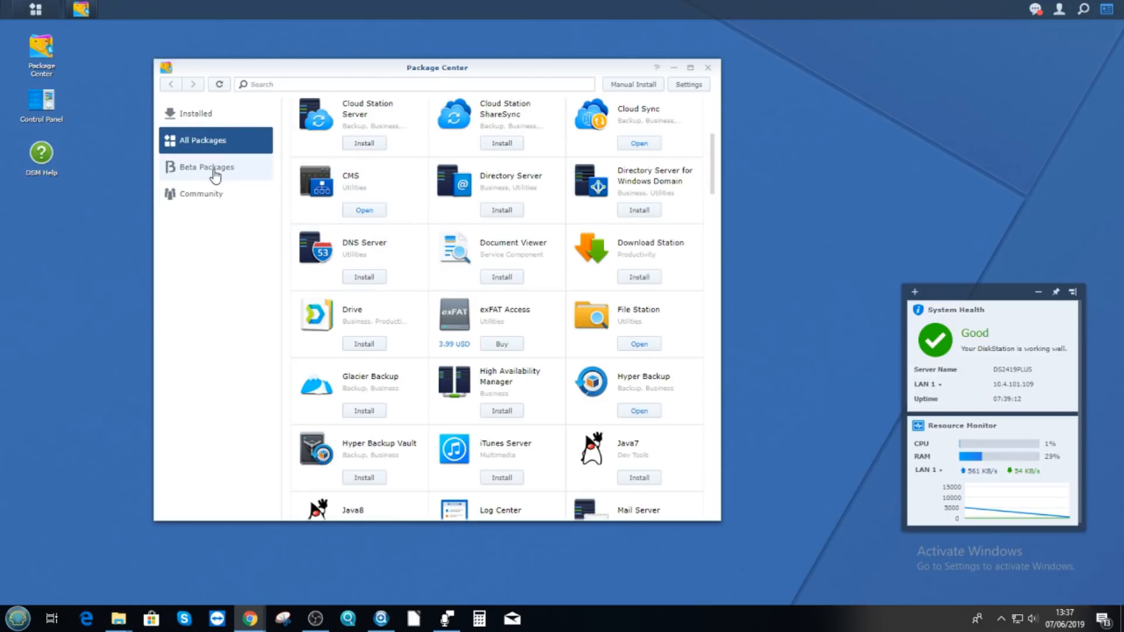
left_click(204, 166)
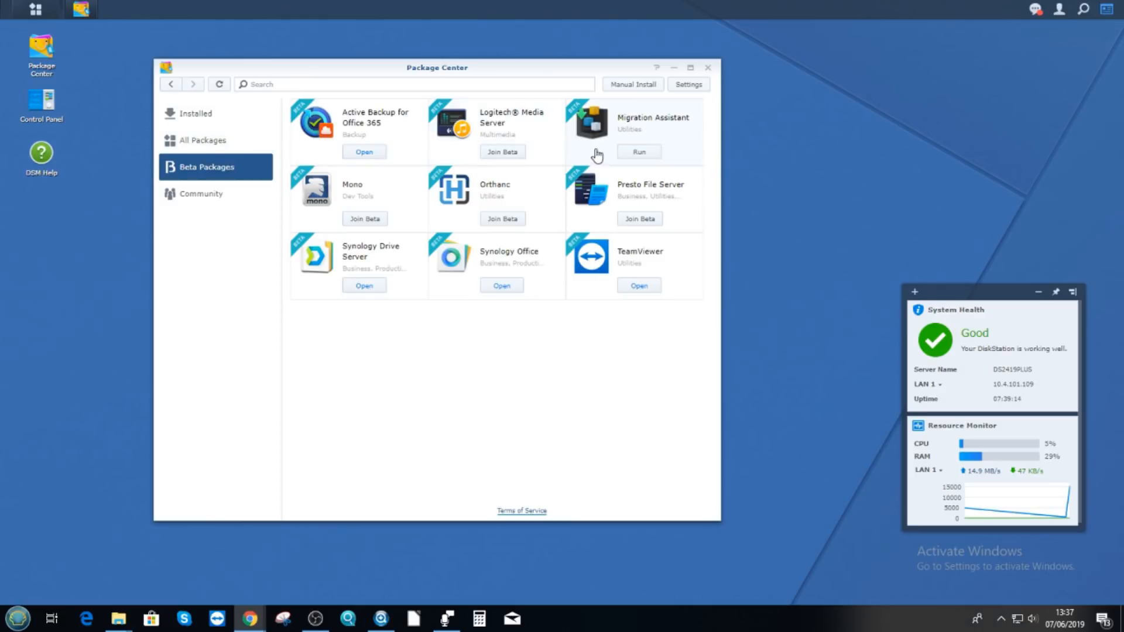
mouse_move(364, 267)
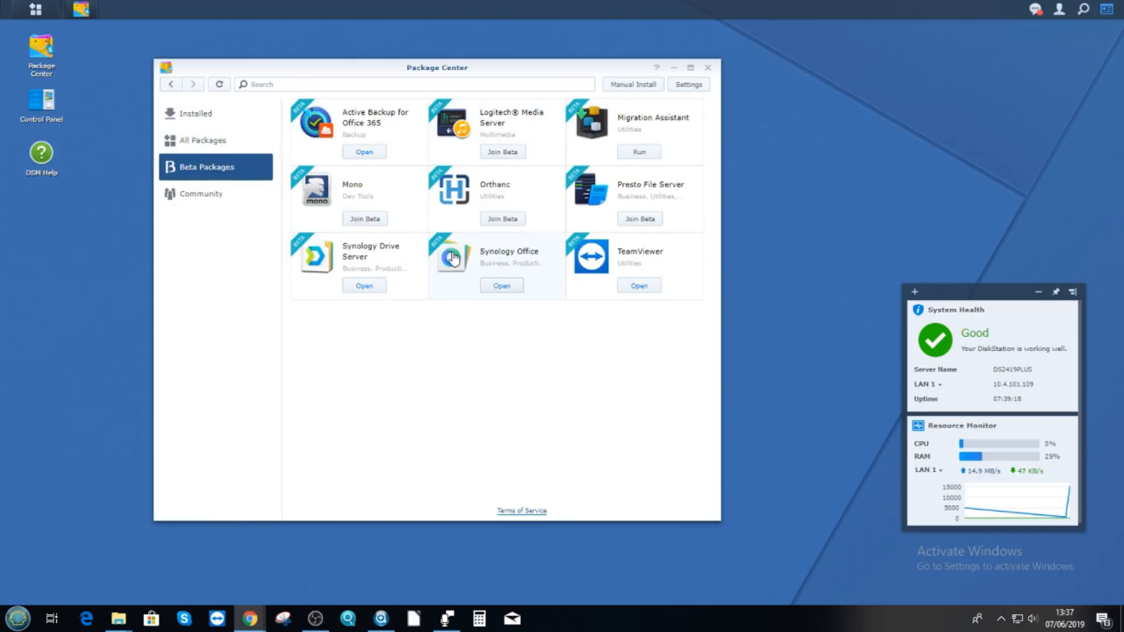
mouse_move(377, 275)
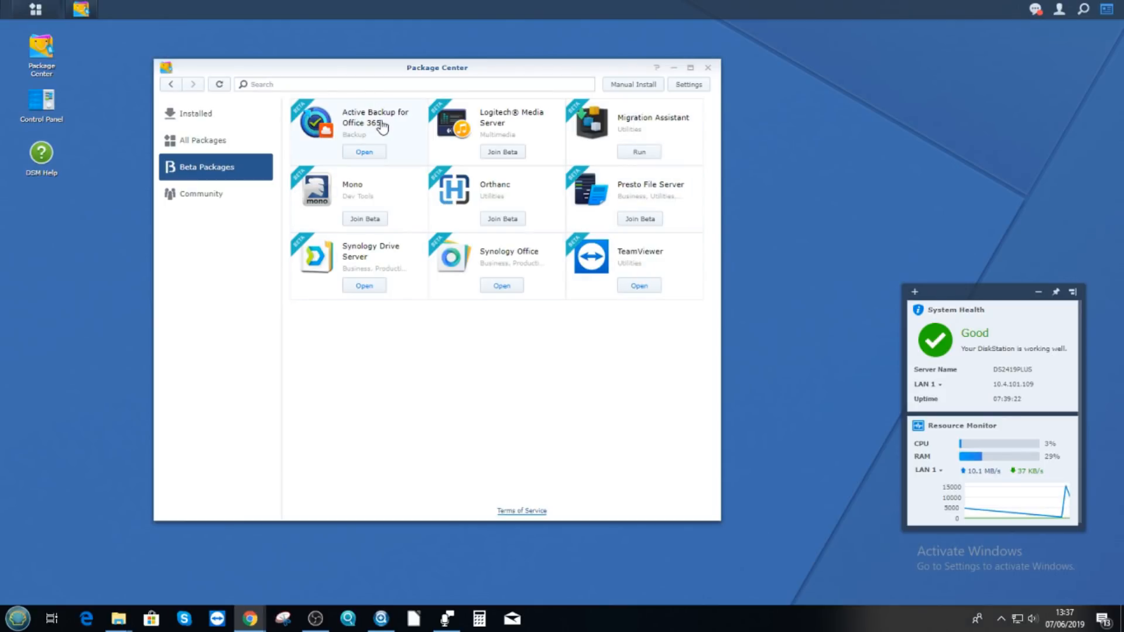
mouse_move(377, 125)
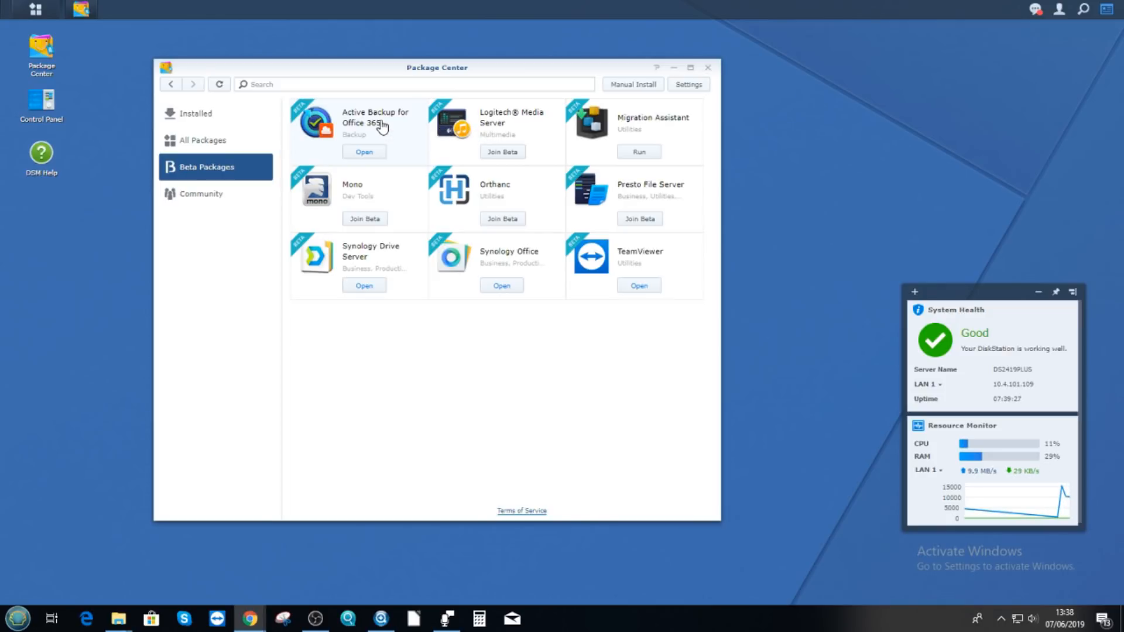
mouse_move(464, 204)
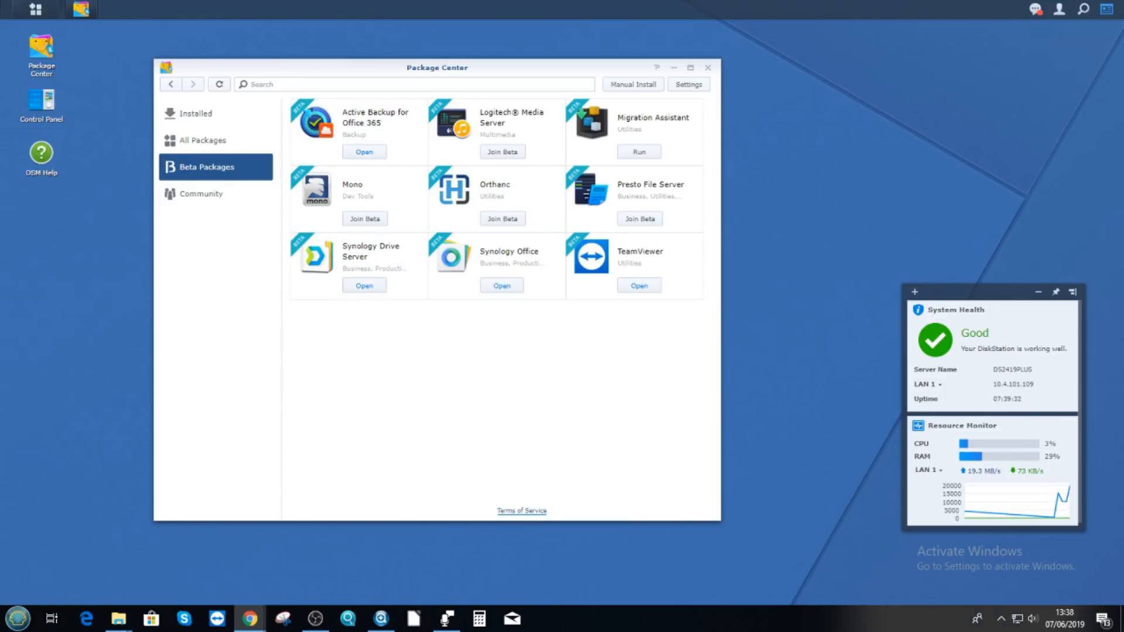
mouse_move(34, 9)
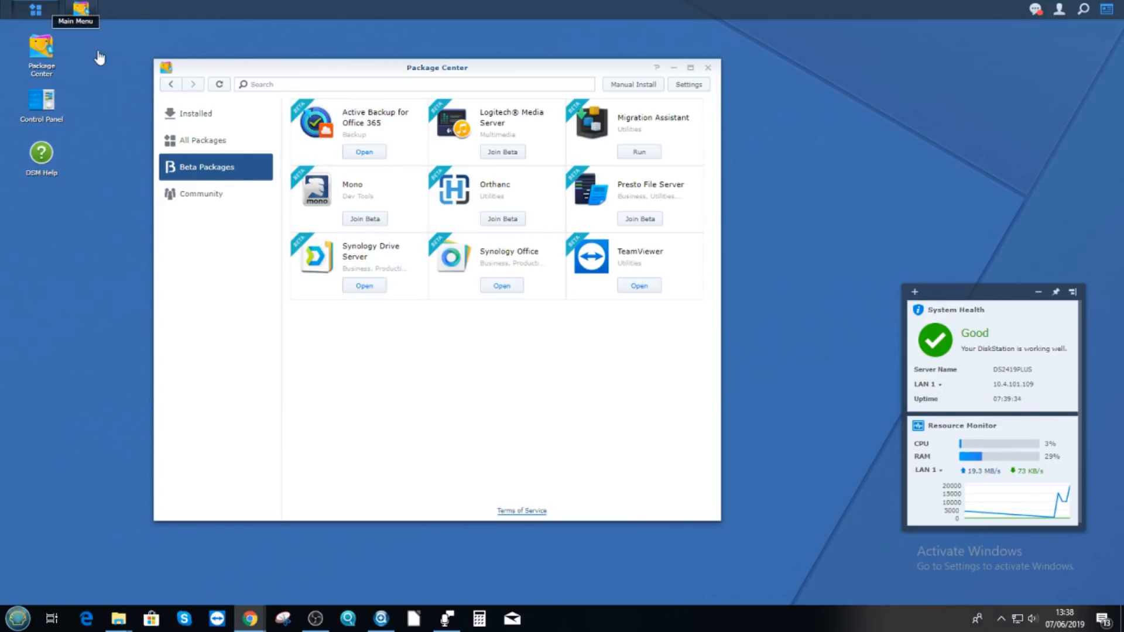
left_click(35, 9)
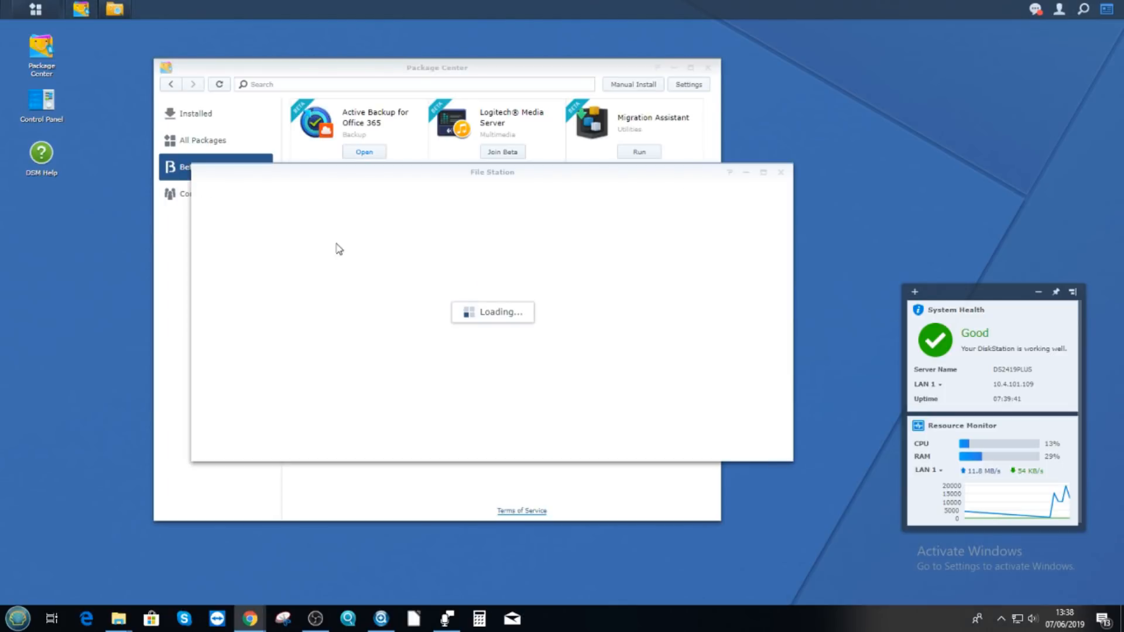
mouse_move(286, 176)
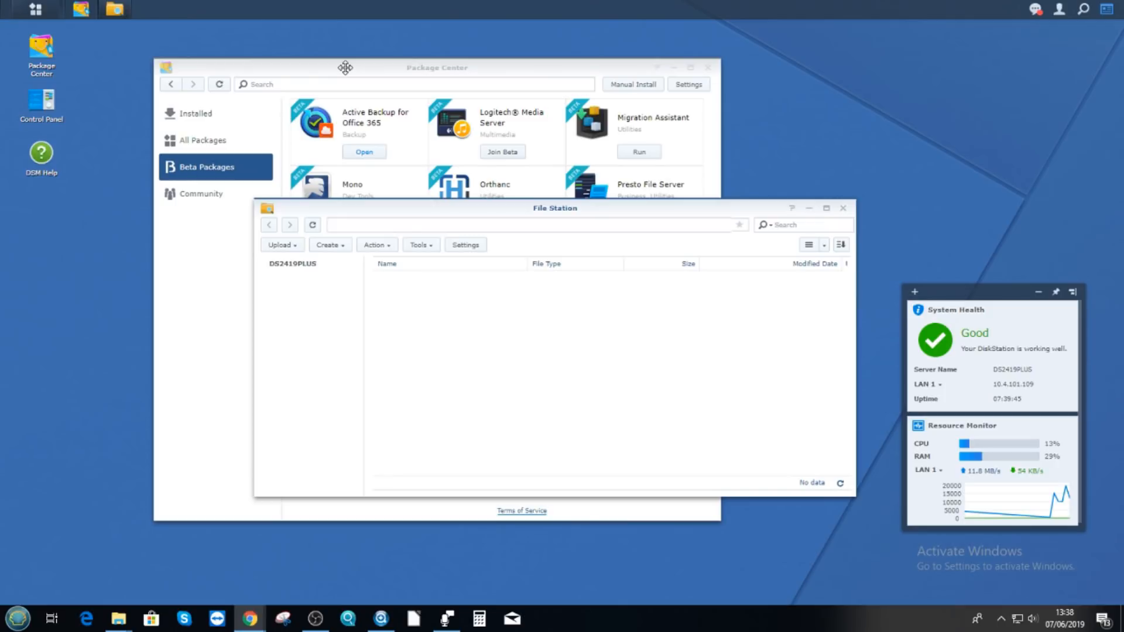
Step: Open the ActiveBackupforBusiness shared folder in File Station, showing its 7Z backup file
left_click(293, 262)
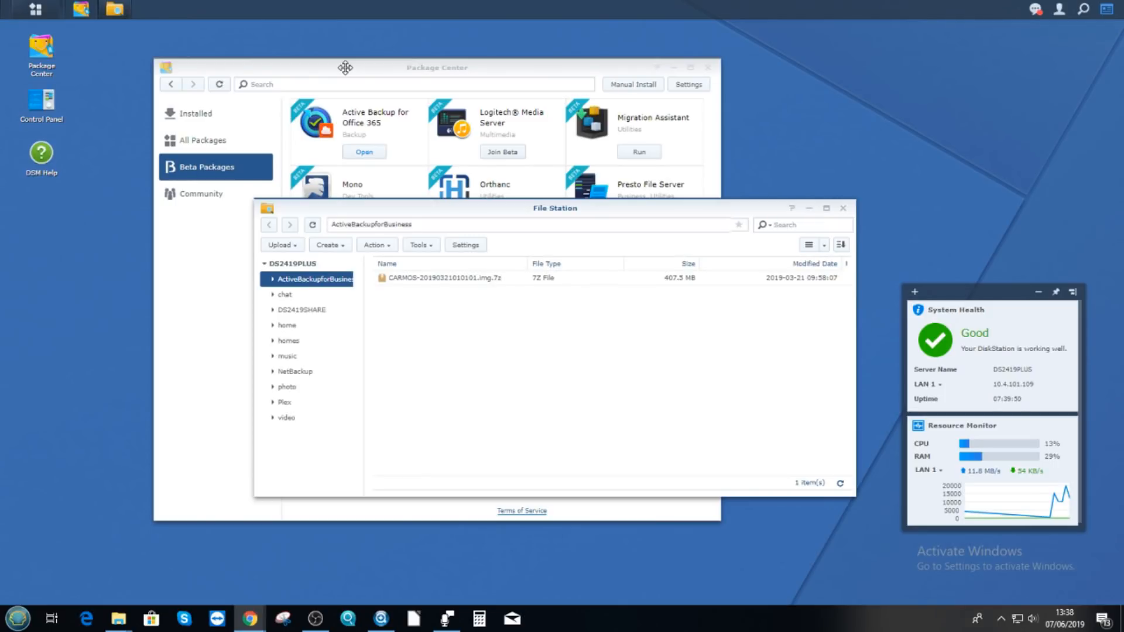
mouse_move(678, 135)
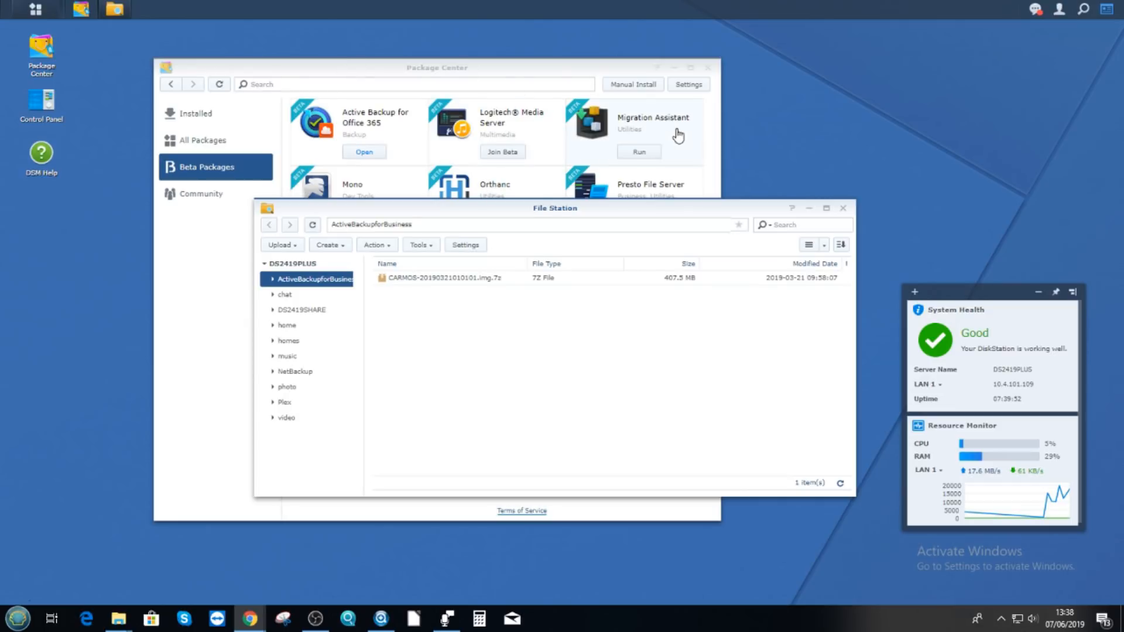
mouse_move(849, 218)
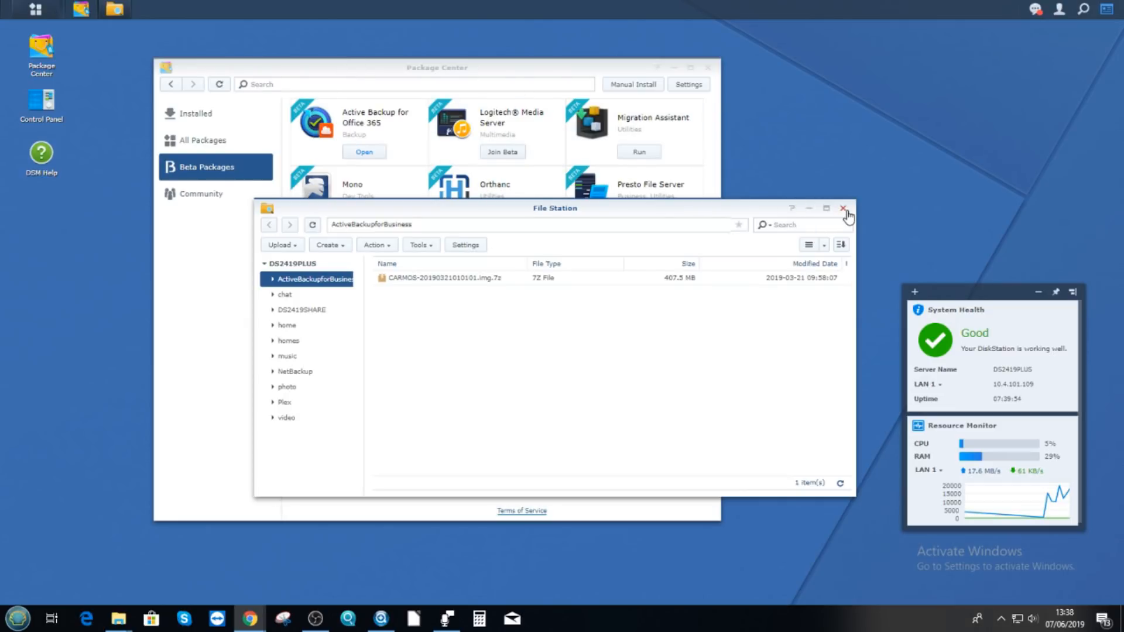
mouse_move(797, 216)
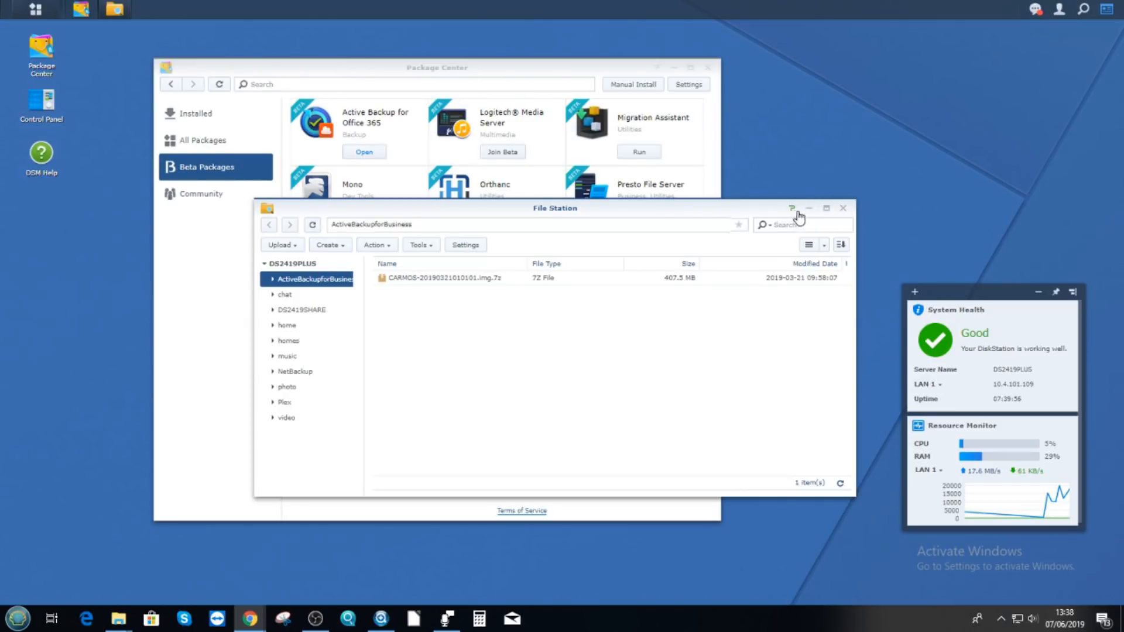